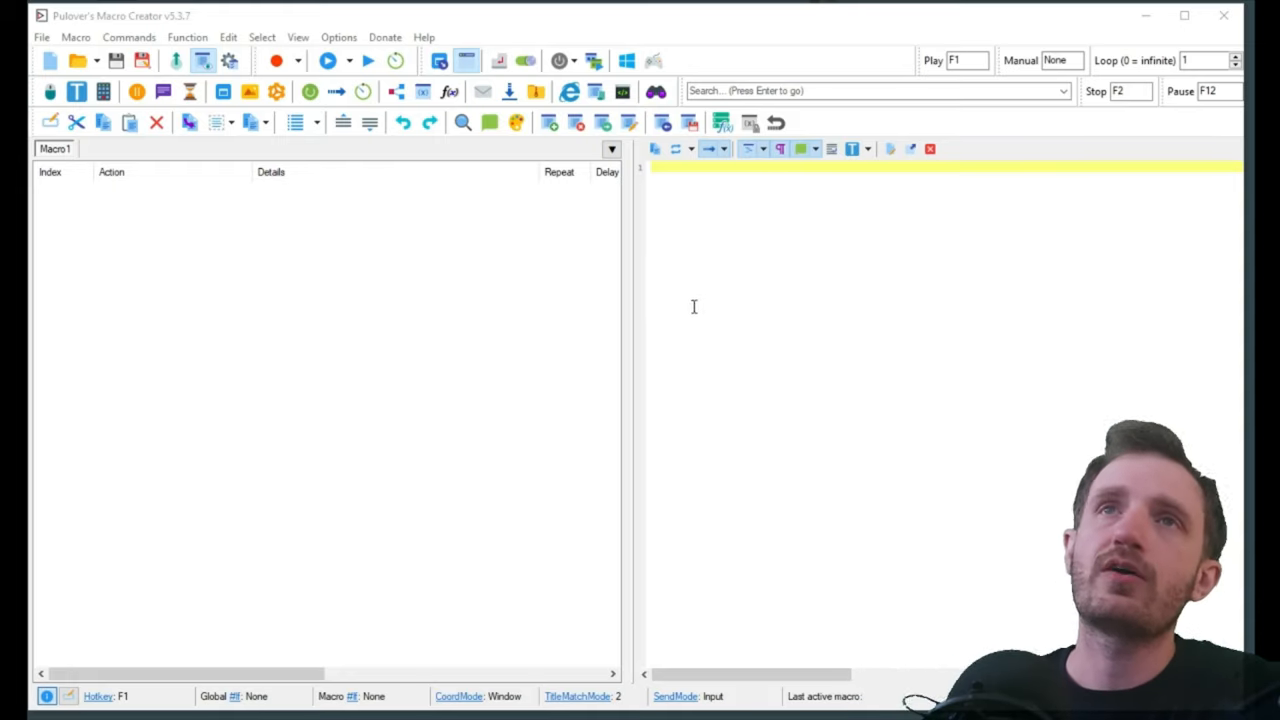
{"action": "mouse_move", "coordinate": [560, 358]}
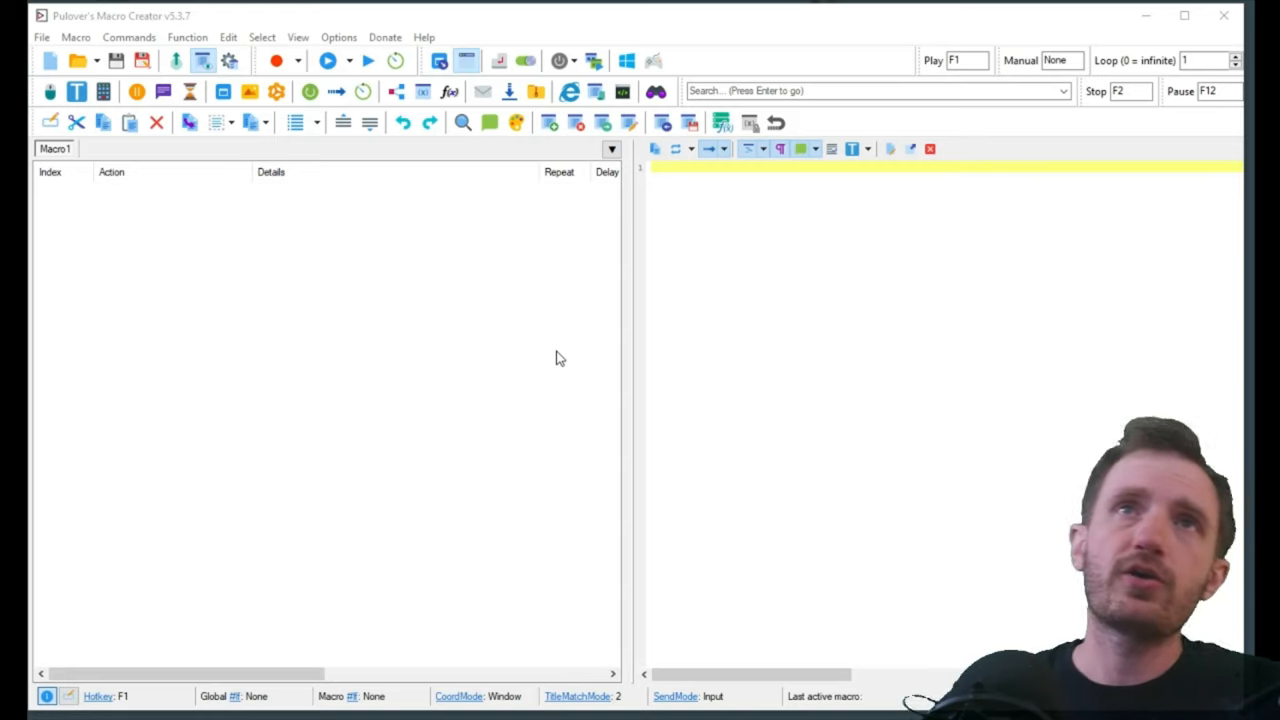
{"action": "mouse_move", "coordinate": [526, 346]}
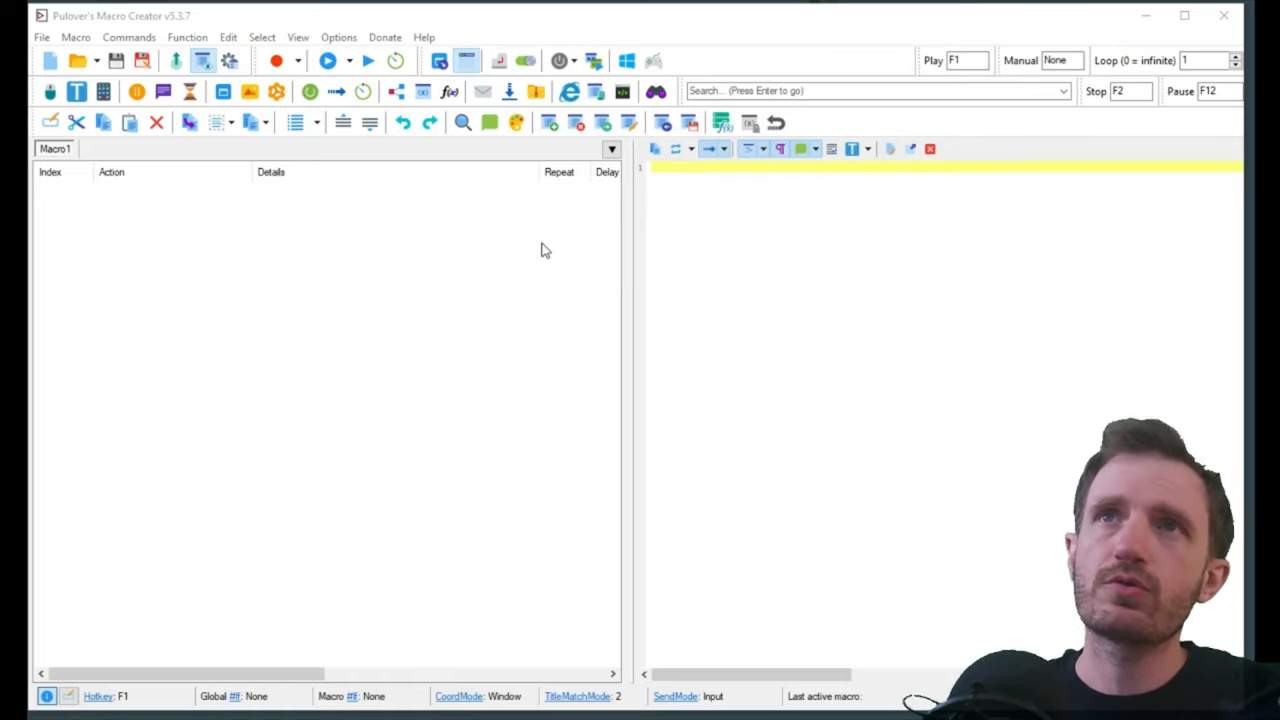
{"action": "mouse_move", "coordinate": [510, 252]}
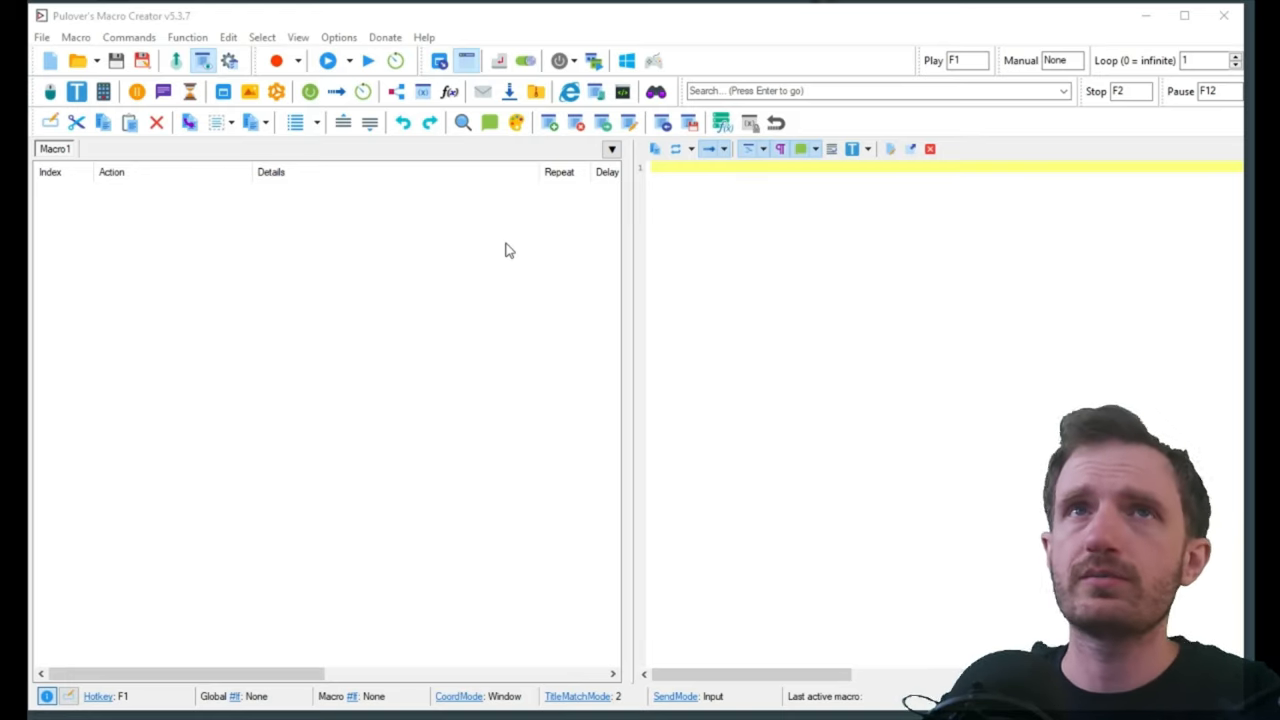
{"action": "mouse_move", "coordinate": [240, 316]}
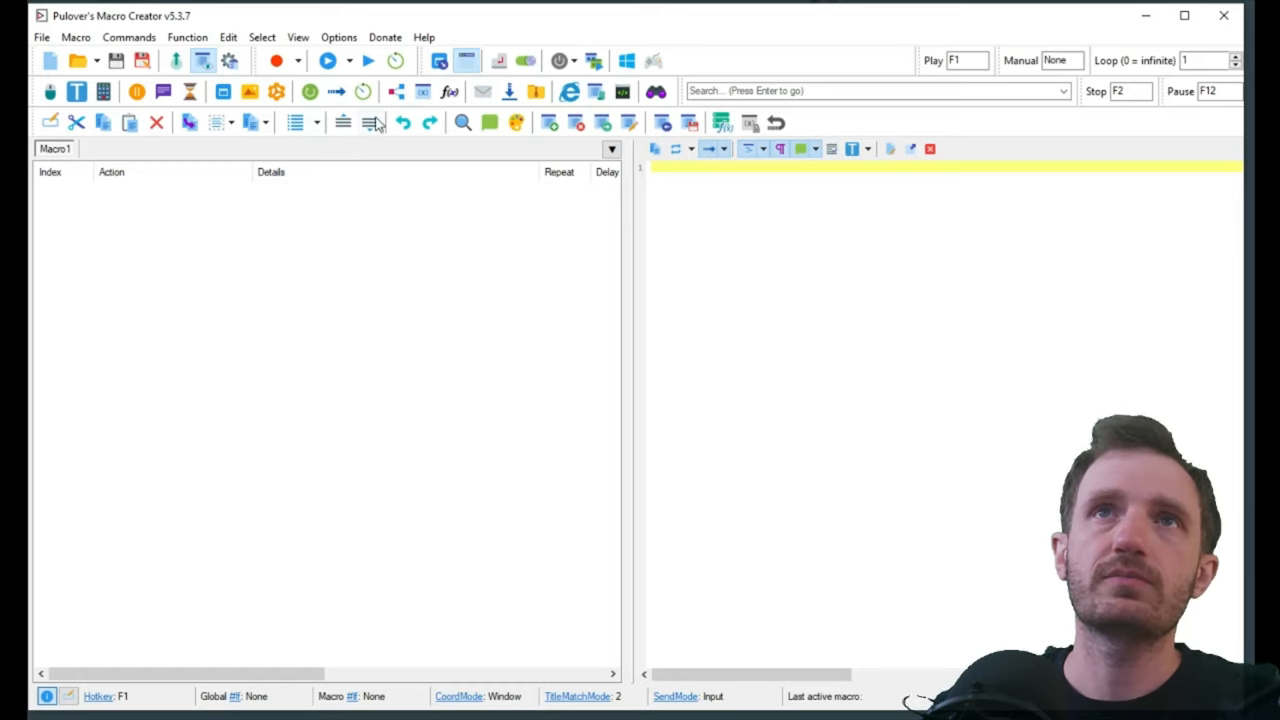
{"action": "mouse_move", "coordinate": [396, 92]}
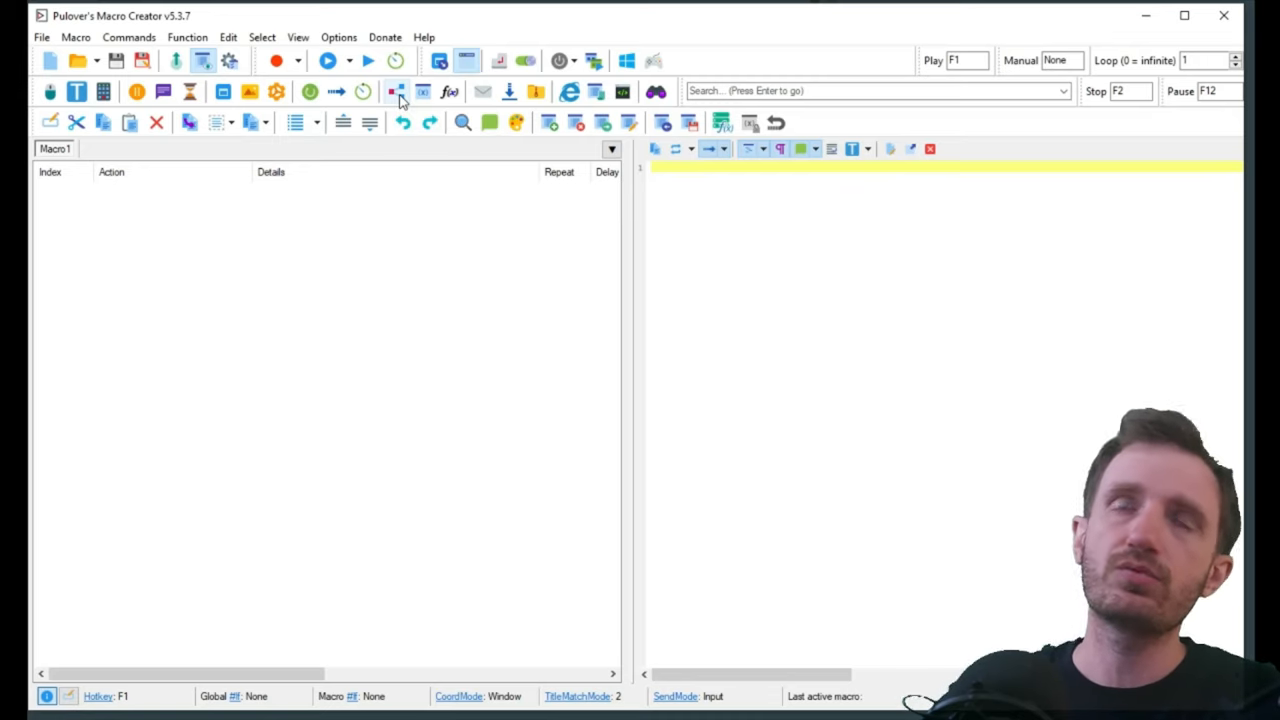
Step: Start an If window active condition with WinTitle set to Minecraft
{"action": "left_click", "coordinate": [396, 92]}
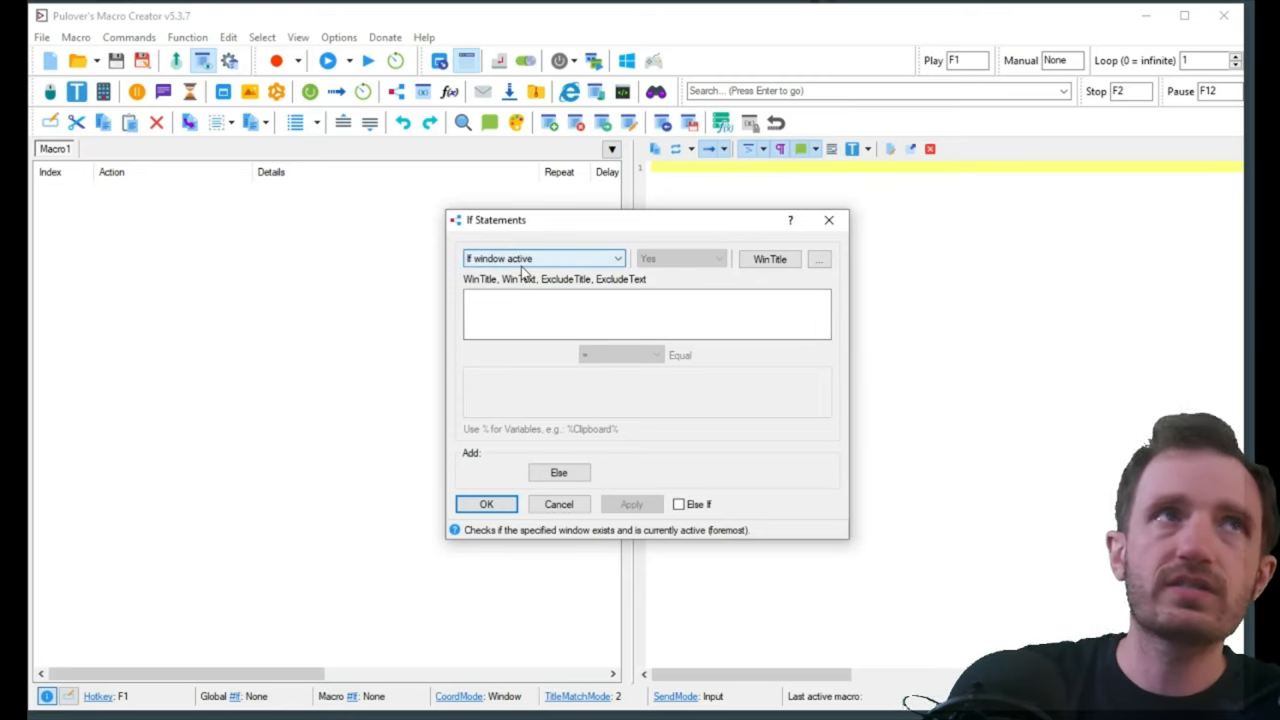
{"action": "left_click", "coordinate": [644, 312]}
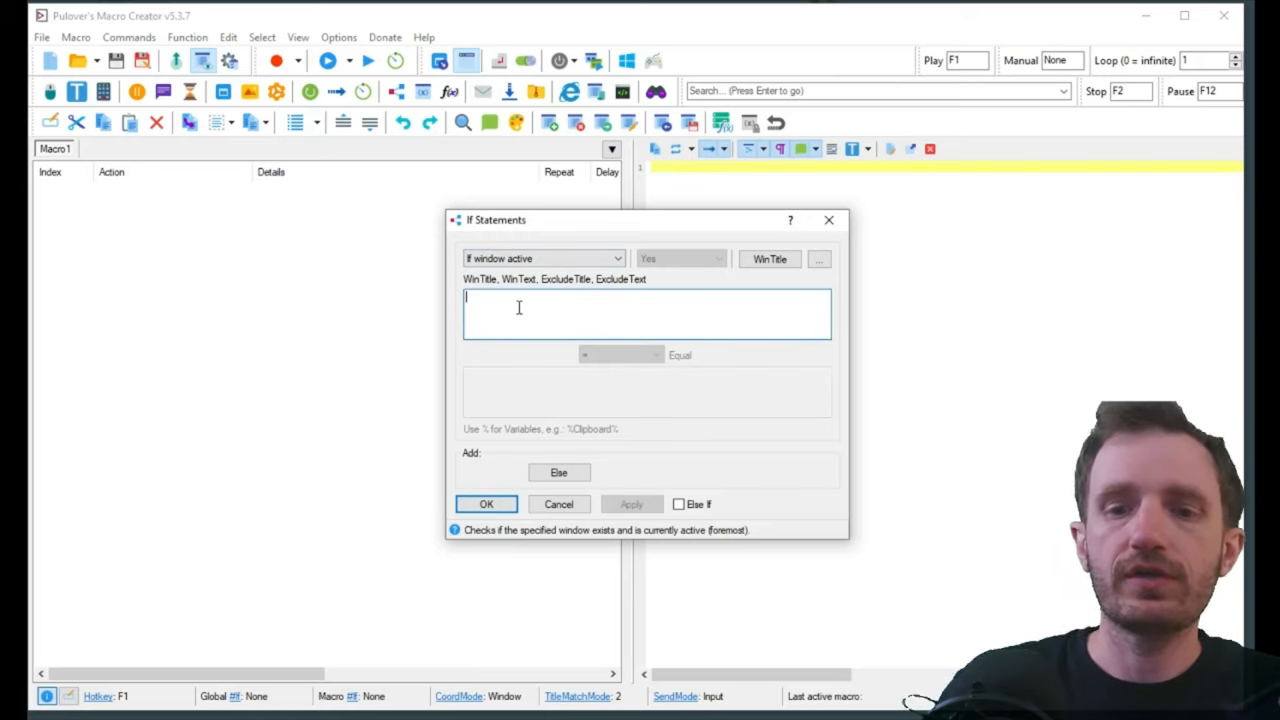
{"action": "type", "text": "Minecraft"}
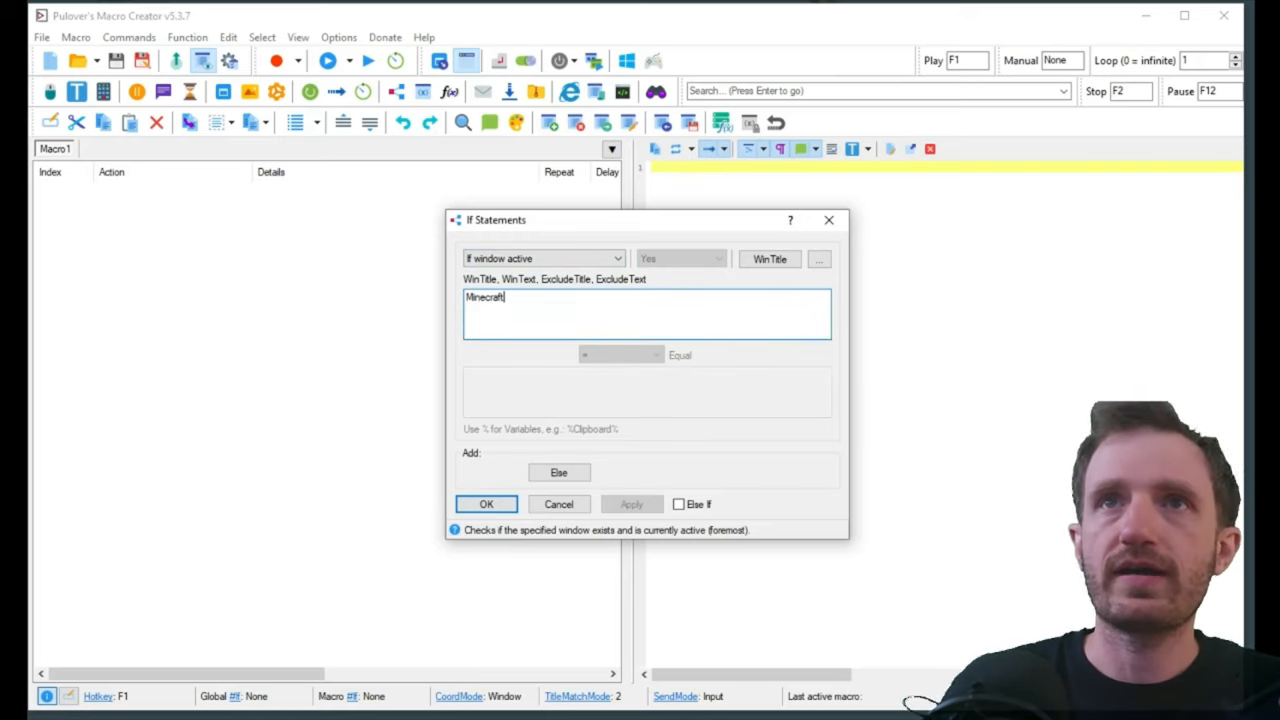
{"action": "mouse_move", "coordinate": [612, 316]}
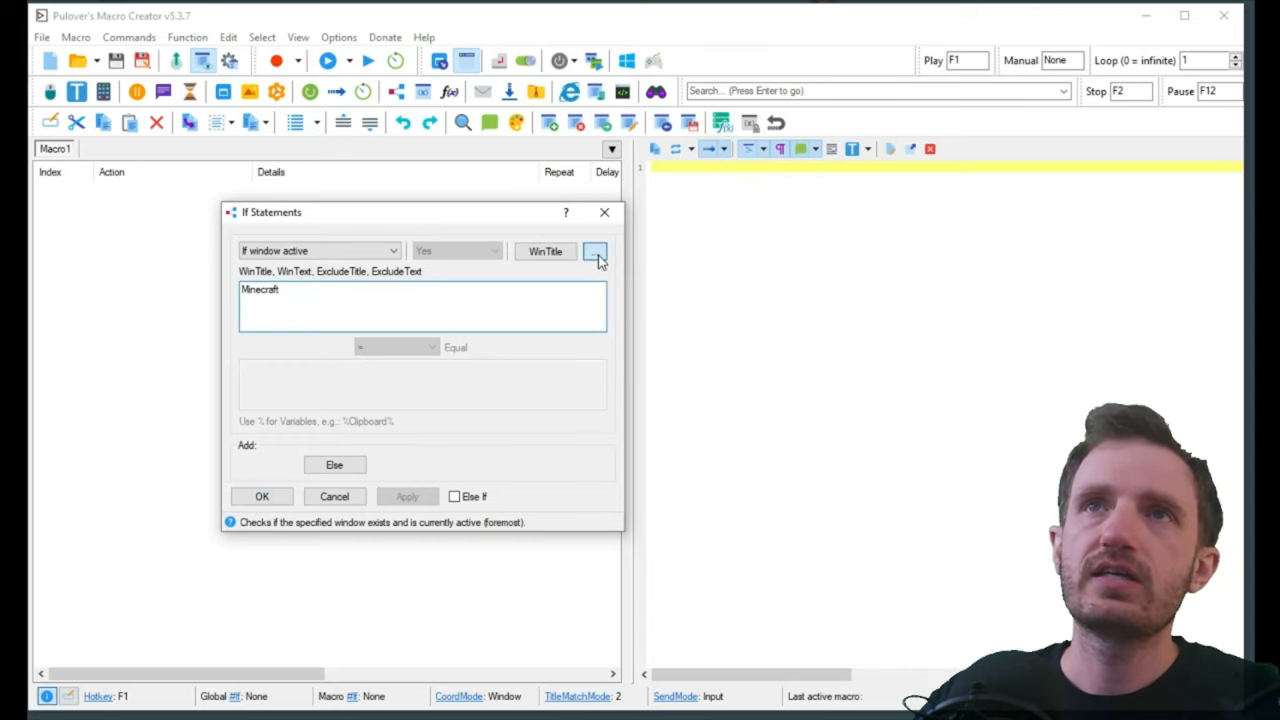
Step: Launch the window picker to capture a title from the open Notepad window
{"action": "left_click", "coordinate": [596, 252]}
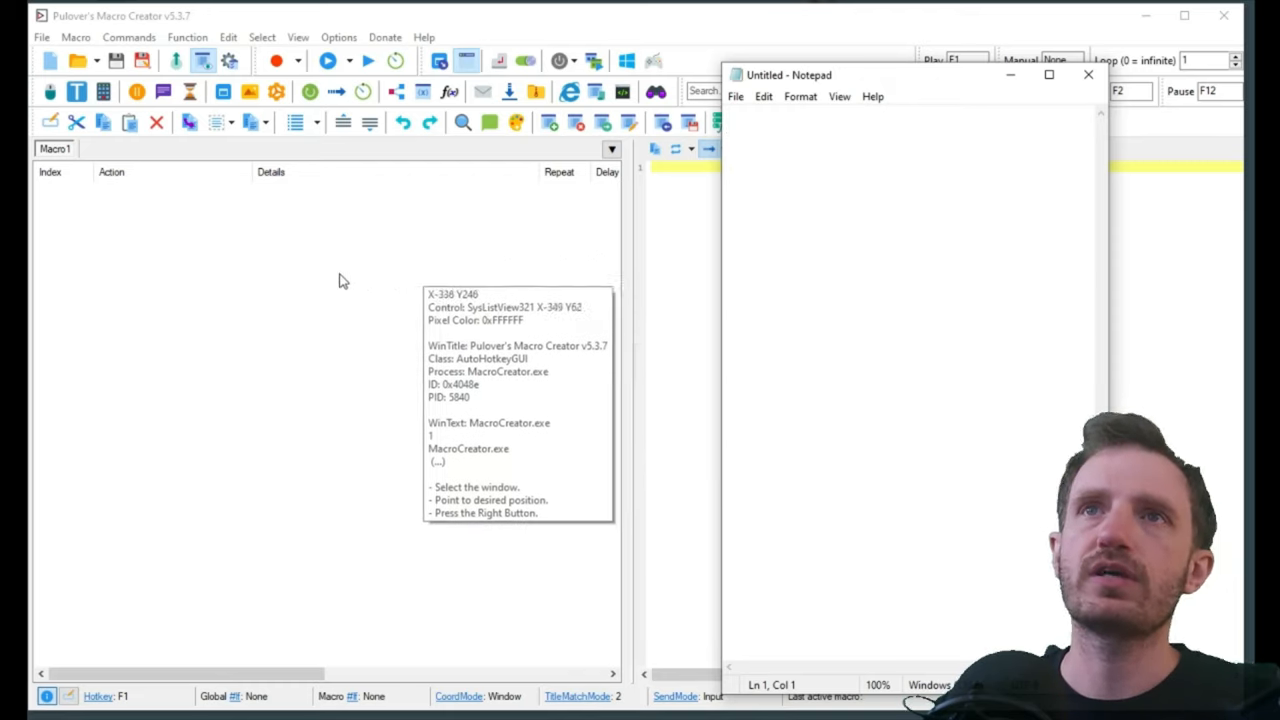
{"action": "mouse_move", "coordinate": [128, 246]}
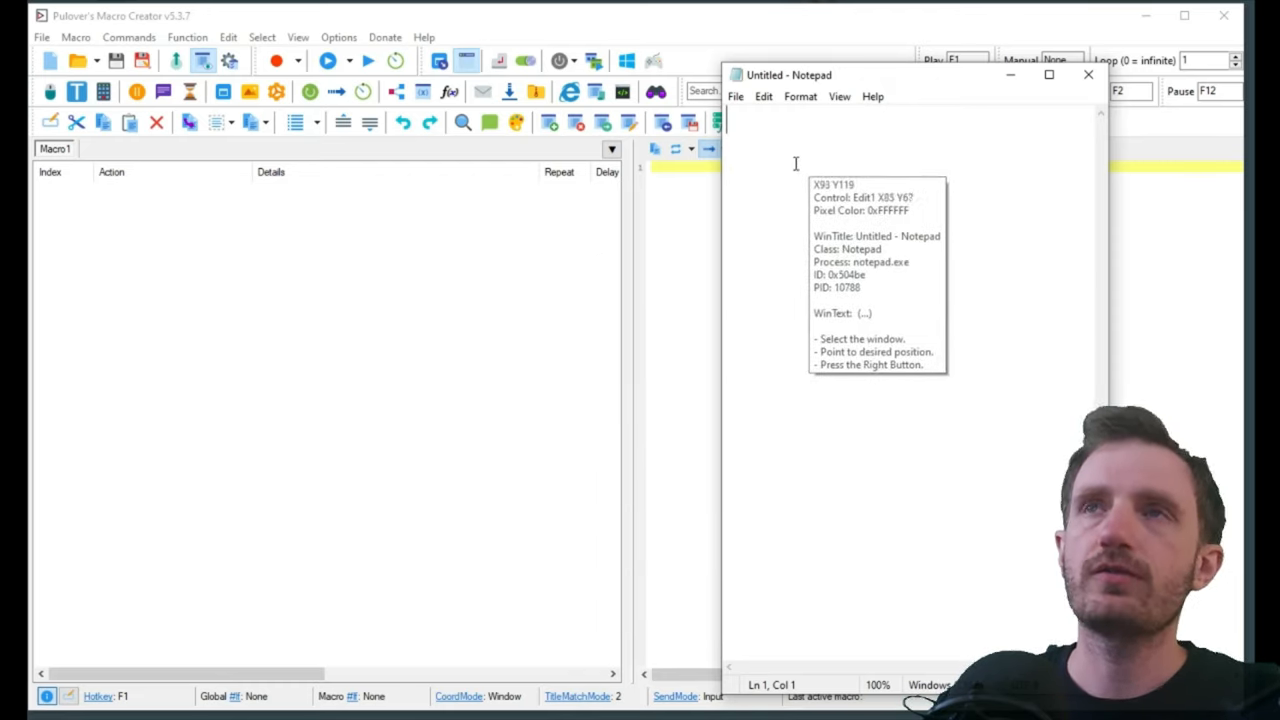
{"action": "mouse_move", "coordinate": [824, 78]}
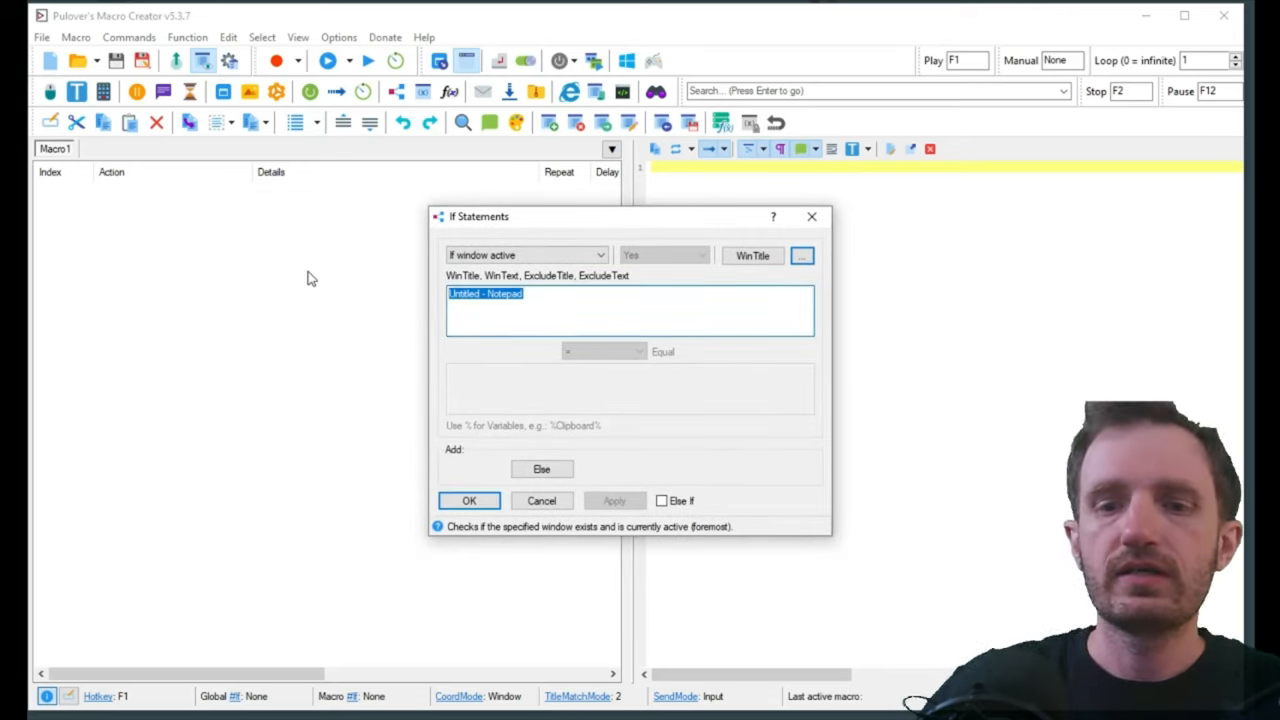
Step: Set the title back to Minecraft and confirm, adding the If block with its End If
{"action": "type", "text": "Minecraft"}
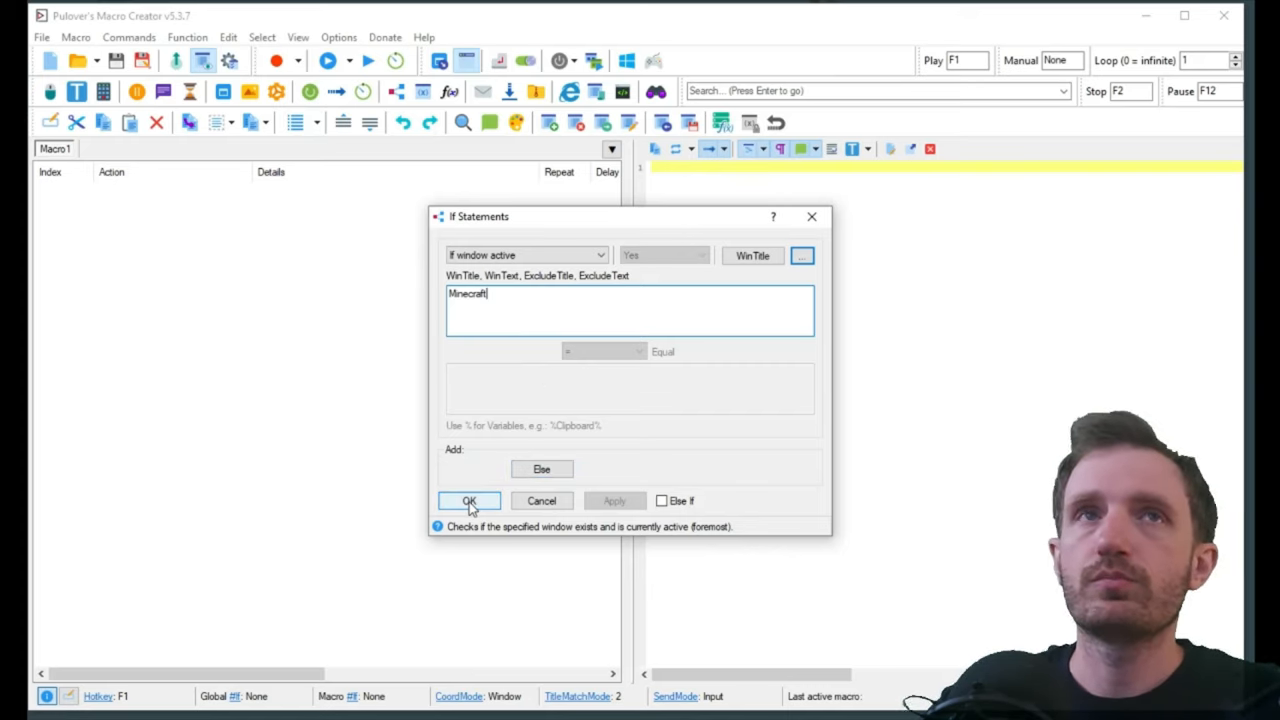
{"action": "left_click", "coordinate": [468, 500]}
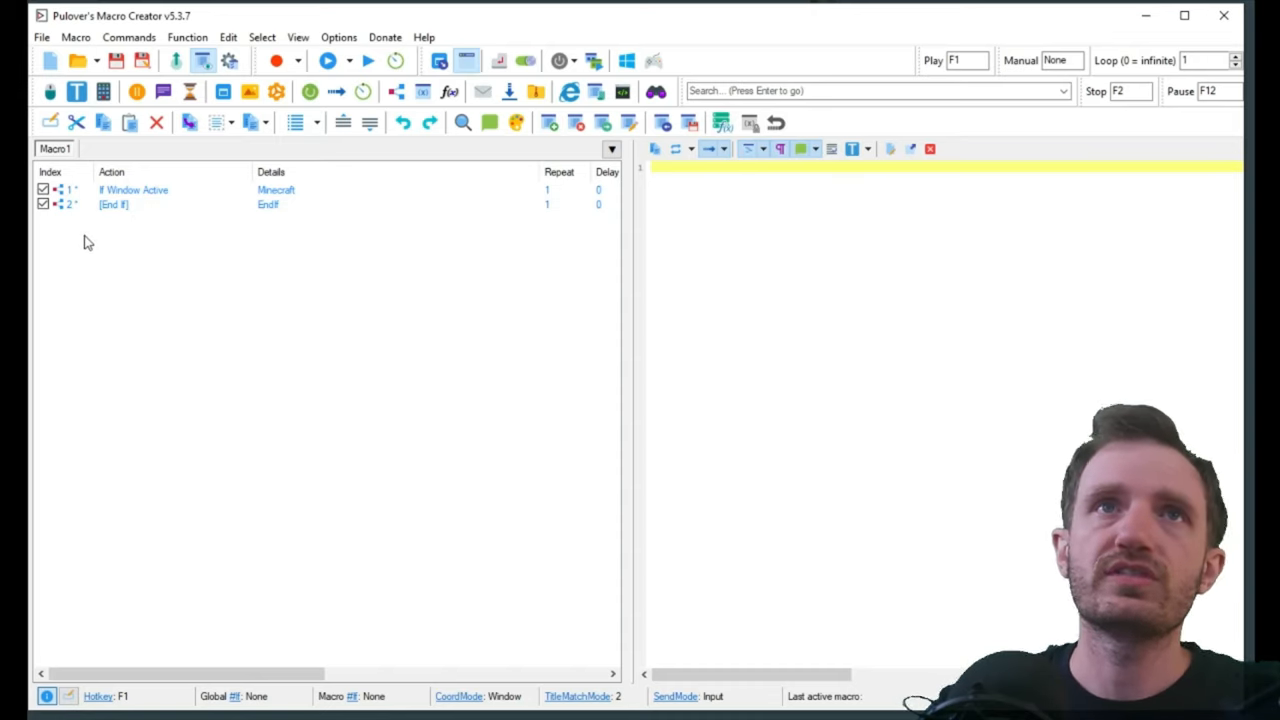
{"action": "mouse_move", "coordinate": [328, 138]}
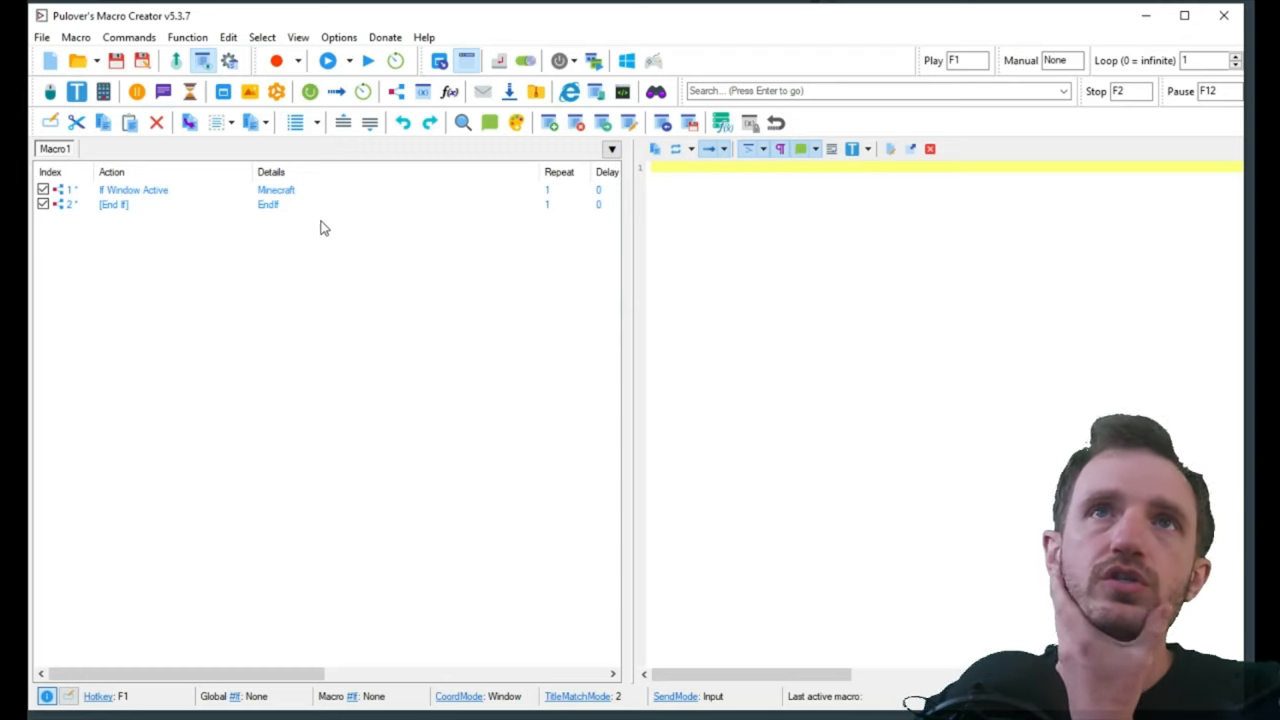
{"action": "mouse_move", "coordinate": [424, 92]}
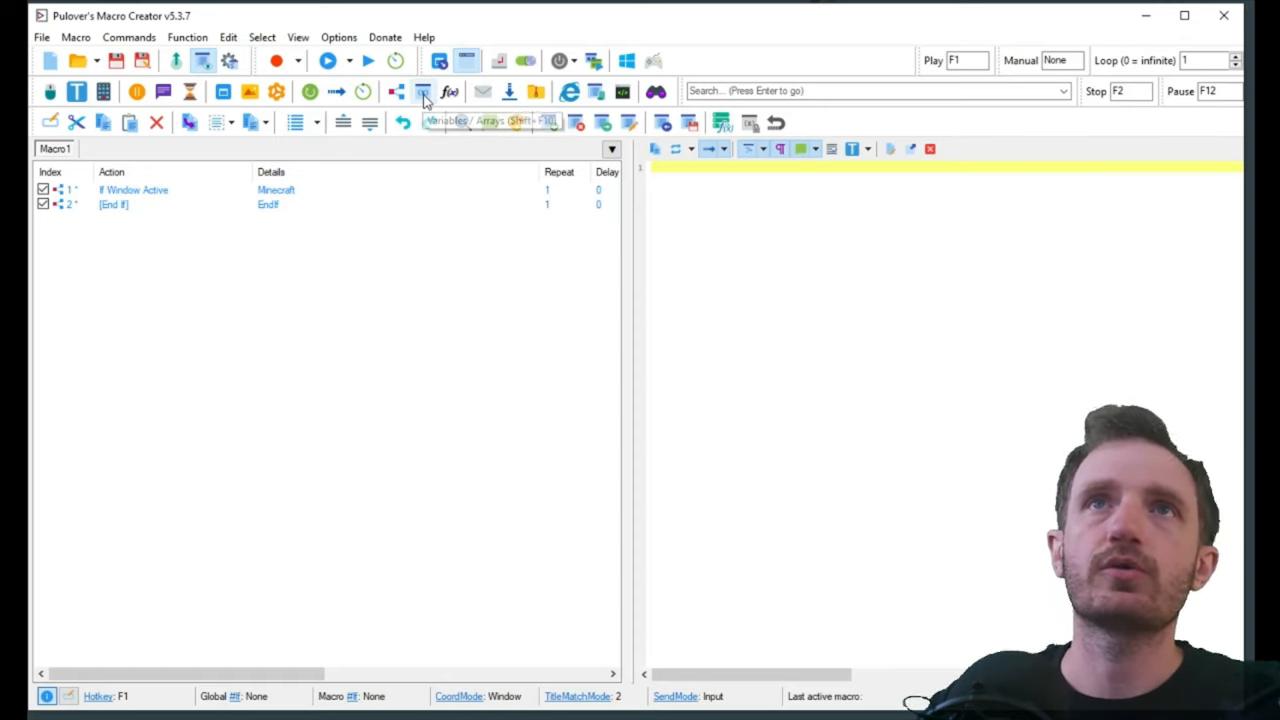
{"action": "mouse_move", "coordinate": [364, 92]}
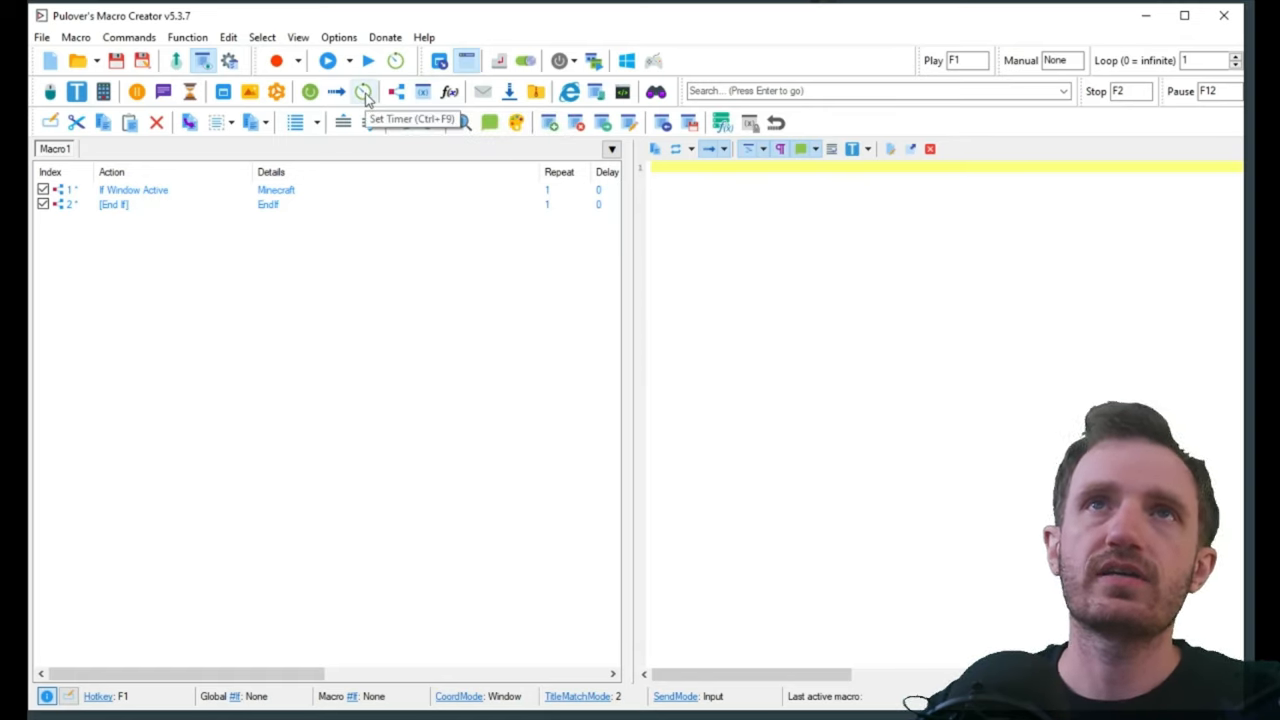
Step: Add a Play once timer with a 5000 ms period targeting Macro1
{"action": "left_click", "coordinate": [364, 92]}
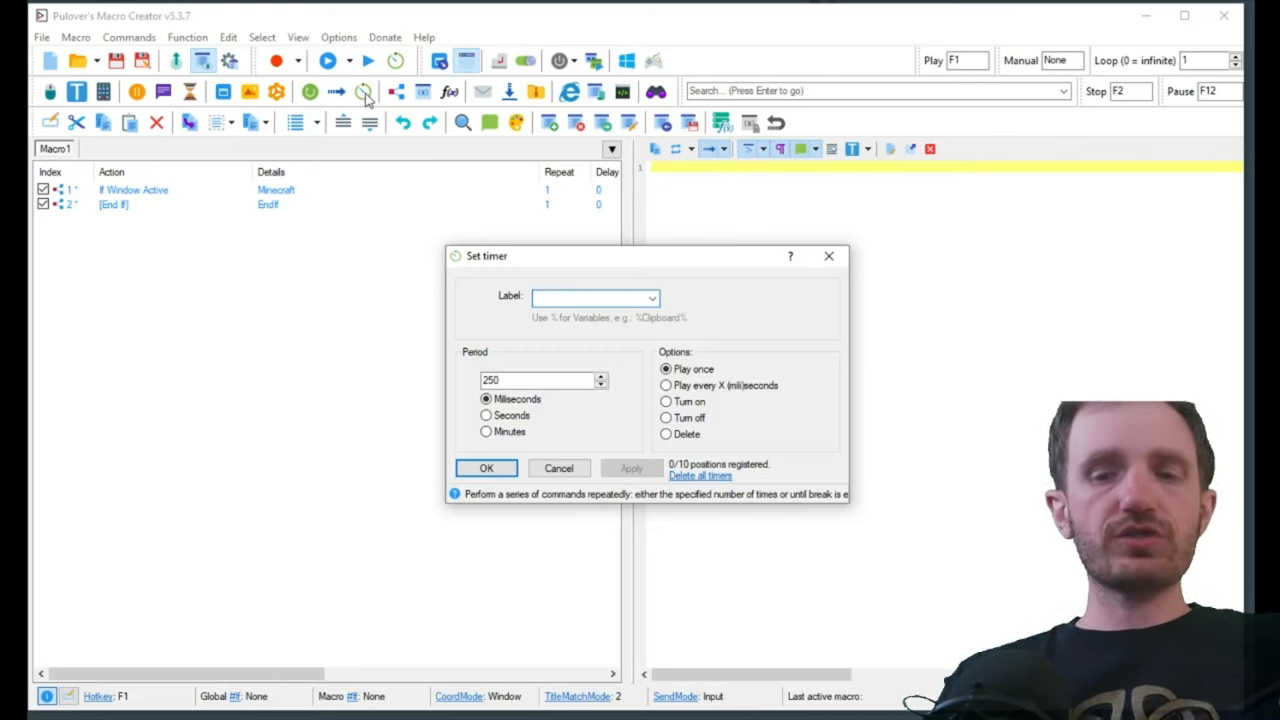
{"action": "type", "text": "collecting"}
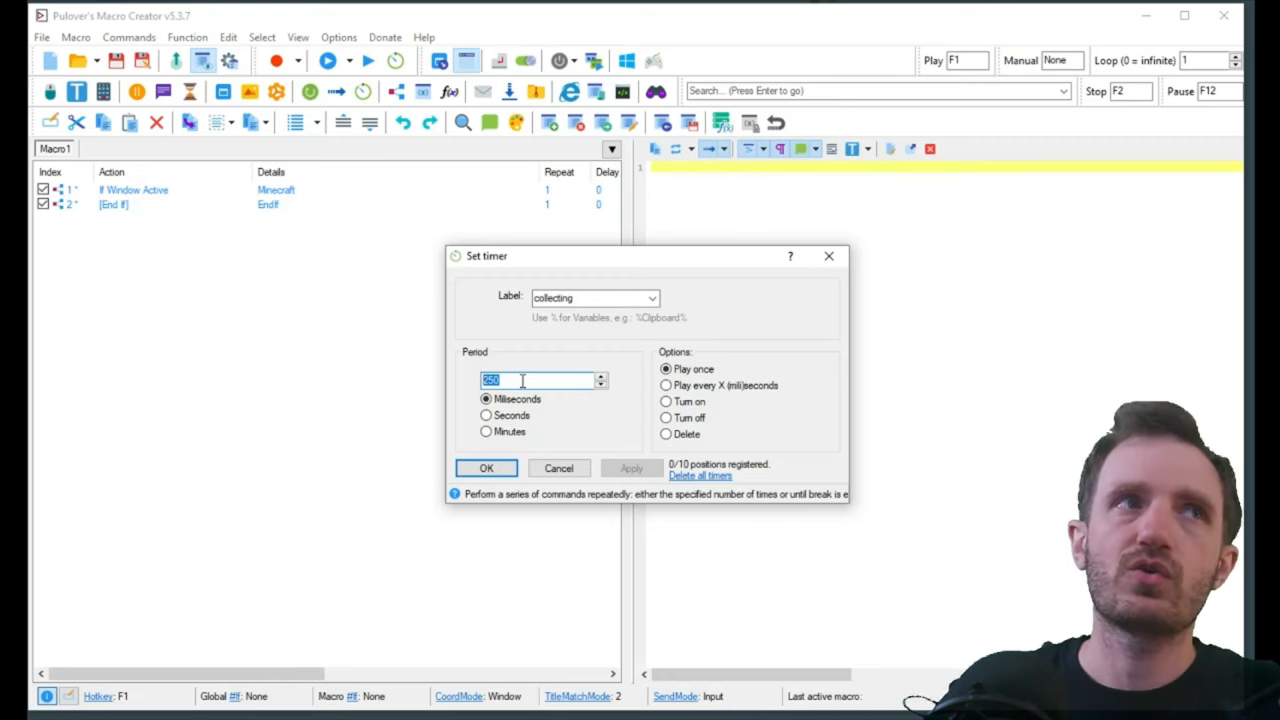
{"action": "type", "text": "5000"}
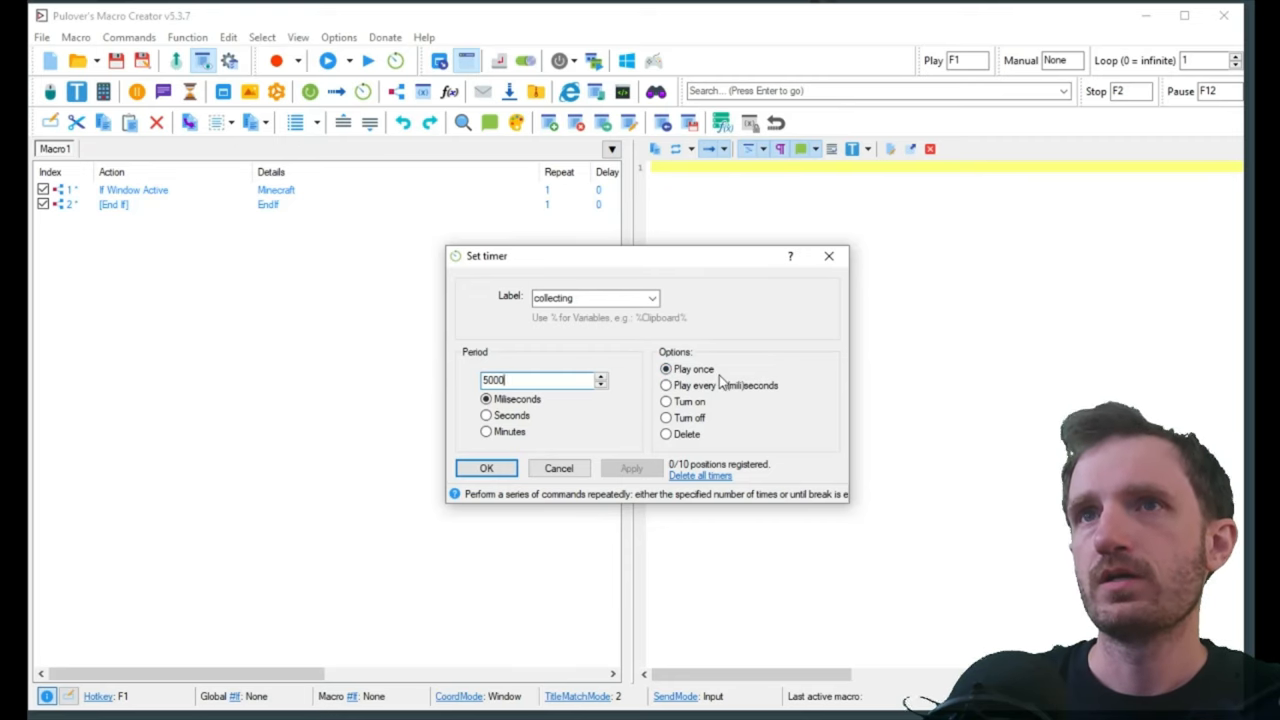
{"action": "mouse_move", "coordinate": [738, 408]}
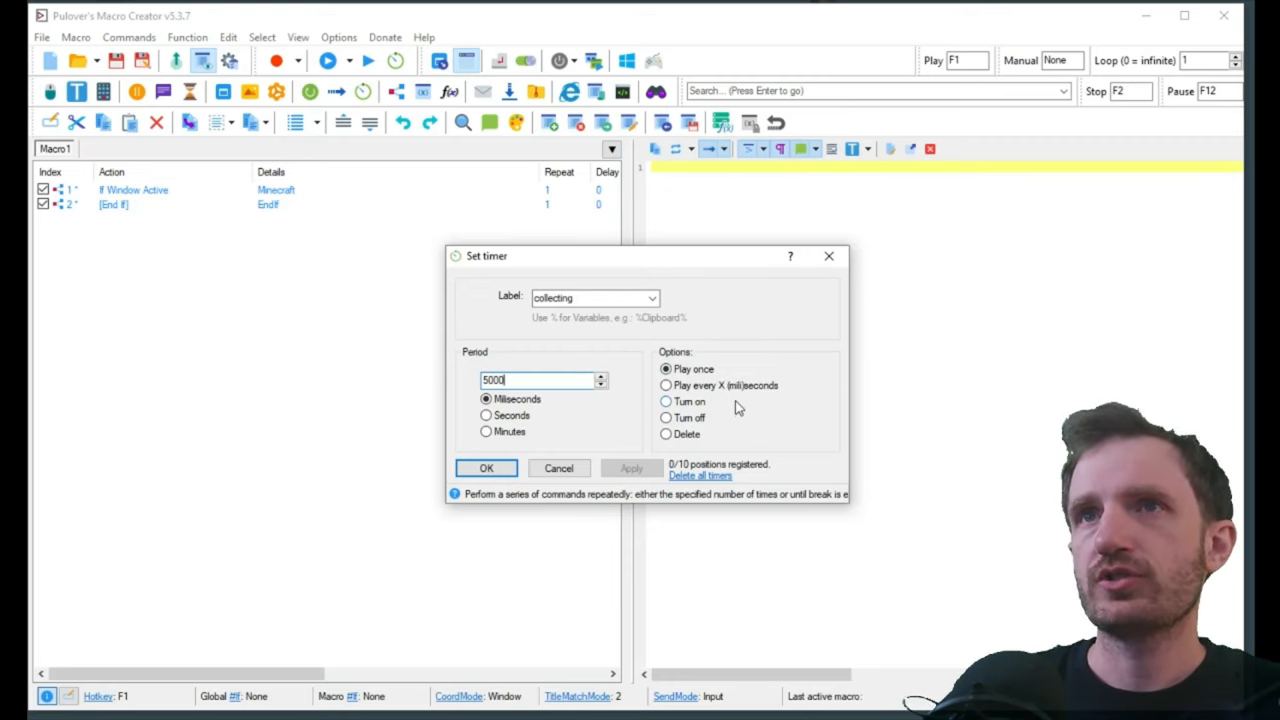
{"action": "left_click", "coordinate": [666, 368]}
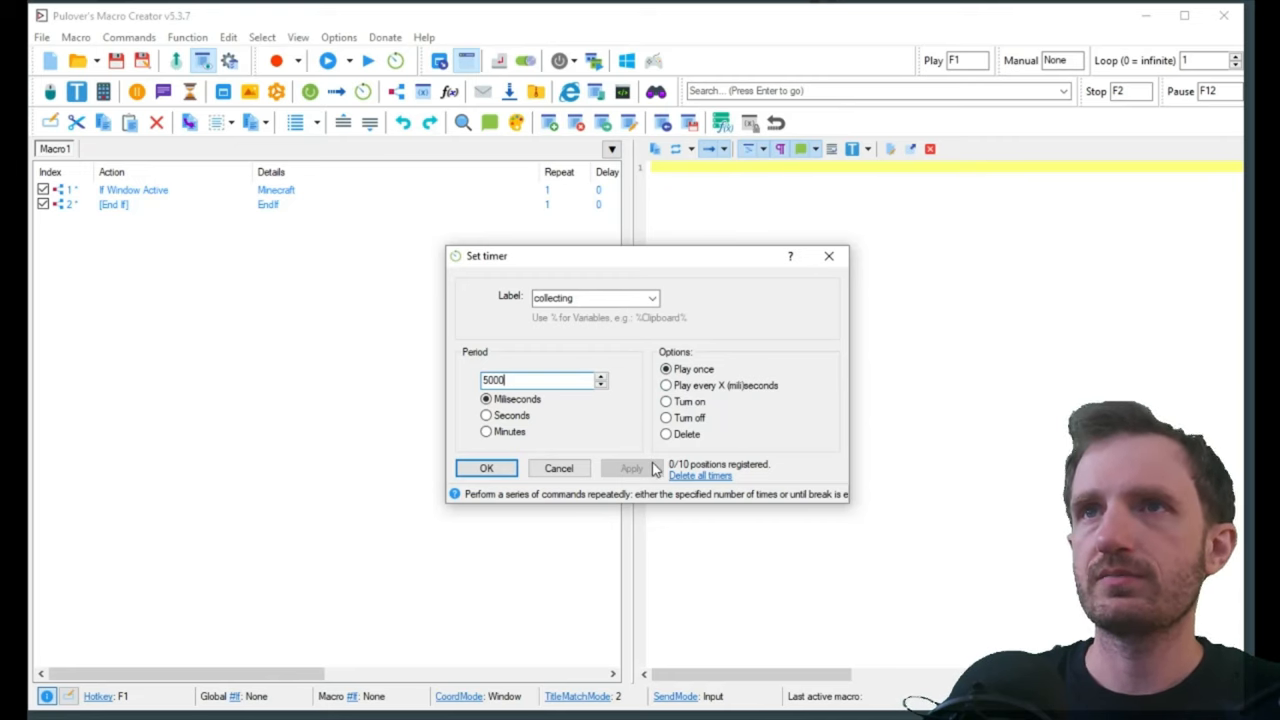
{"action": "mouse_move", "coordinate": [584, 516]}
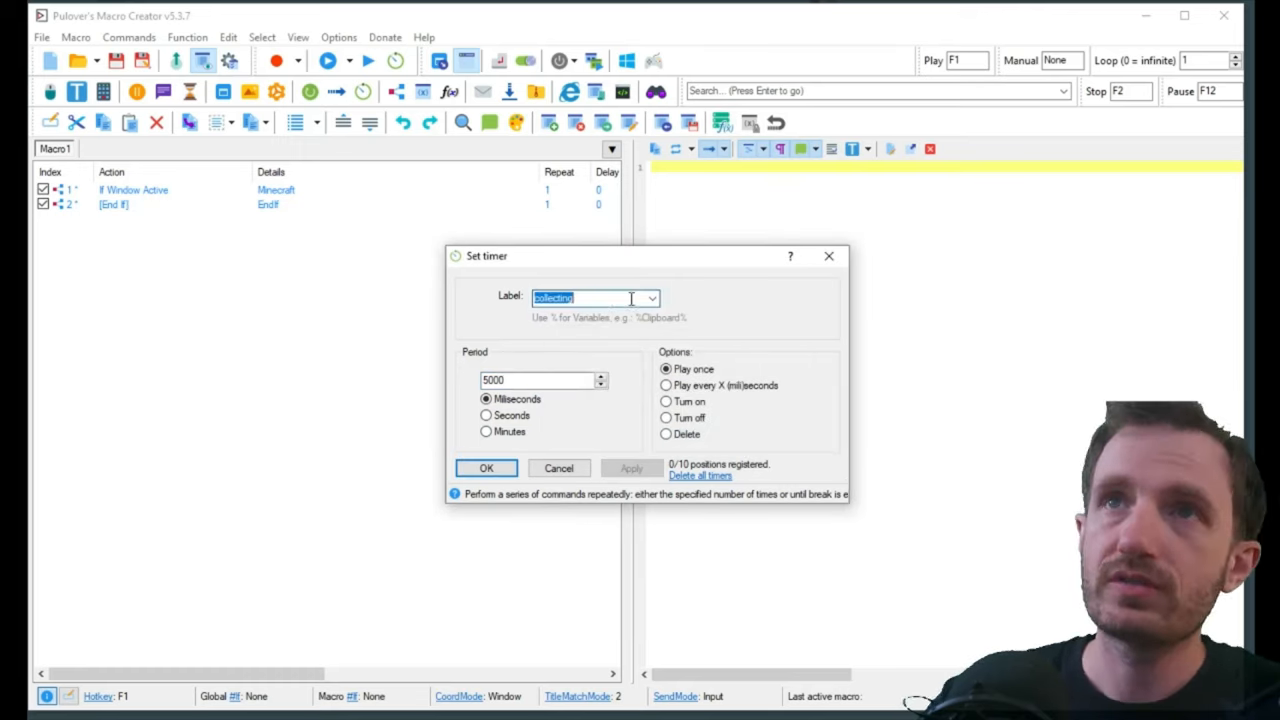
{"action": "left_click", "coordinate": [652, 298]}
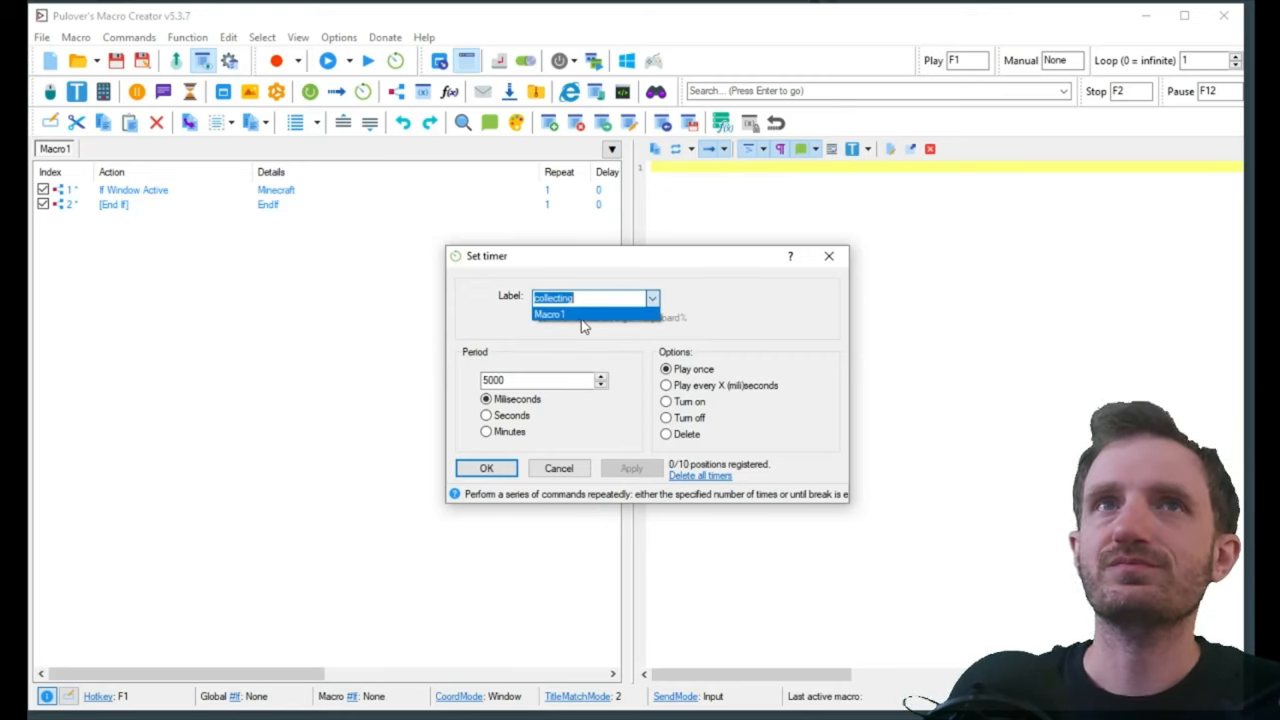
{"action": "left_click", "coordinate": [652, 298]}
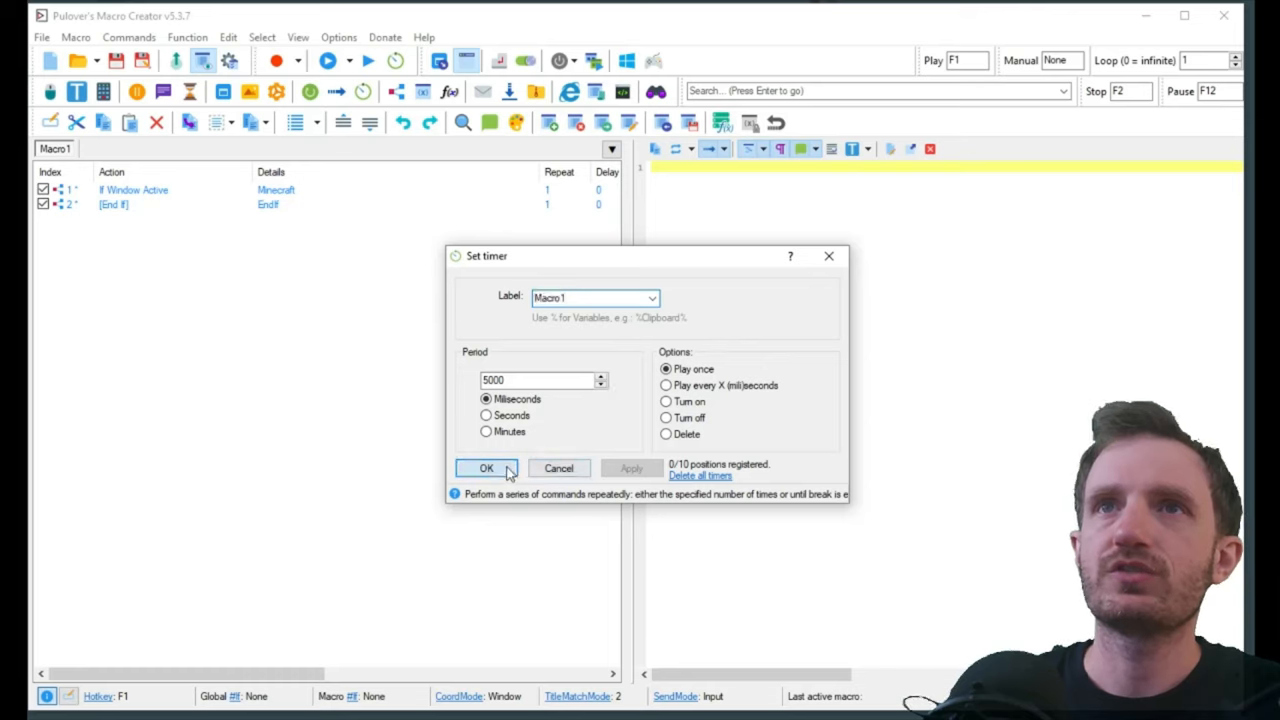
{"action": "left_click", "coordinate": [486, 468]}
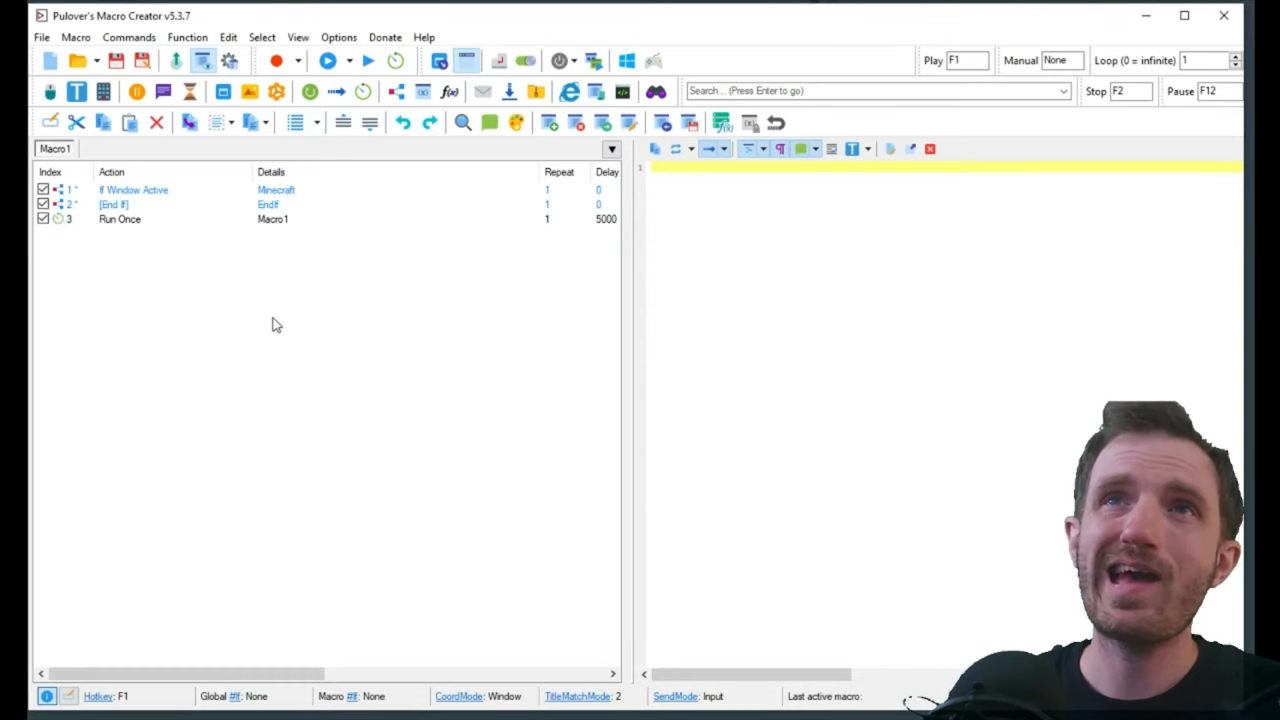
{"action": "mouse_move", "coordinate": [280, 228]}
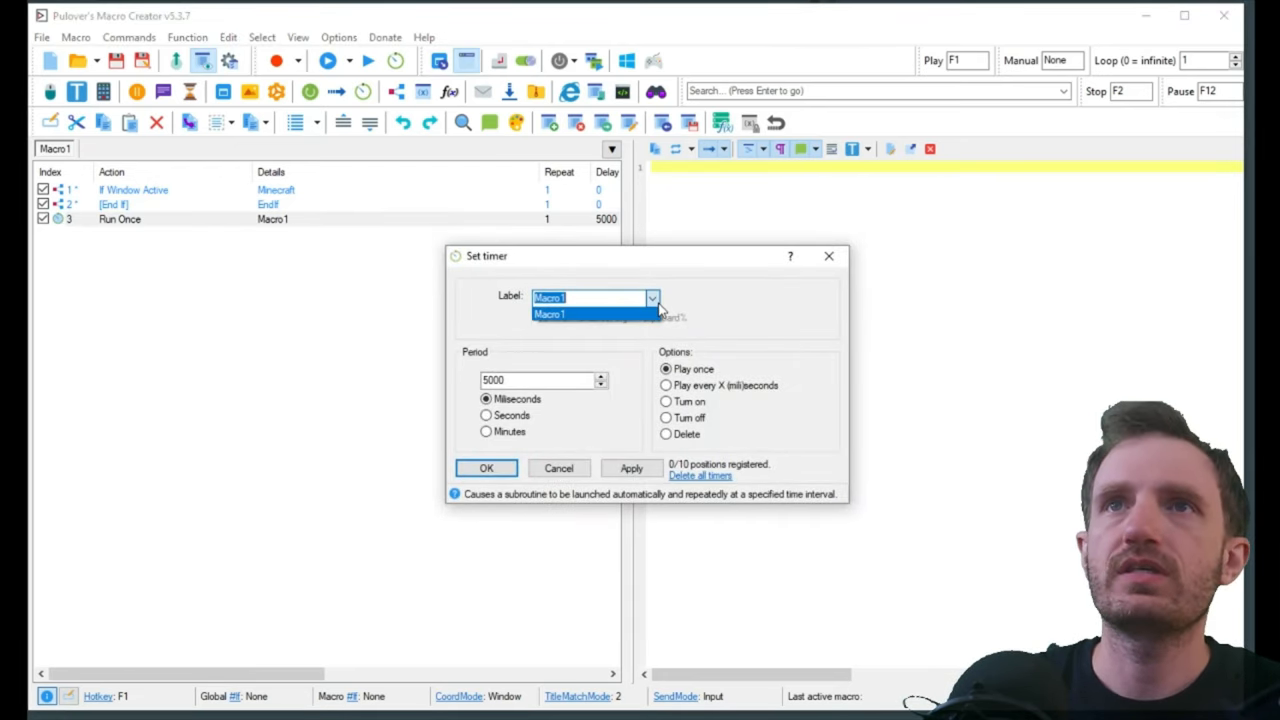
{"action": "left_click", "coordinate": [486, 468]}
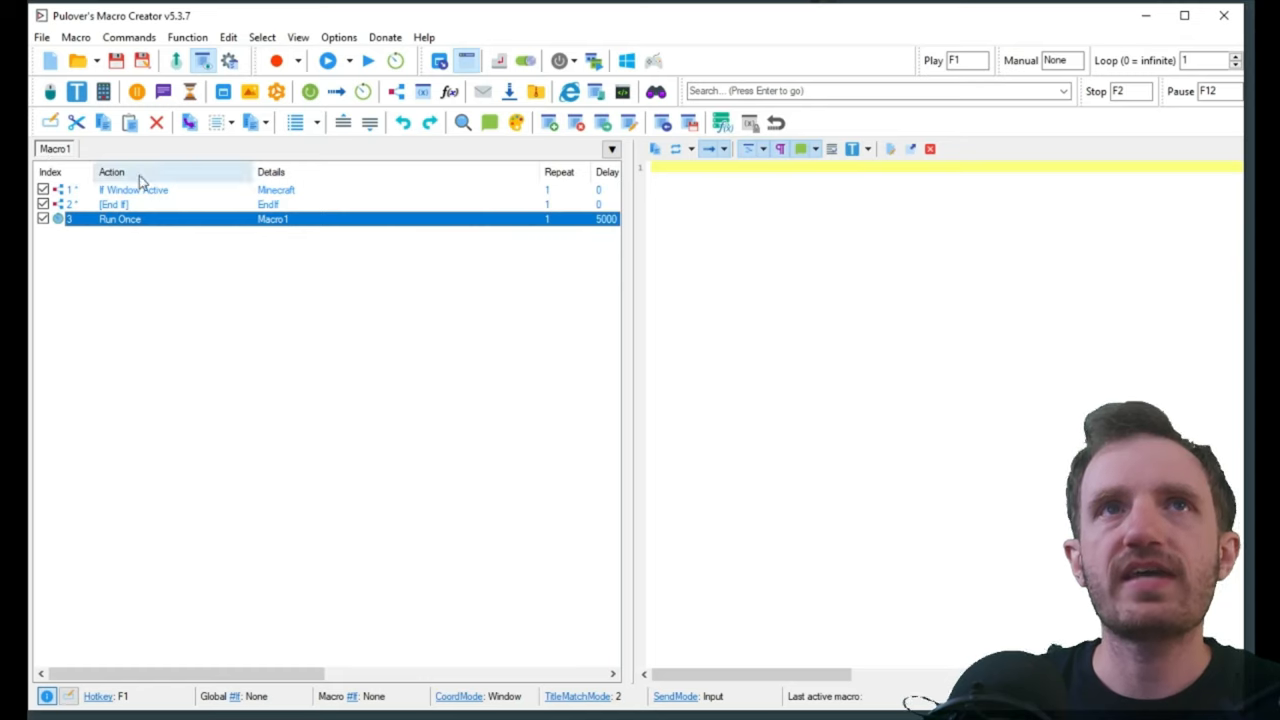
{"action": "mouse_move", "coordinate": [420, 342]}
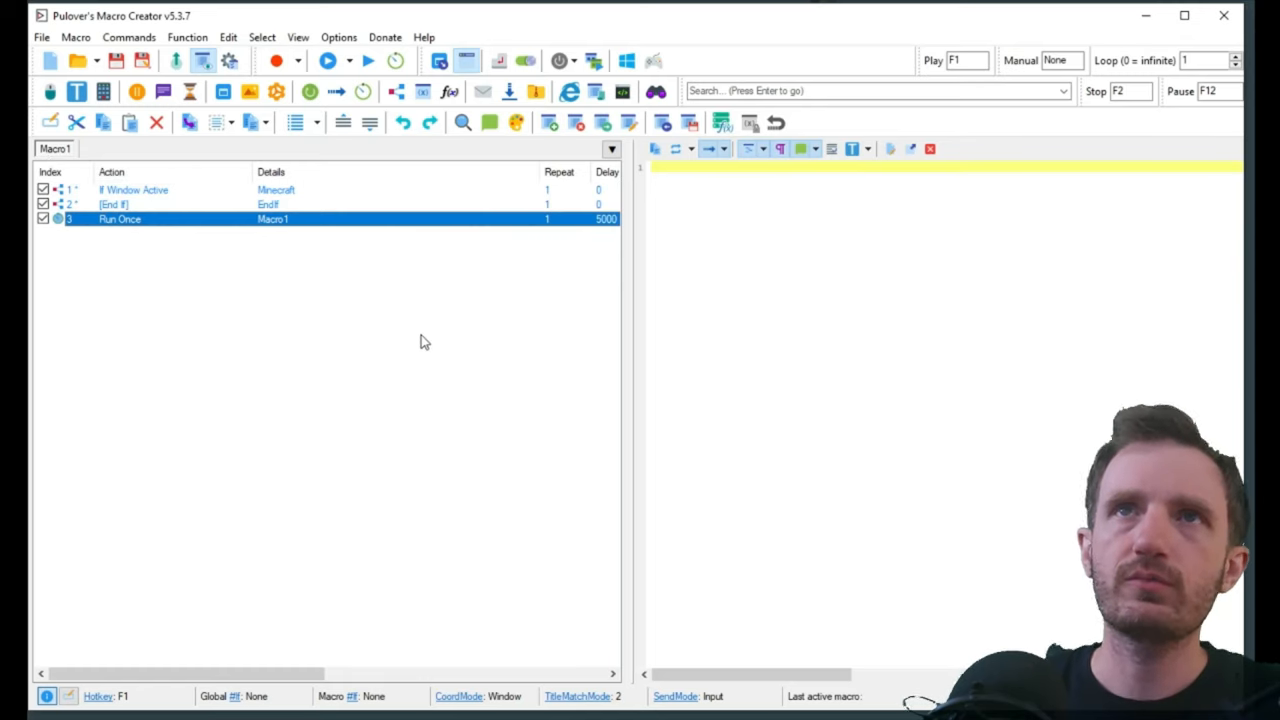
{"action": "mouse_move", "coordinate": [508, 92]}
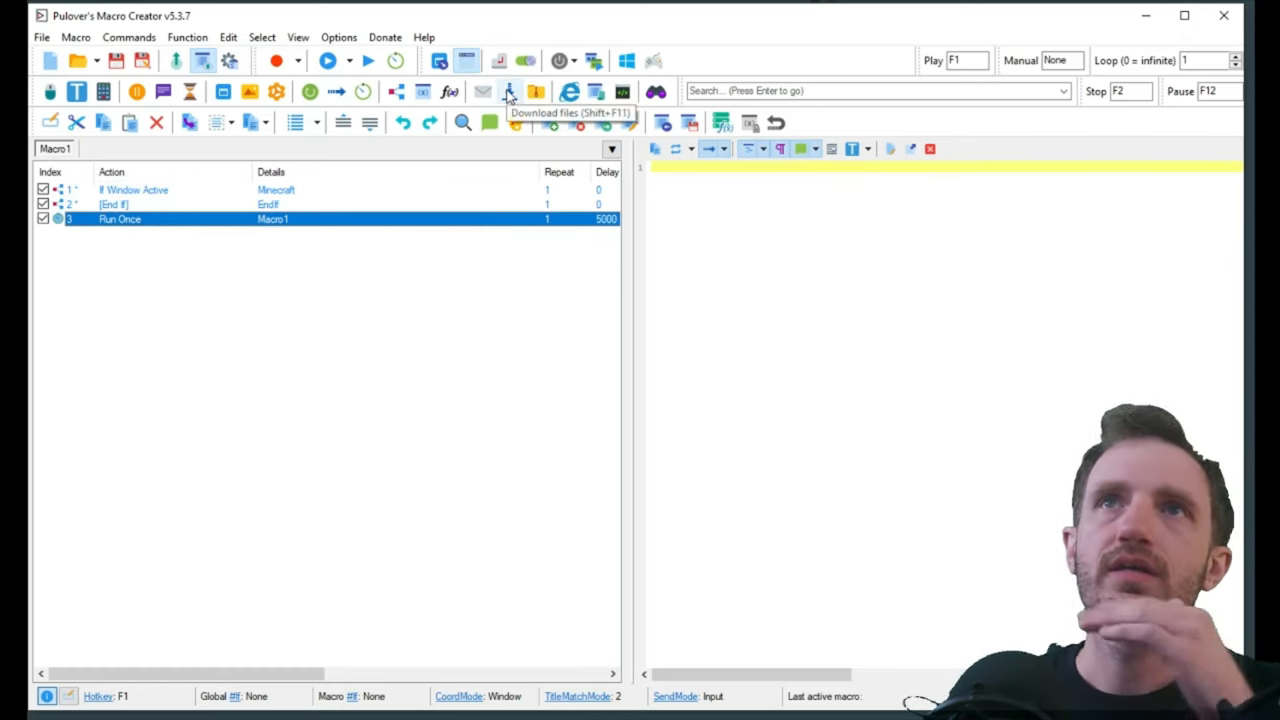
{"action": "mouse_move", "coordinate": [276, 92]}
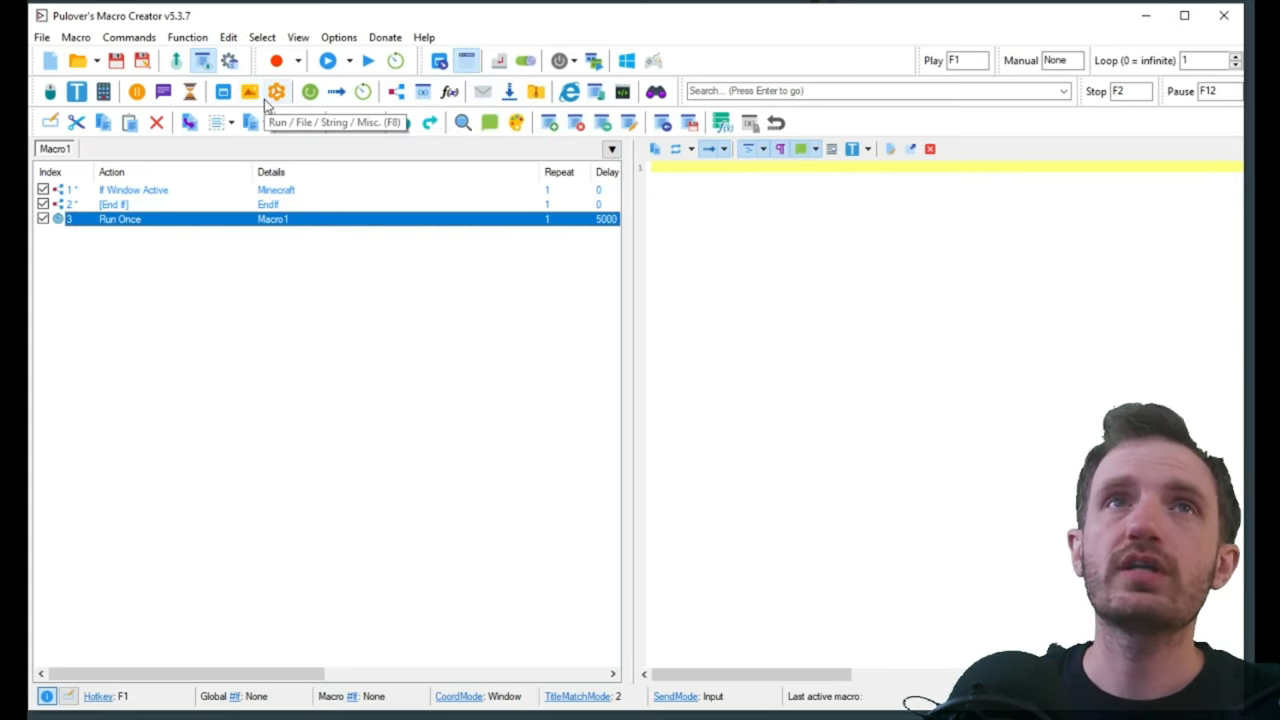
{"action": "mouse_move", "coordinate": [162, 92]}
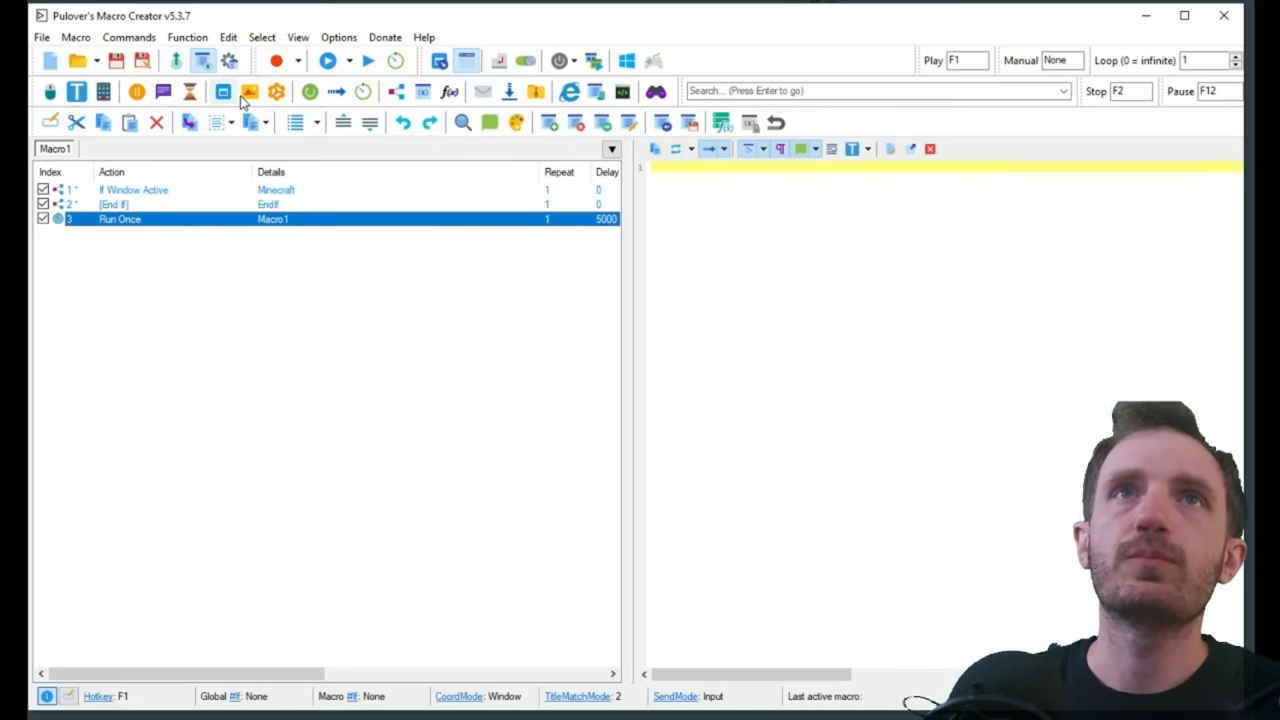
{"action": "mouse_move", "coordinate": [310, 92]}
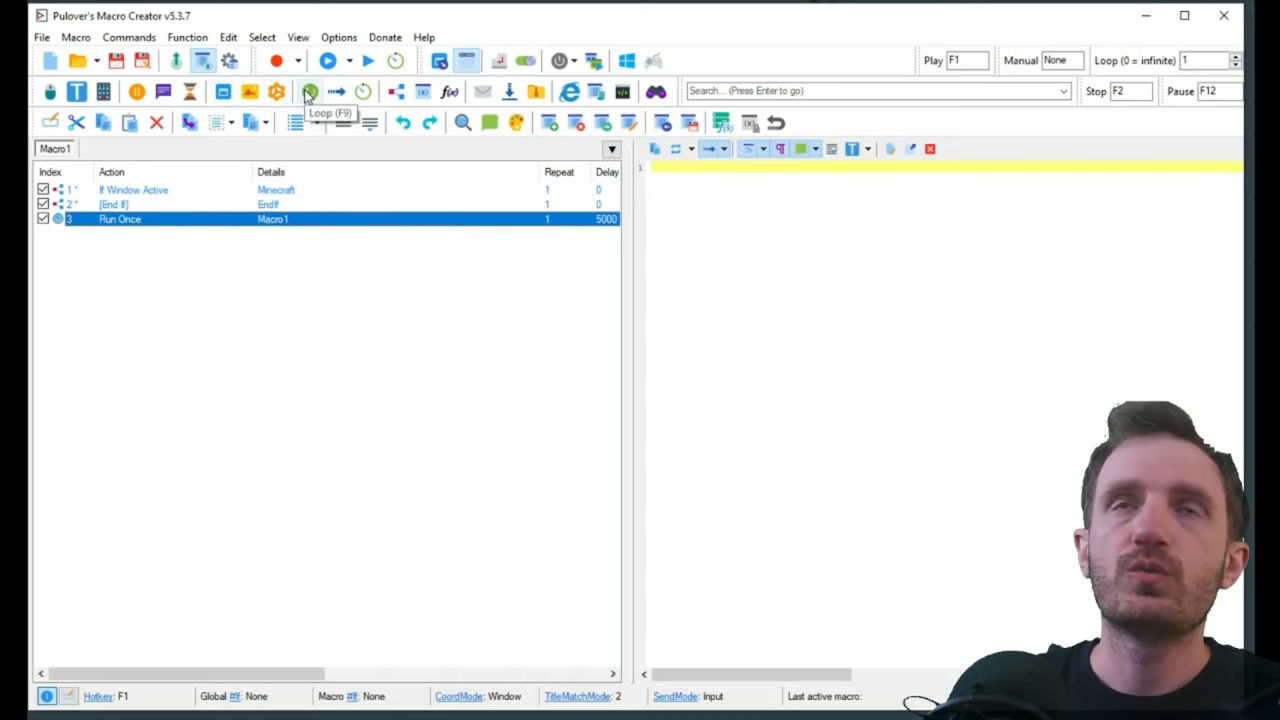
{"action": "mouse_move", "coordinate": [336, 92]}
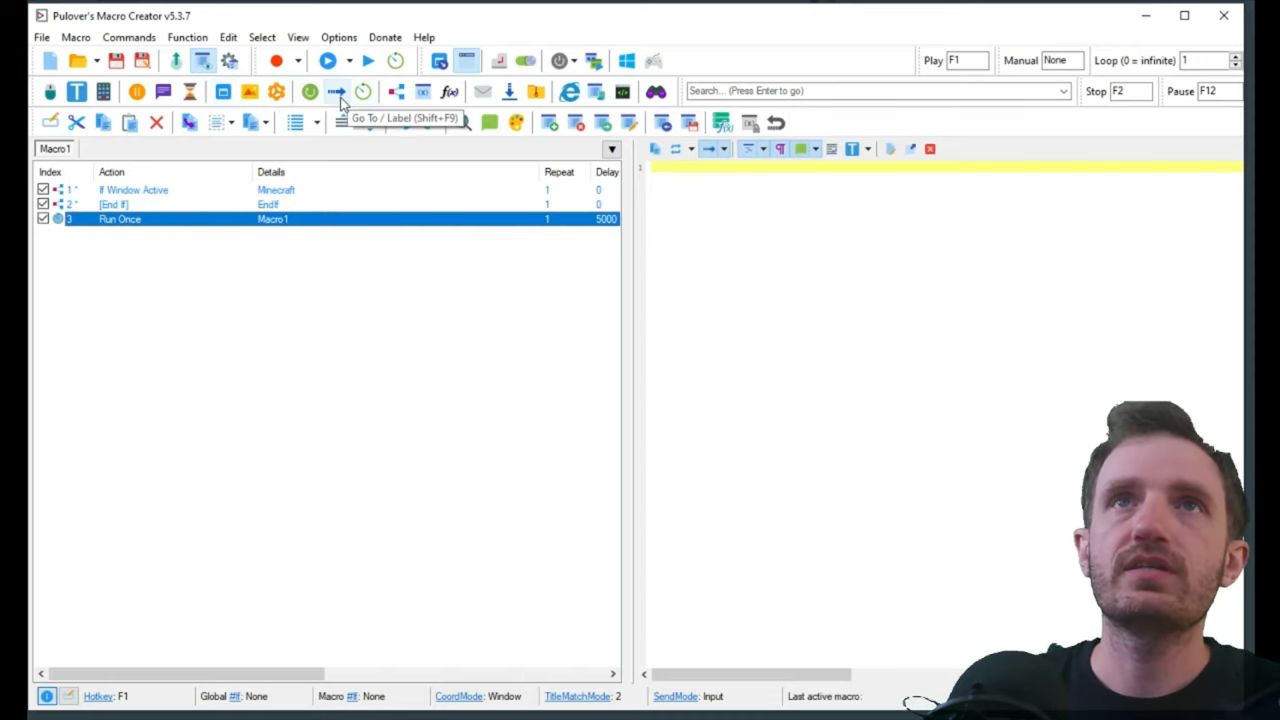
Step: Insert a new label named collecting via Go To / Label
{"action": "left_click", "coordinate": [336, 92]}
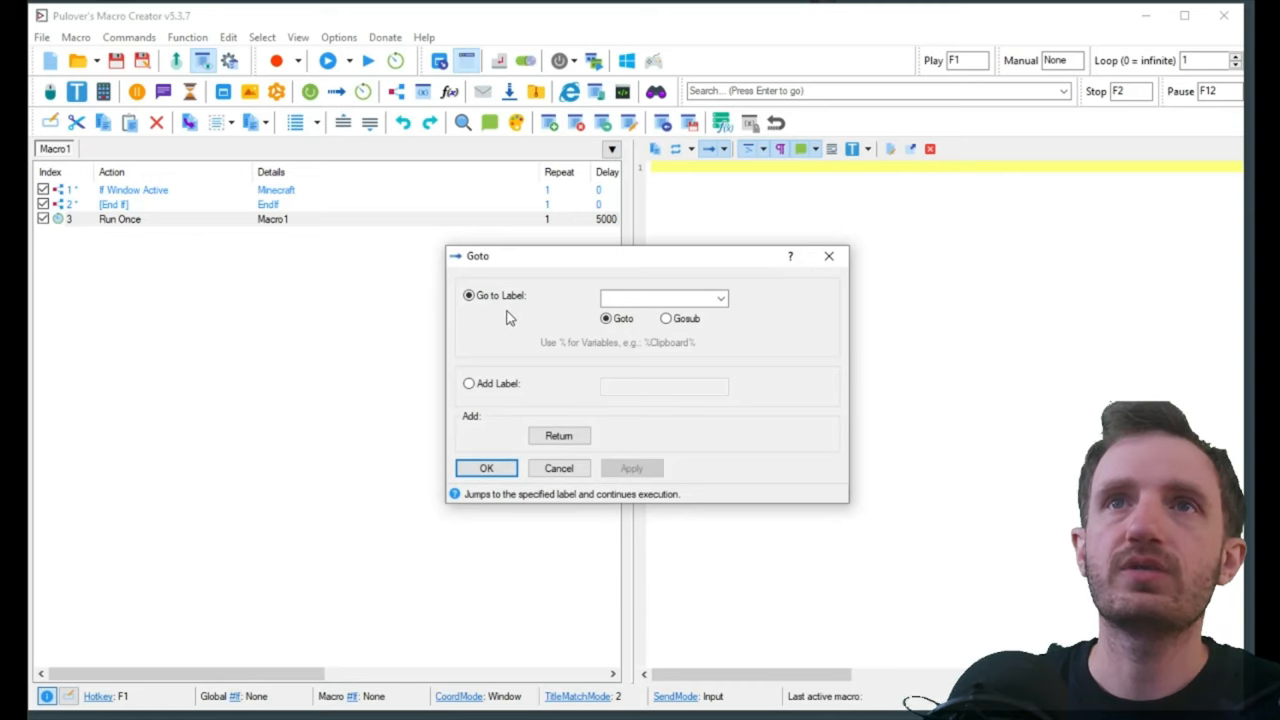
{"action": "left_click", "coordinate": [468, 384]}
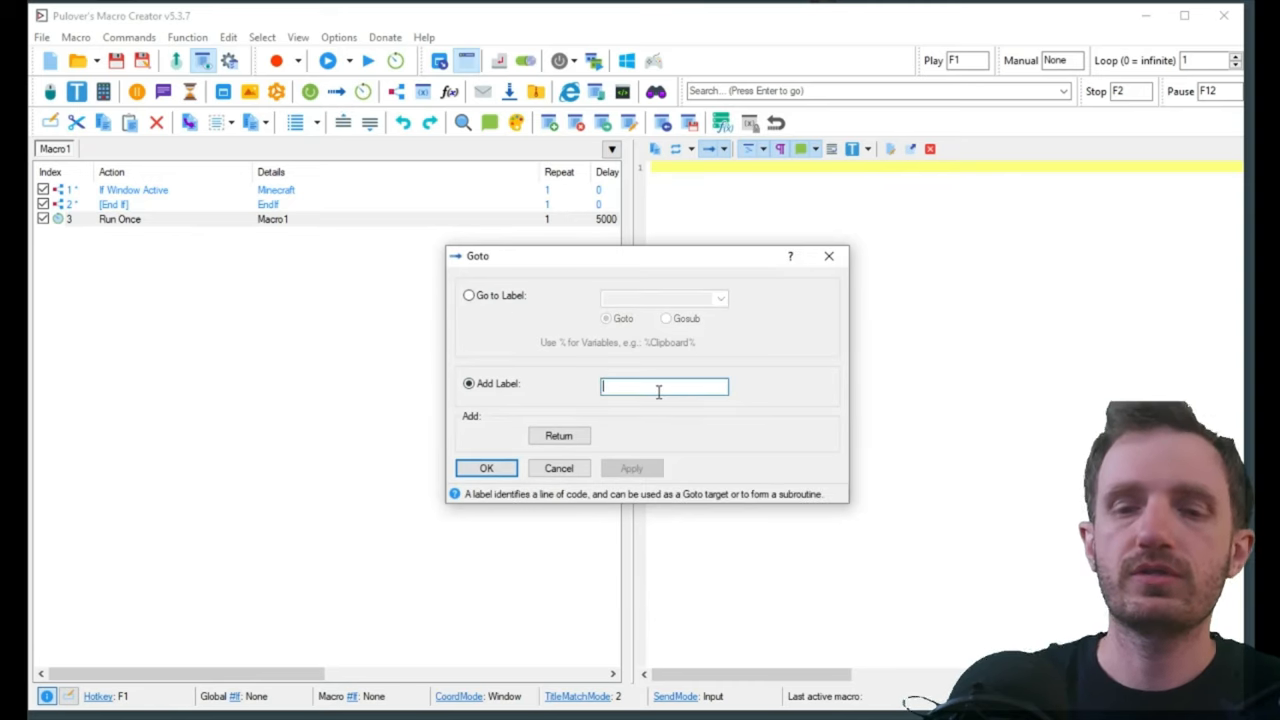
{"action": "type", "text": "collecting"}
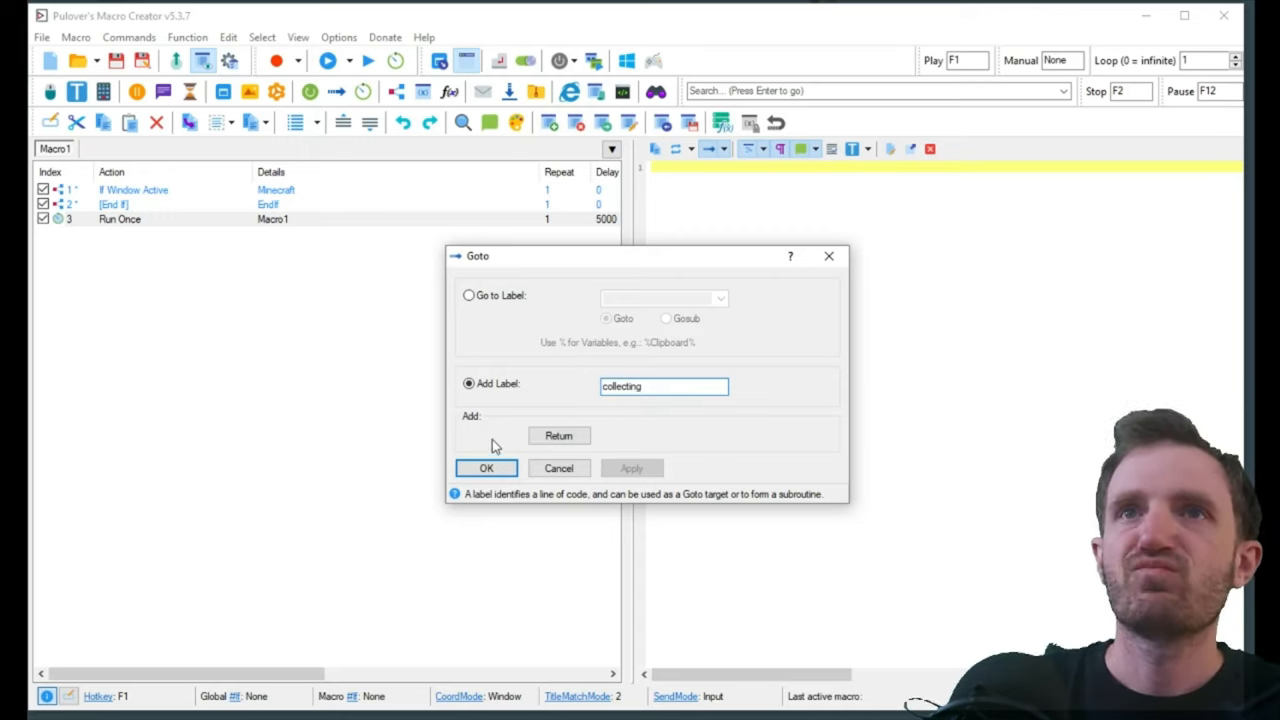
{"action": "left_click", "coordinate": [486, 468]}
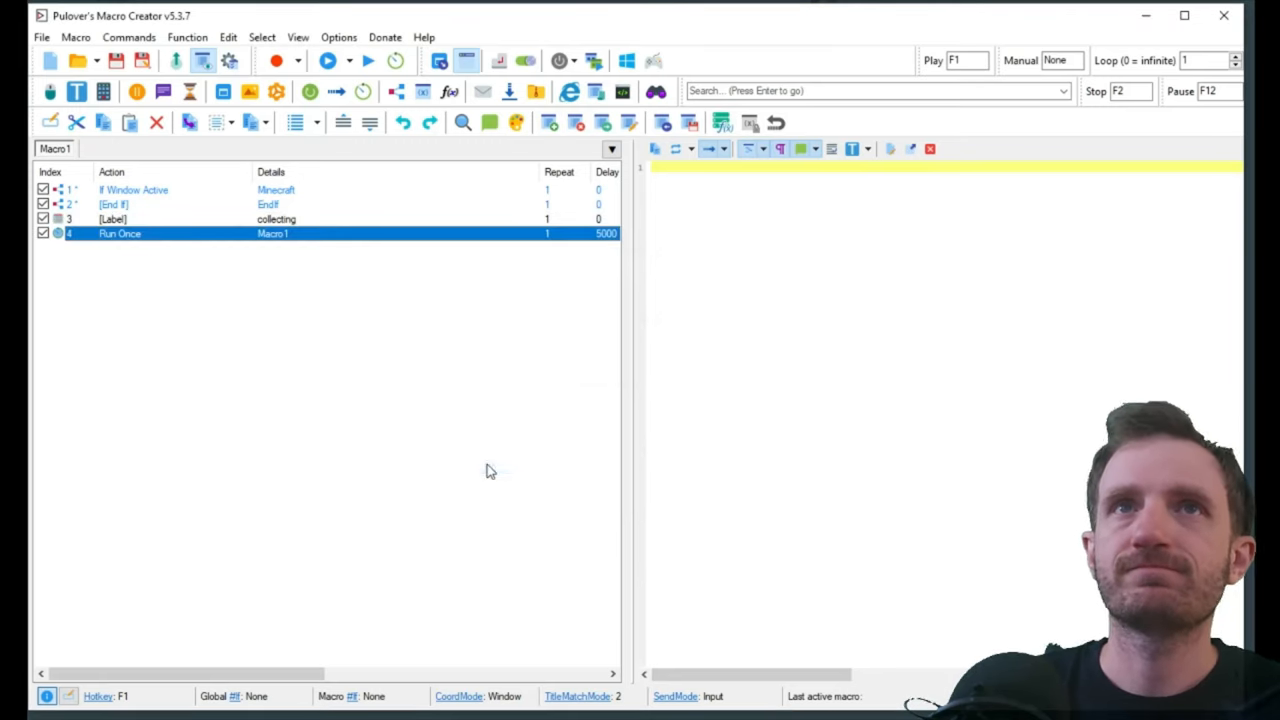
{"action": "mouse_move", "coordinate": [156, 228]}
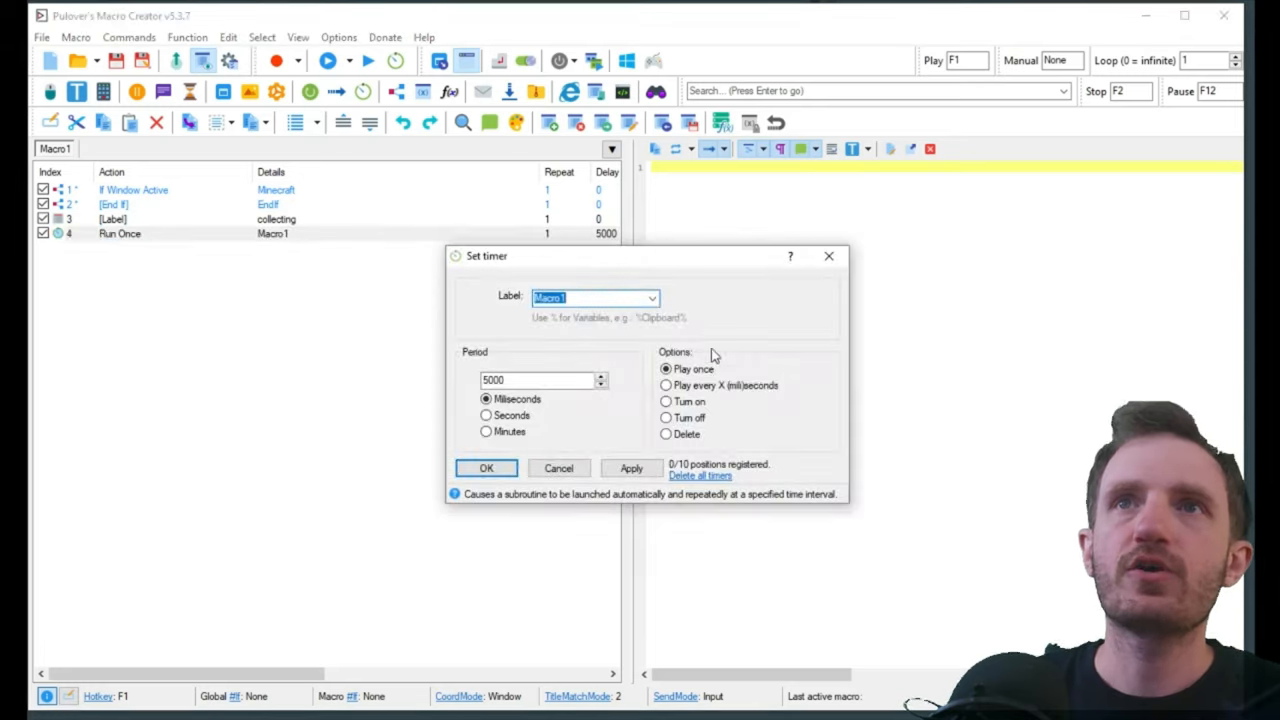
Step: Change the timer's Label field to collecting and confirm
{"action": "type", "text": "collecting"}
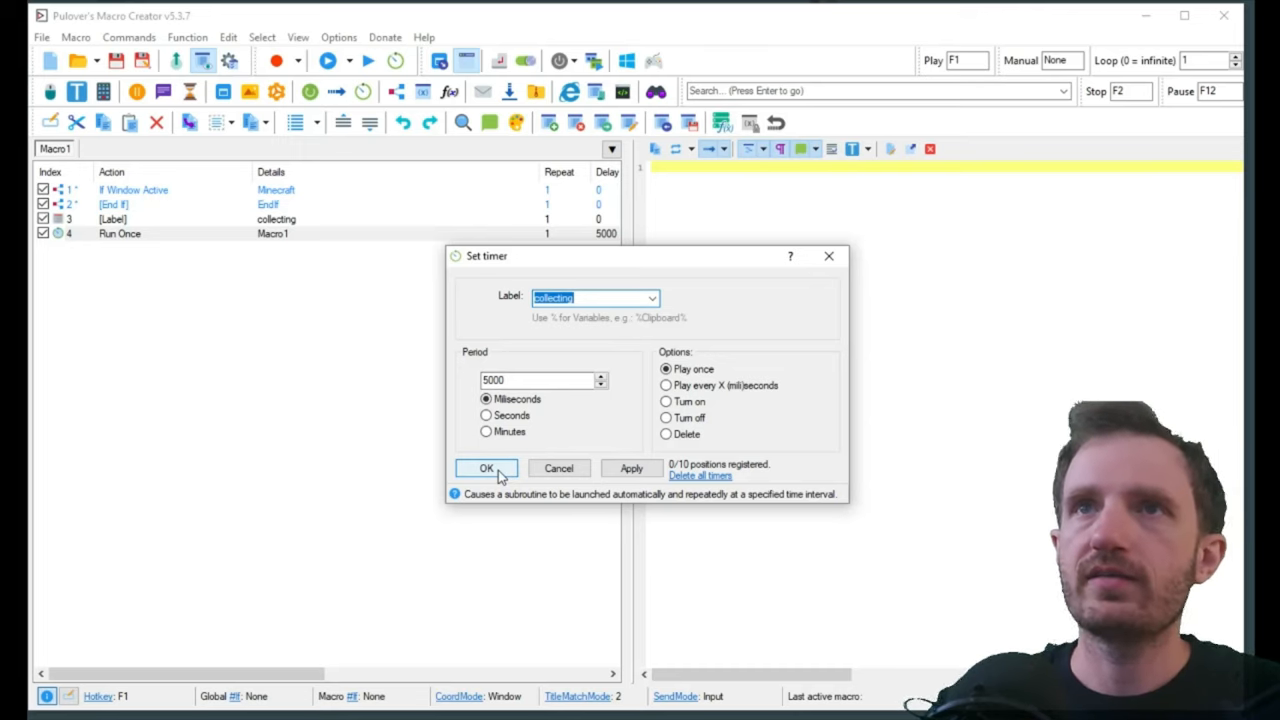
{"action": "left_click", "coordinate": [486, 468]}
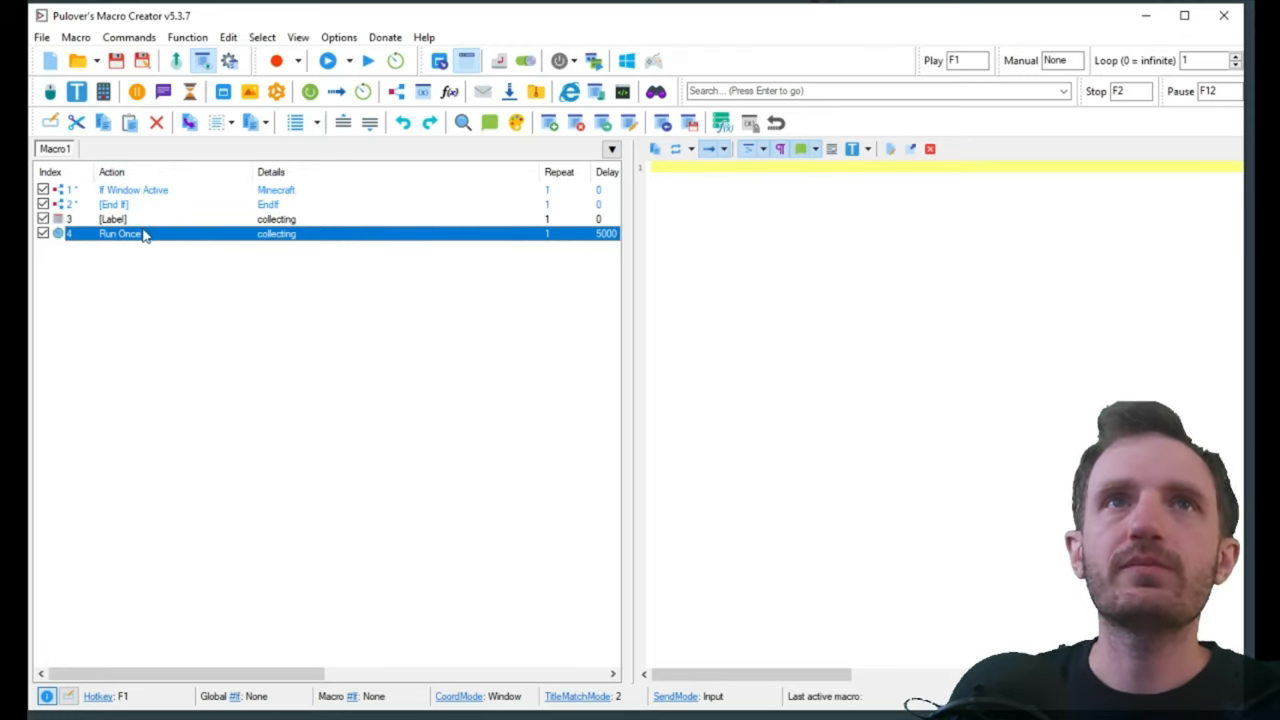
{"action": "mouse_move", "coordinate": [128, 232]}
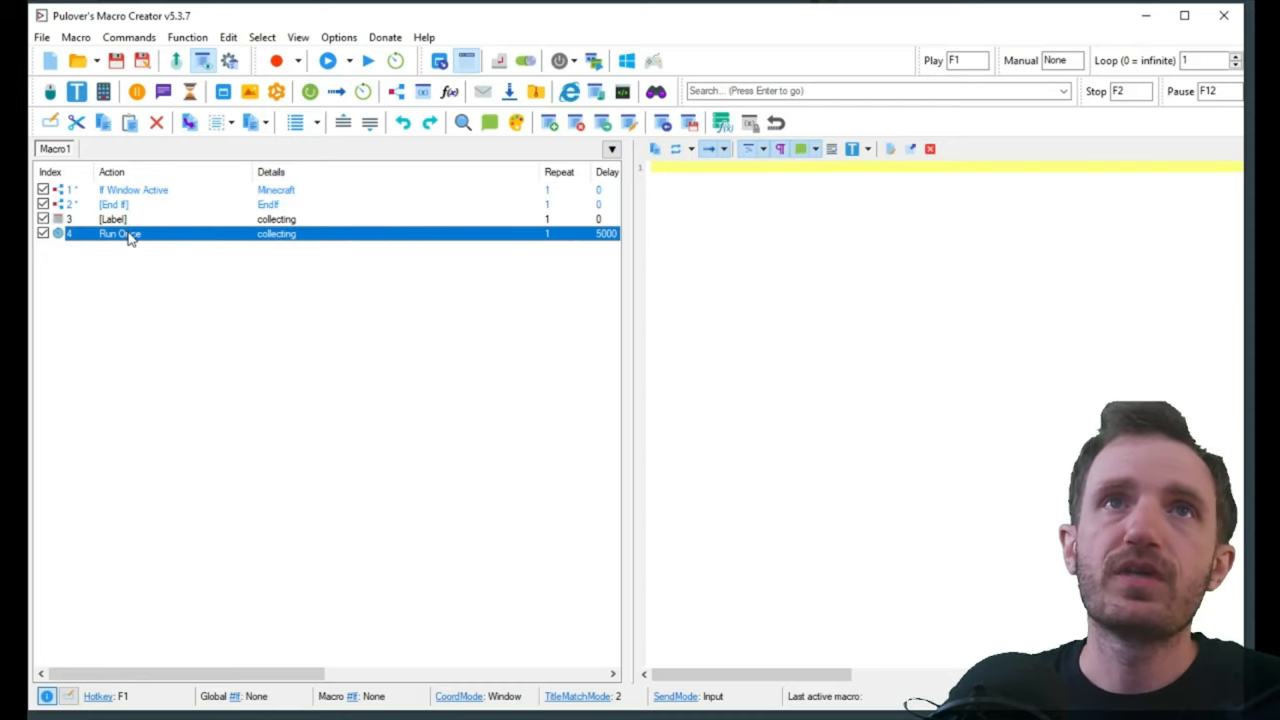
{"action": "mouse_move", "coordinate": [144, 240]}
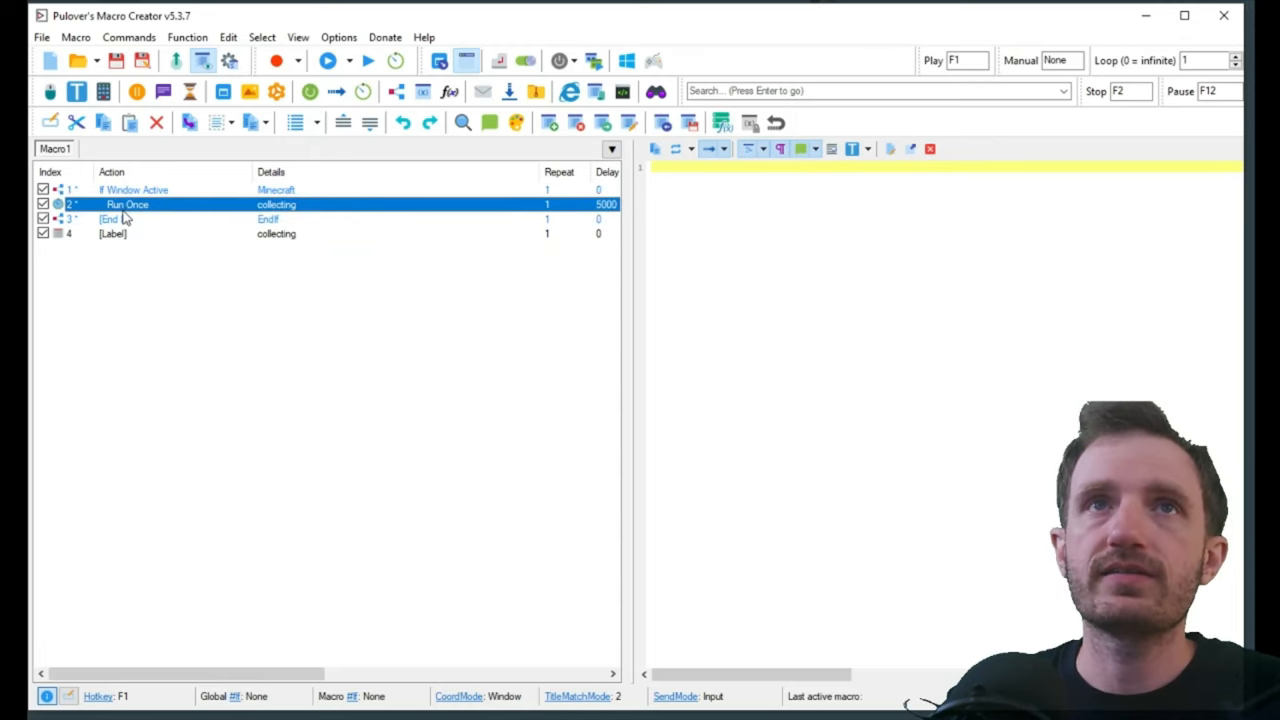
{"action": "mouse_move", "coordinate": [132, 204]}
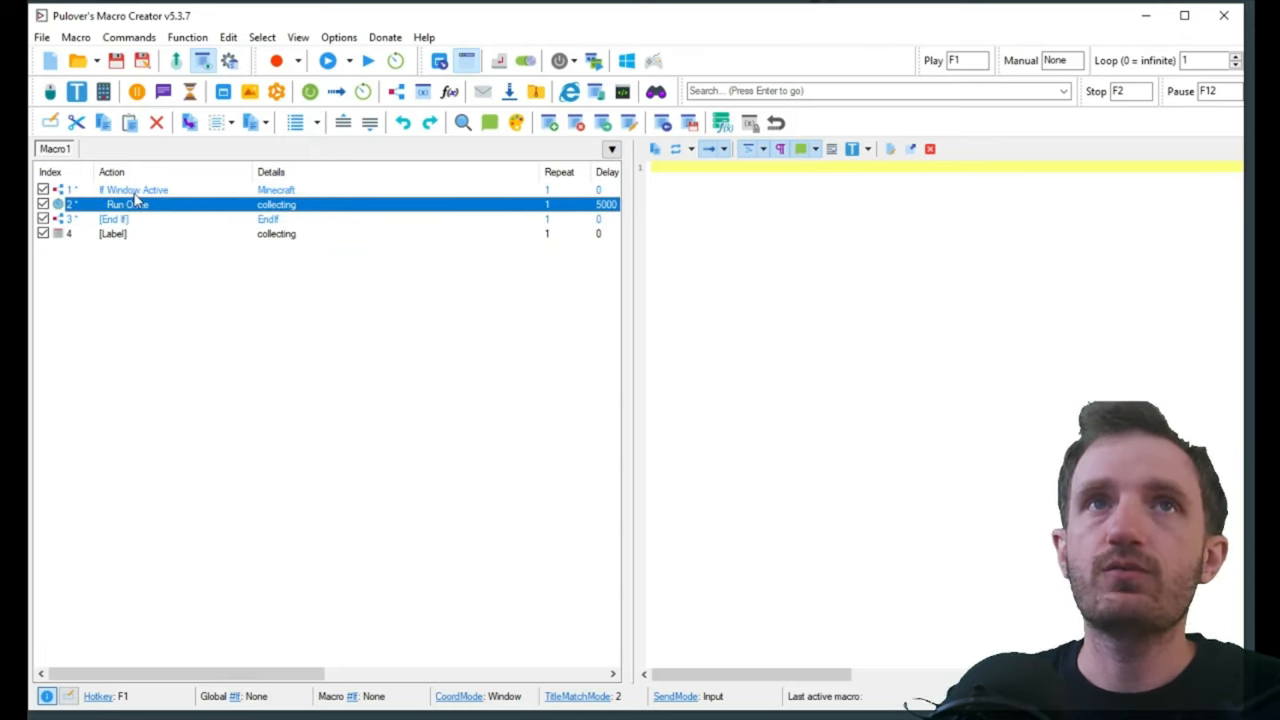
Step: Move the timer into the If block and switch it to Play every 5000 milliseconds
{"action": "left_click", "coordinate": [132, 188]}
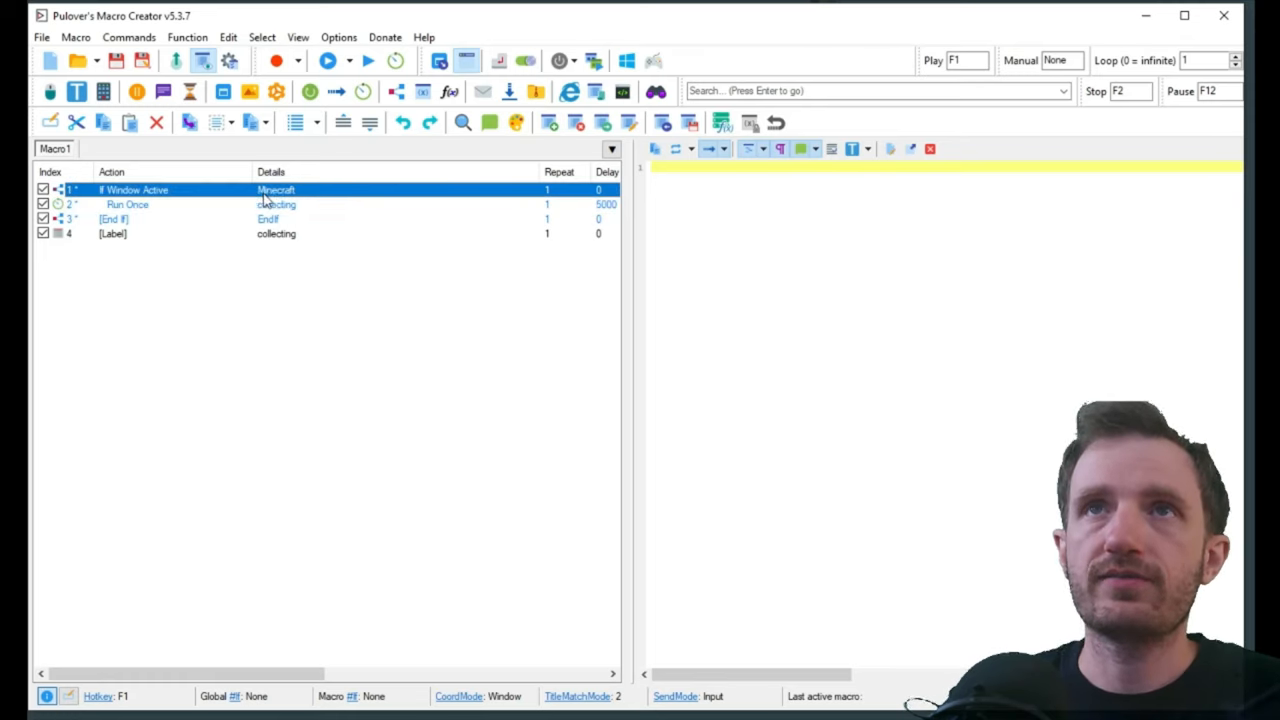
{"action": "left_click", "coordinate": [128, 204]}
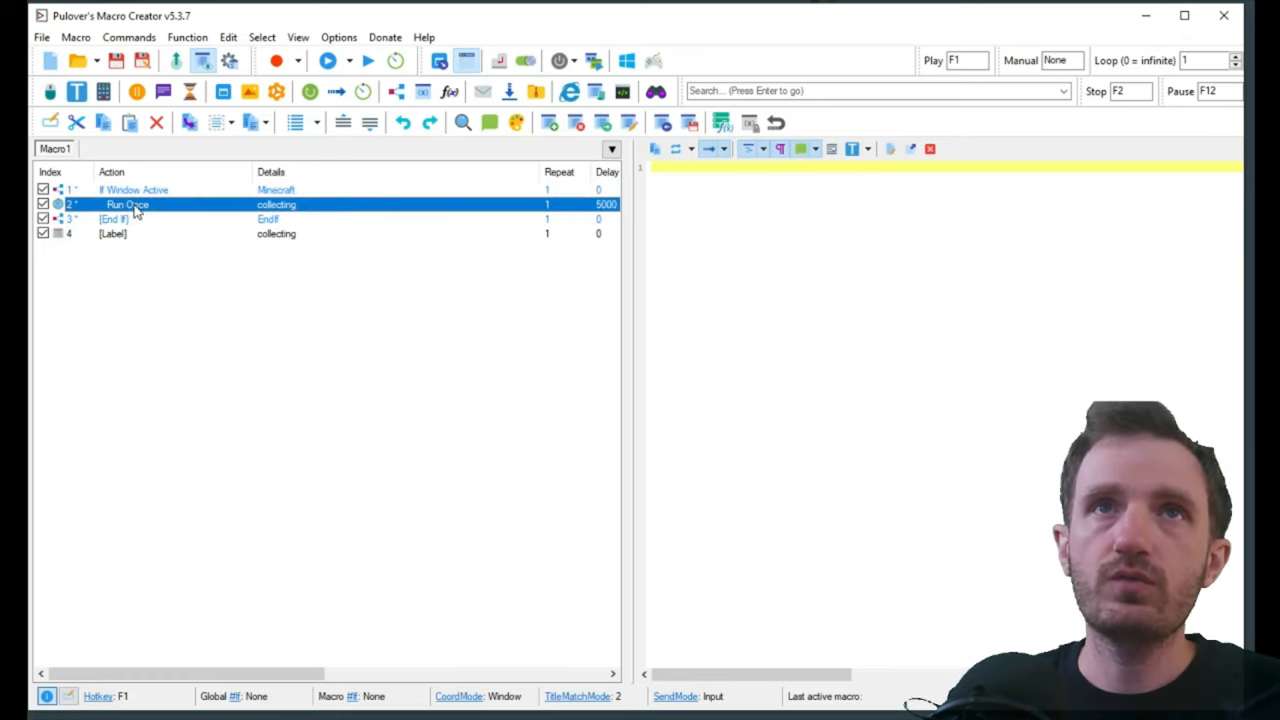
{"action": "mouse_move", "coordinate": [290, 210]}
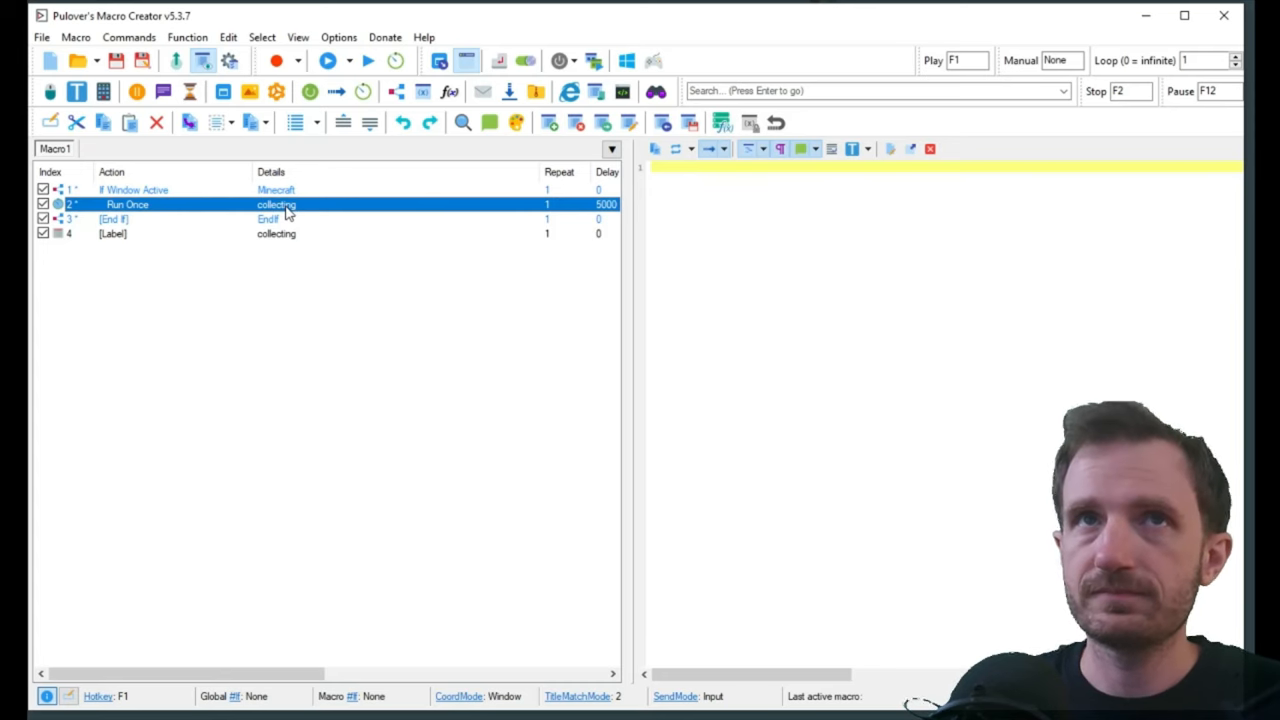
{"action": "double_click", "coordinate": [276, 204]}
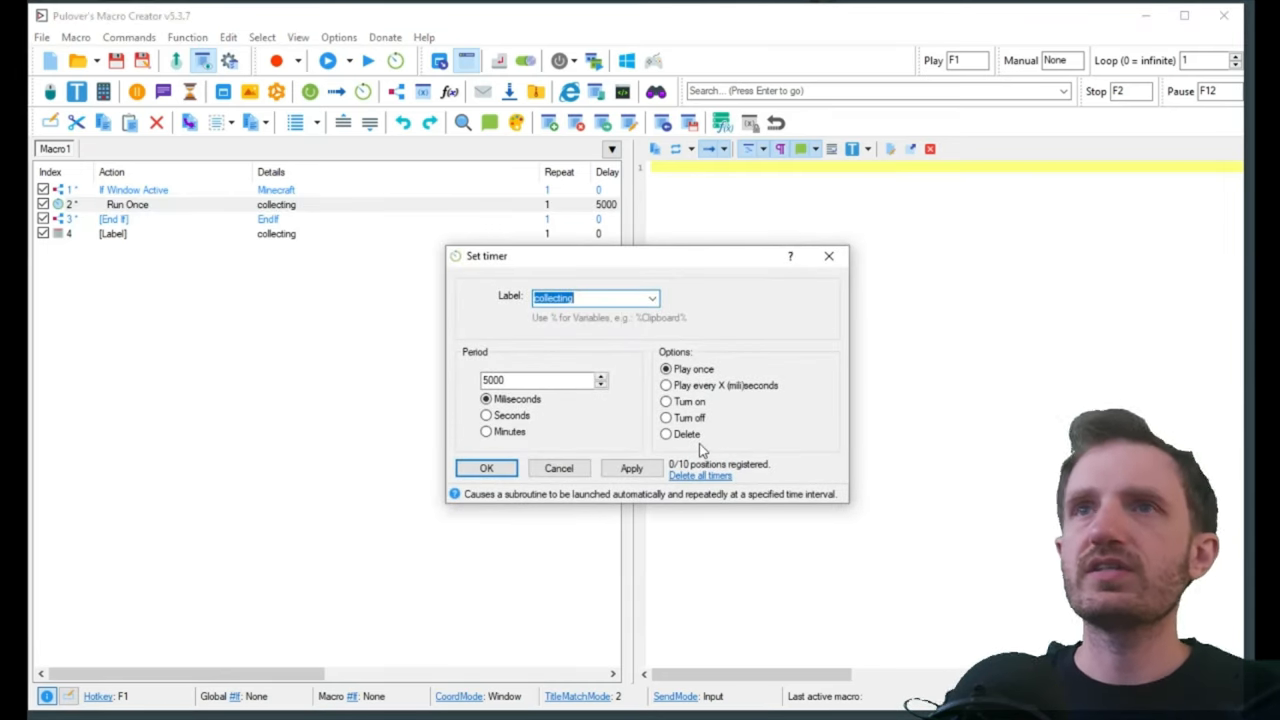
{"action": "left_click", "coordinate": [666, 384]}
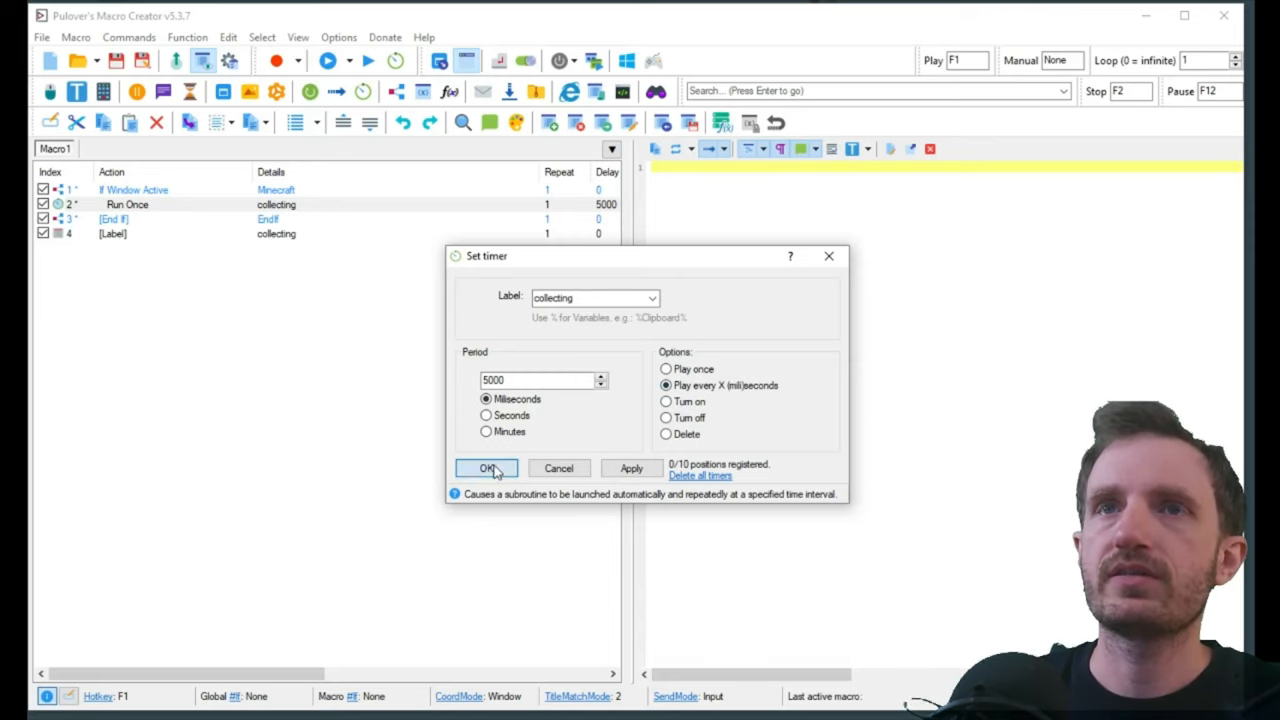
{"action": "left_click", "coordinate": [488, 468]}
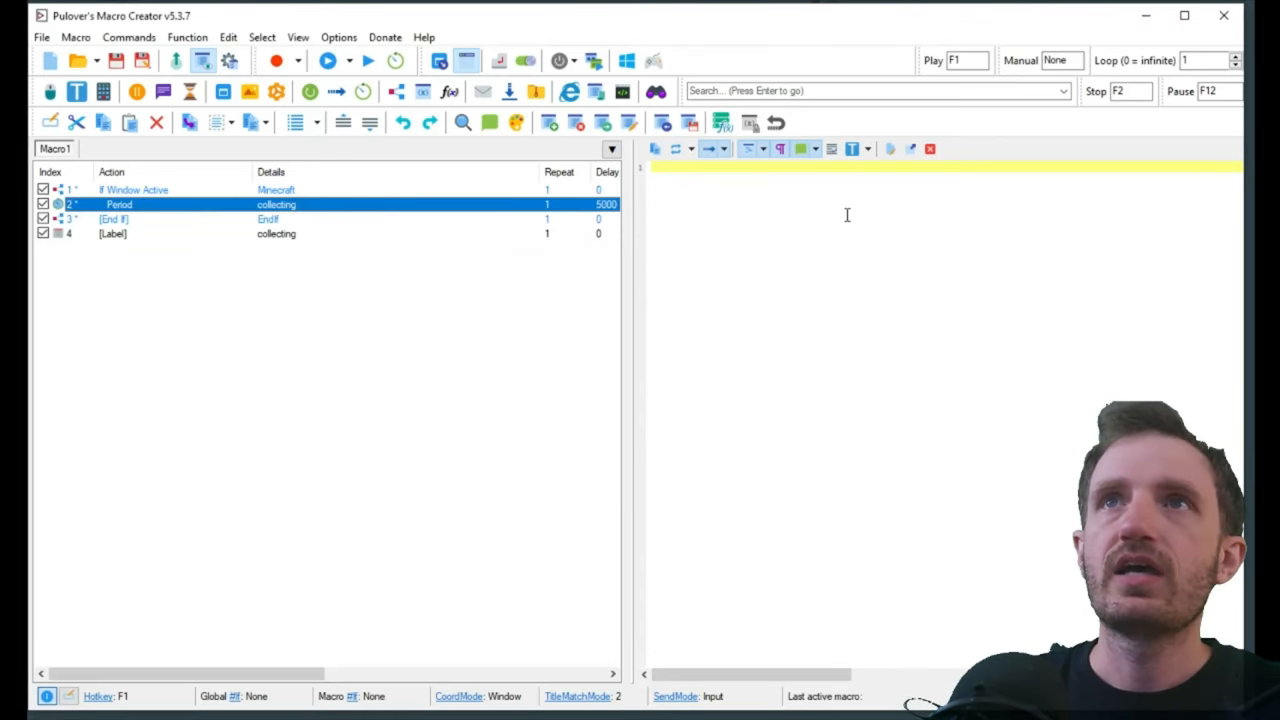
{"action": "mouse_move", "coordinate": [676, 148]}
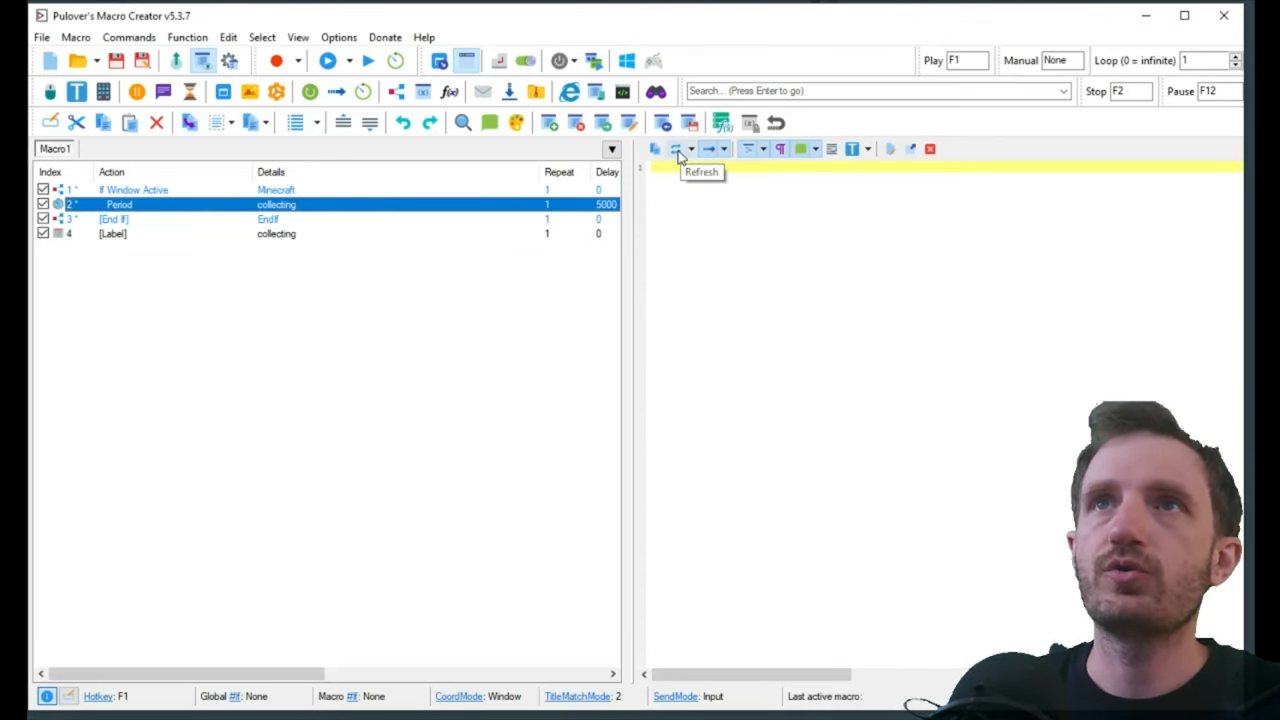
Step: Refresh the script preview and inspect the SetTimer and collecting label lines
{"action": "left_click", "coordinate": [656, 148]}
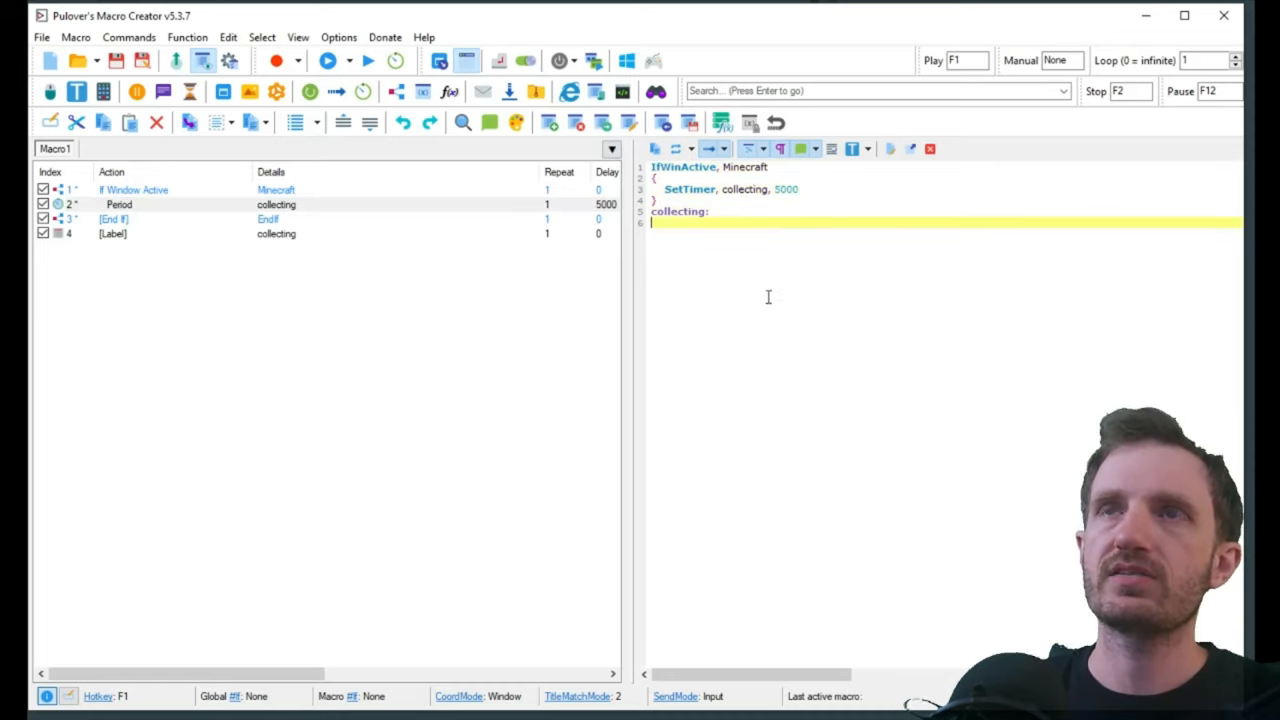
{"action": "mouse_move", "coordinate": [640, 322]}
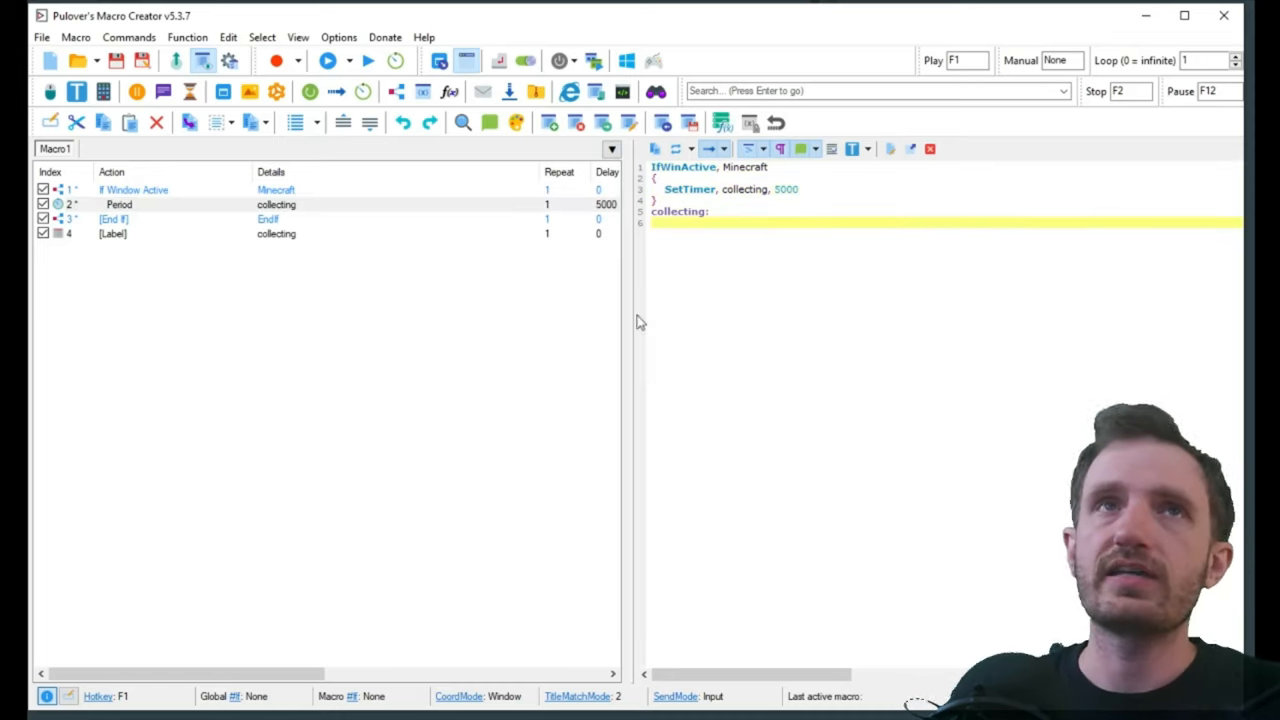
{"action": "left_click", "coordinate": [42, 36]}
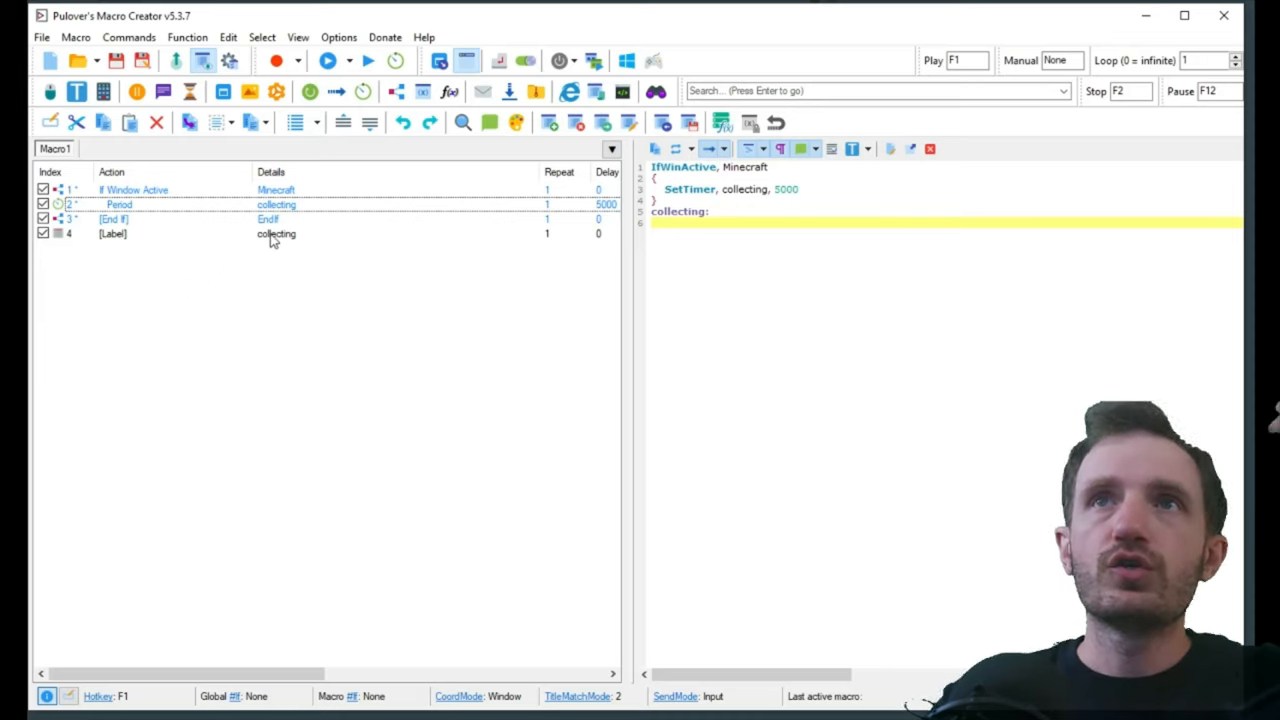
{"action": "left_click", "coordinate": [772, 188]}
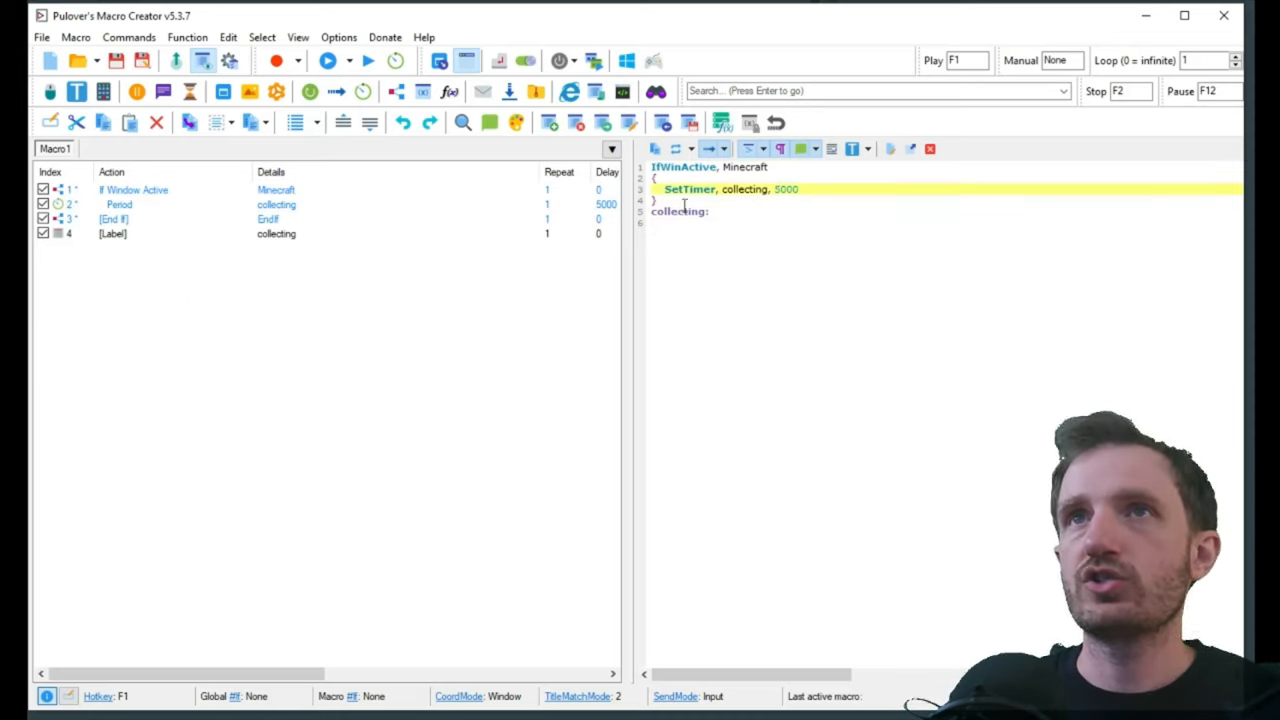
{"action": "left_click", "coordinate": [680, 212]}
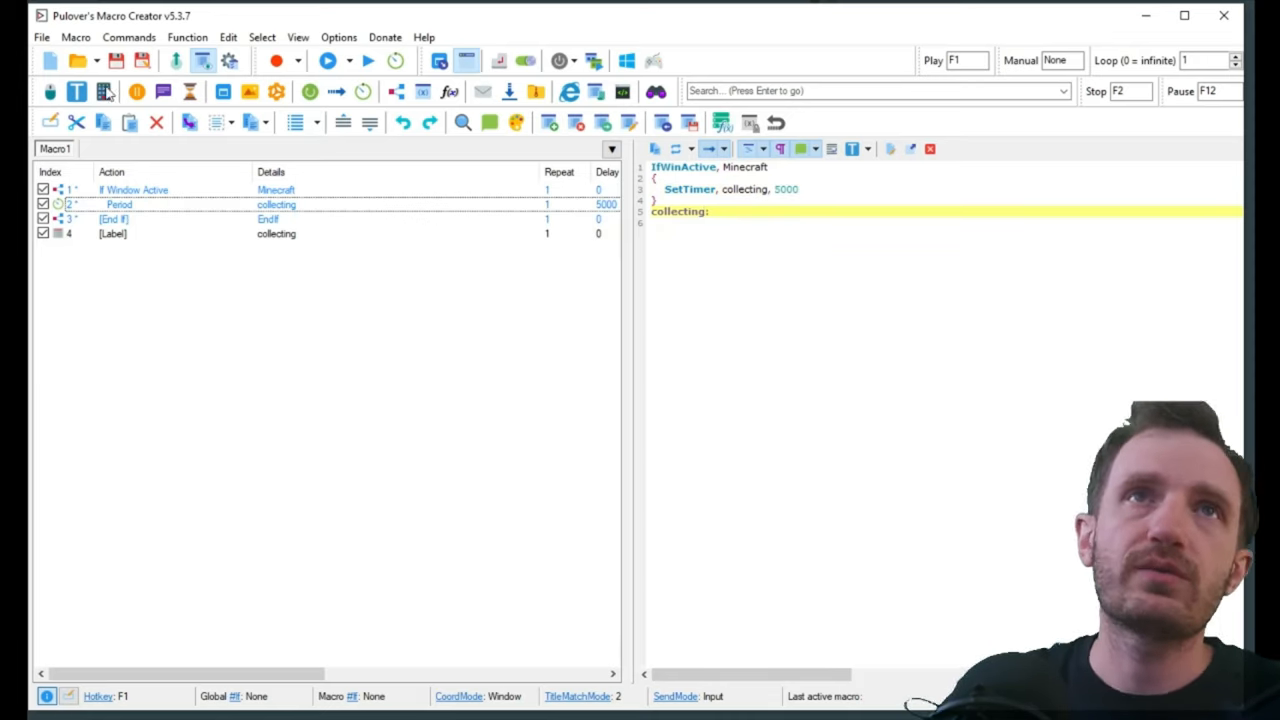
{"action": "left_click", "coordinate": [48, 92]}
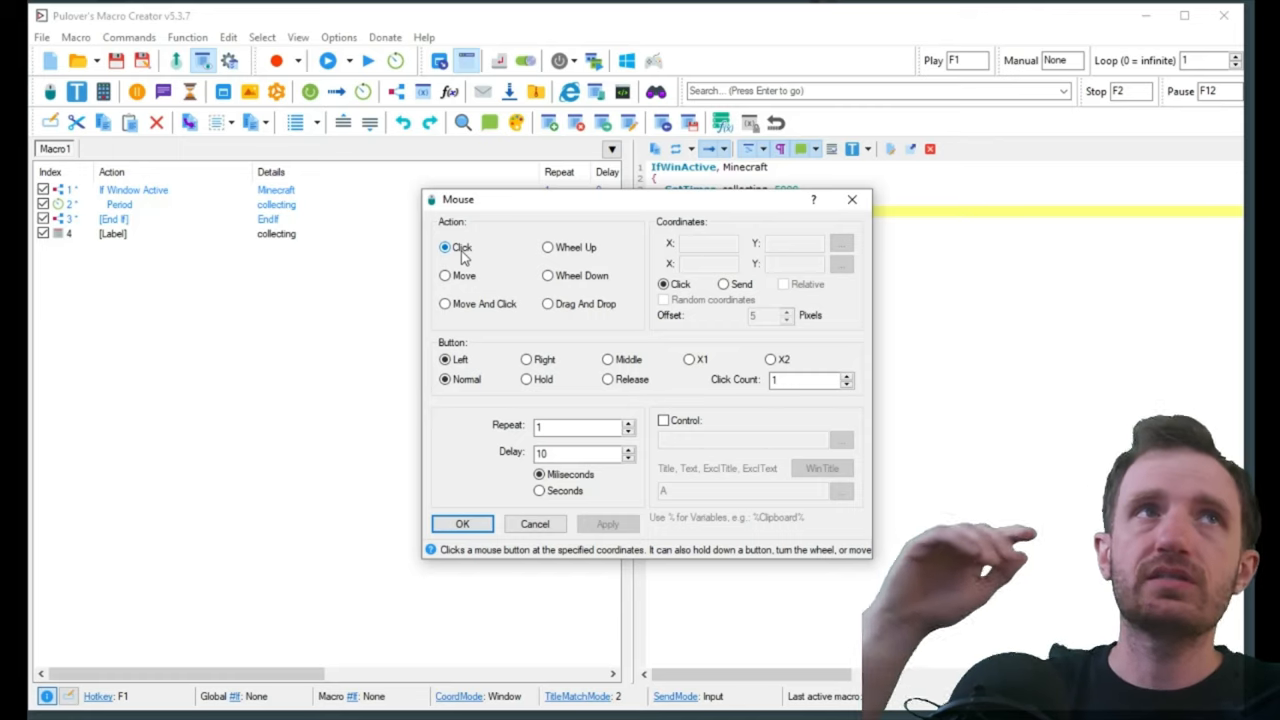
{"action": "mouse_move", "coordinate": [510, 440]}
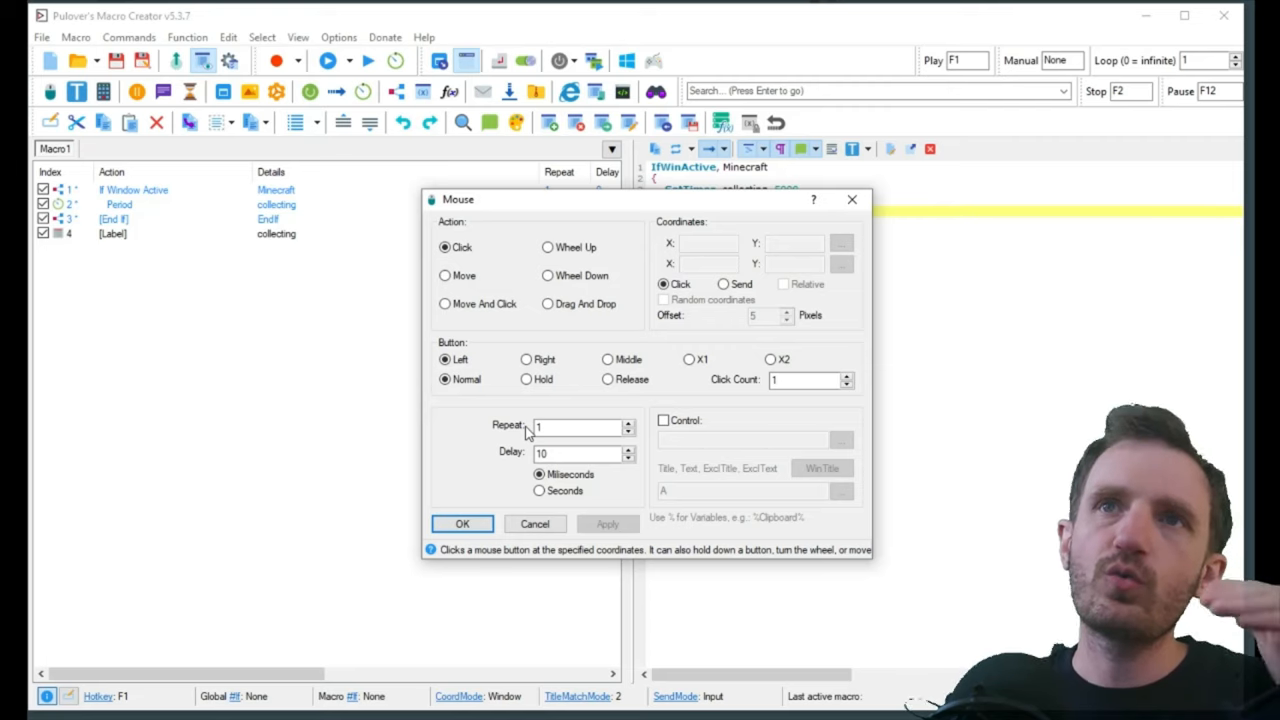
Step: Add a Left Click step with Repeat 1 and Delay 10 ms
{"action": "left_click", "coordinate": [576, 428]}
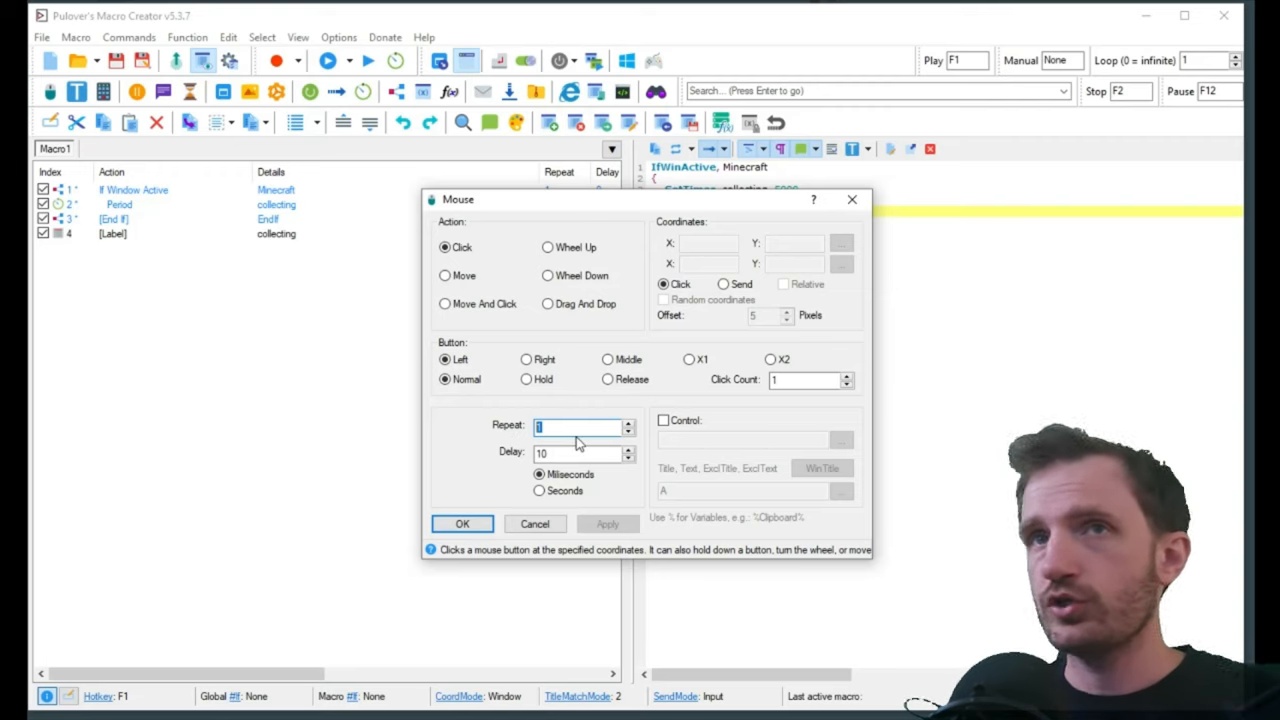
{"action": "mouse_move", "coordinate": [490, 444]}
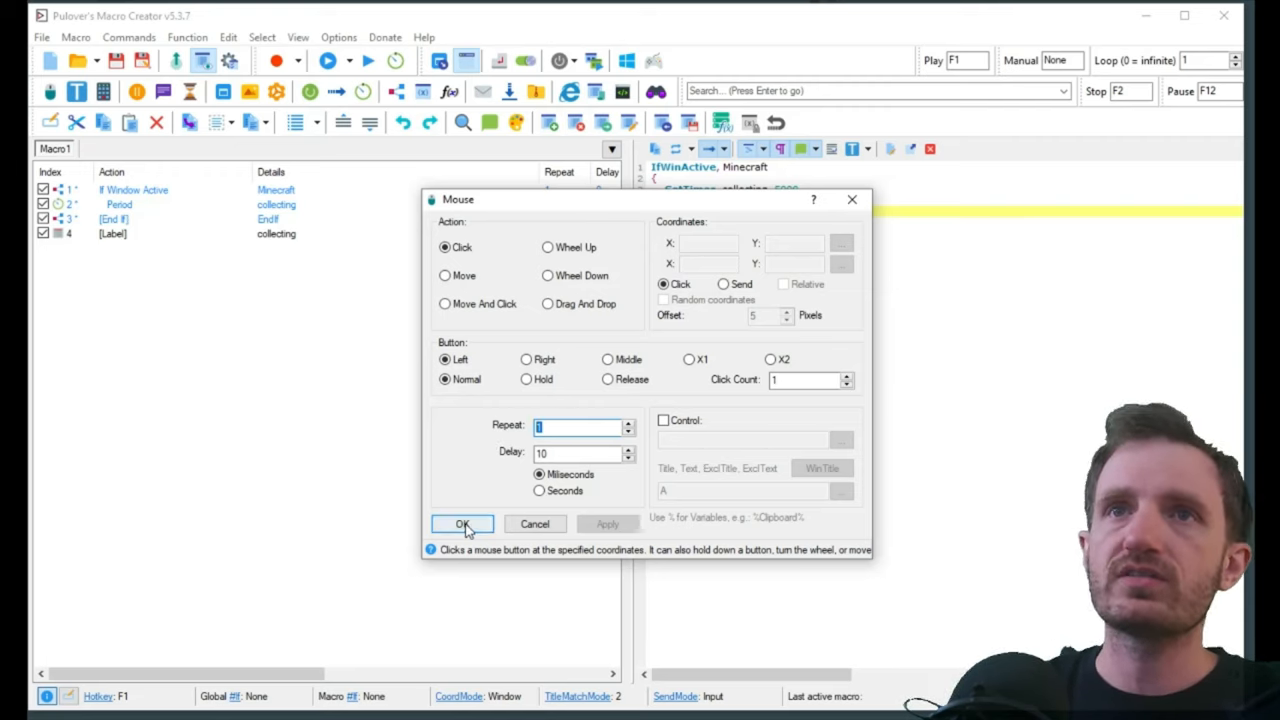
{"action": "left_click", "coordinate": [462, 524]}
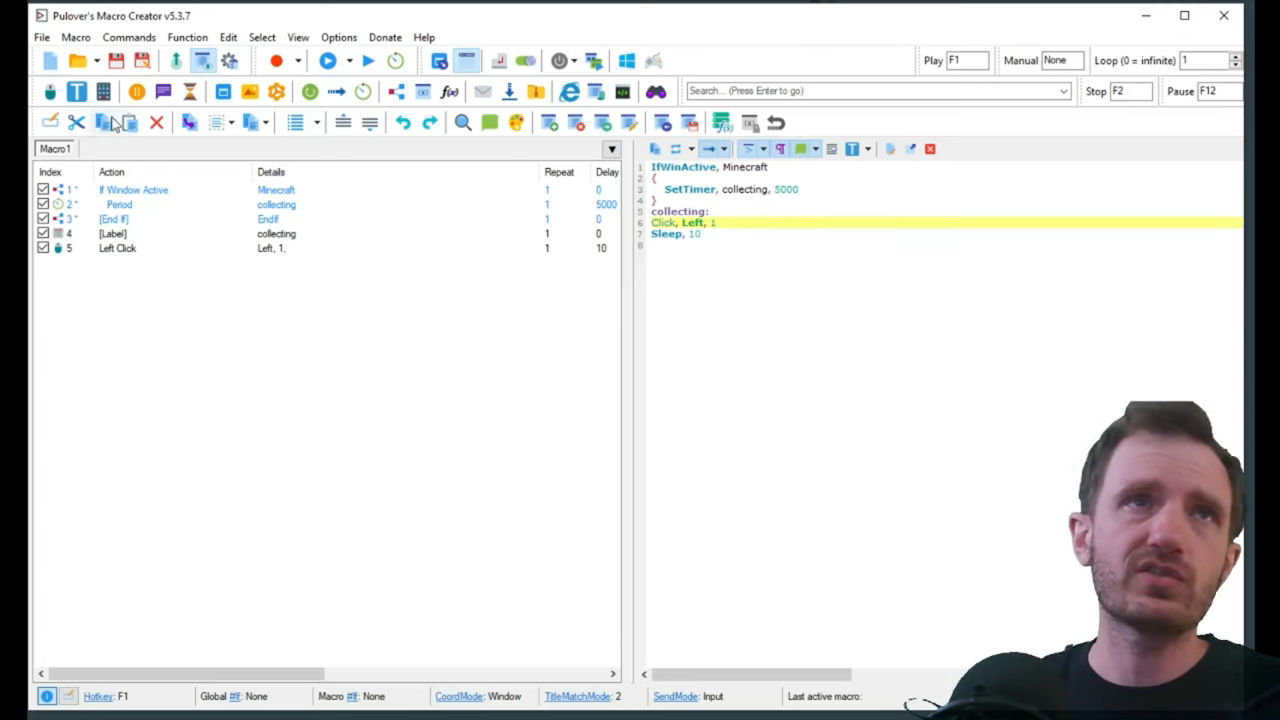
{"action": "mouse_move", "coordinate": [136, 92]}
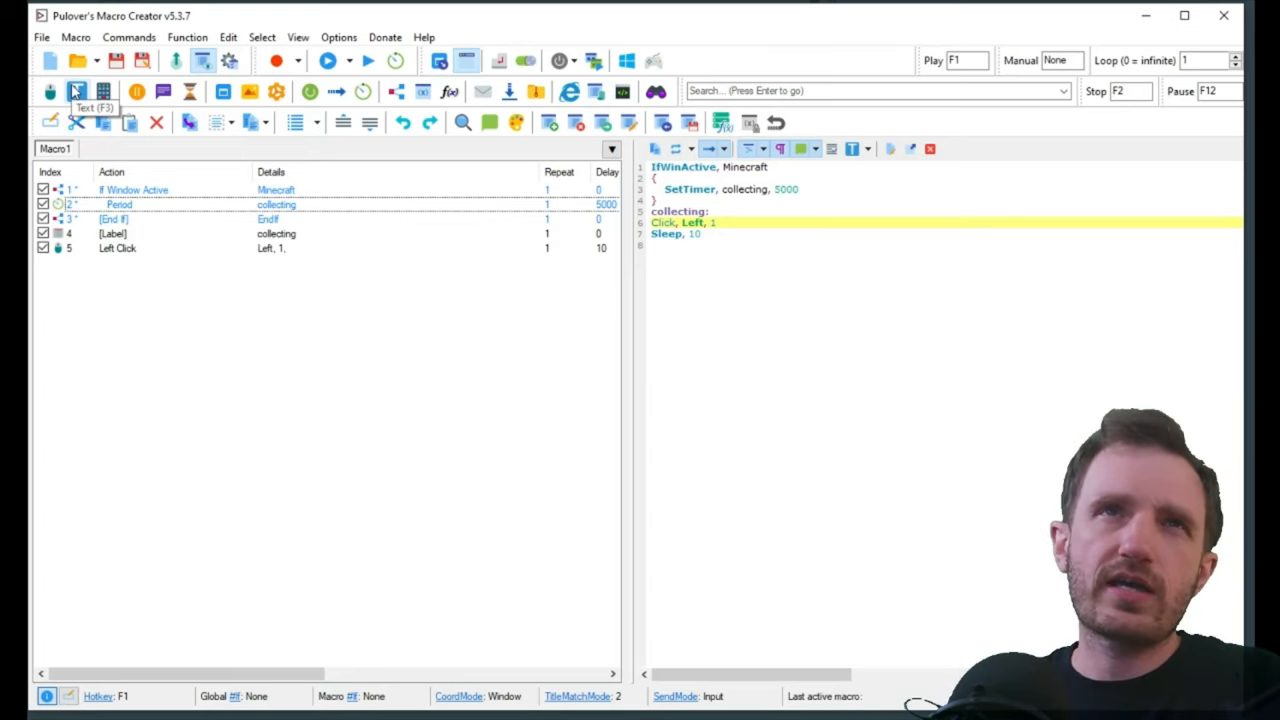
Step: Enter {w down} in a Text command and set its delay to 1000 ms
{"action": "left_click", "coordinate": [76, 92]}
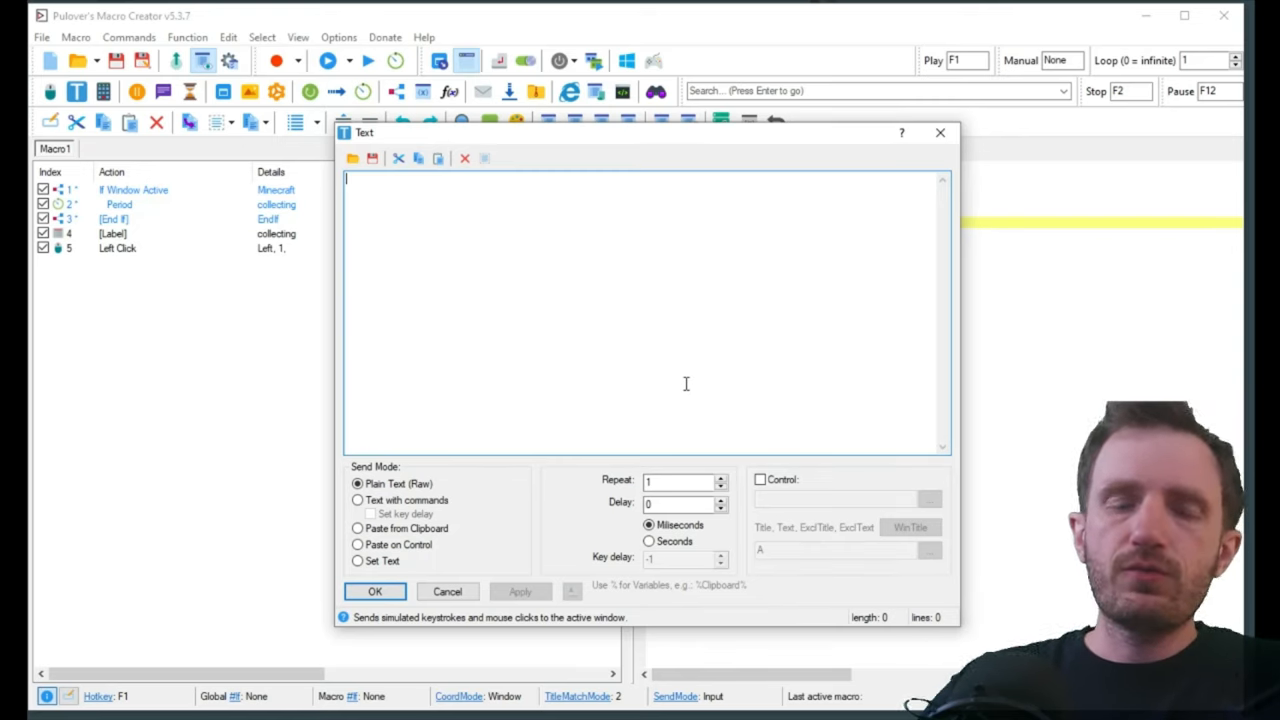
{"action": "type", "text": "w"}
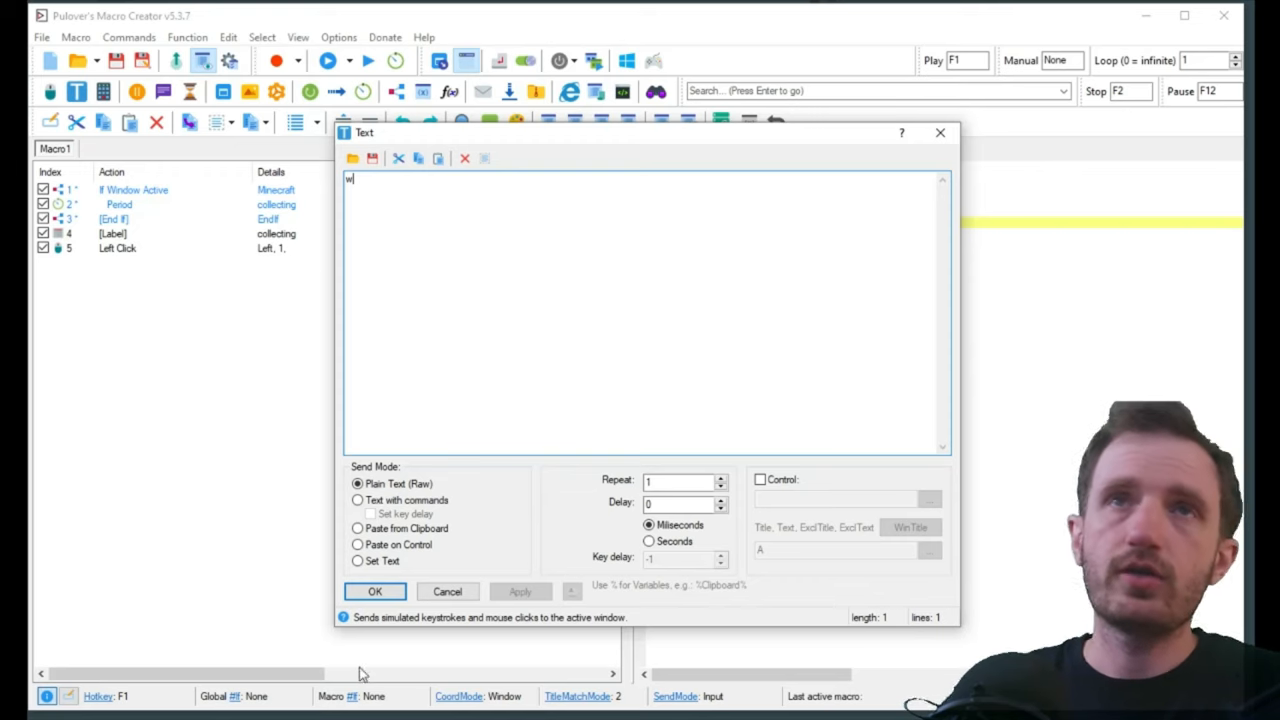
{"action": "key", "text": "Backspace"}
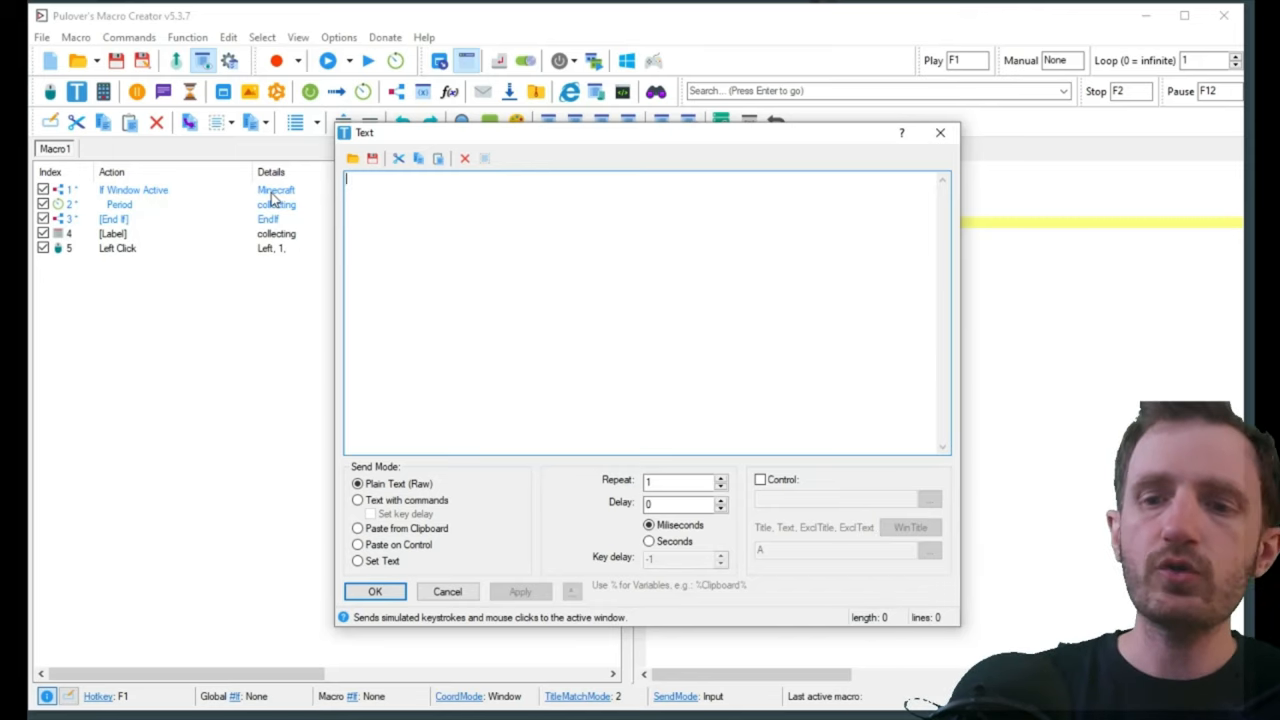
{"action": "type", "text": "t"}
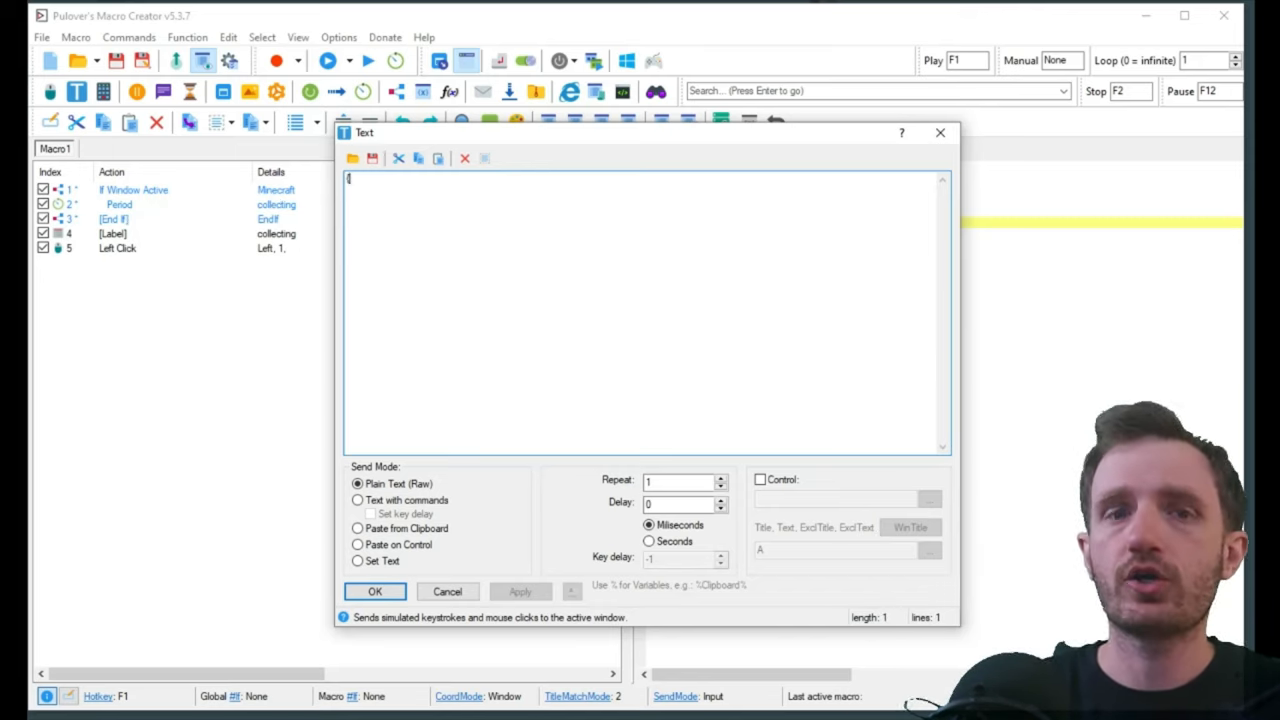
{"action": "type", "text": "w"}
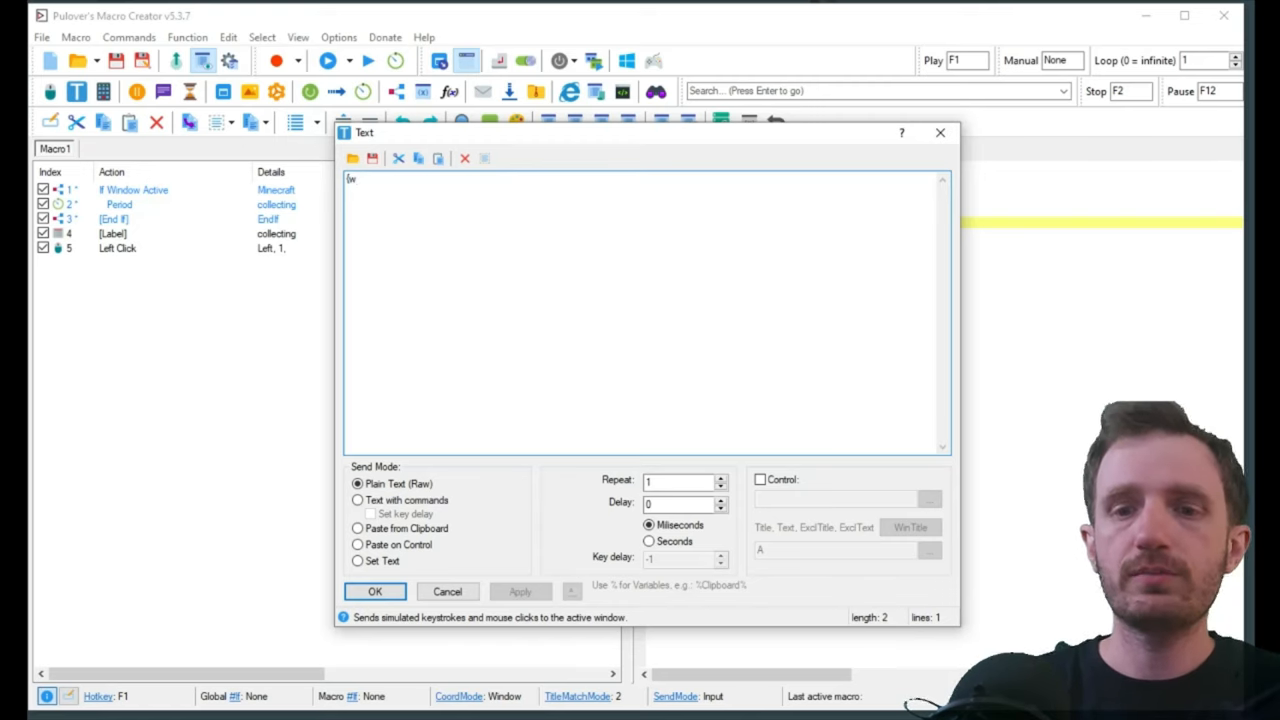
{"action": "type", "text": "down"}
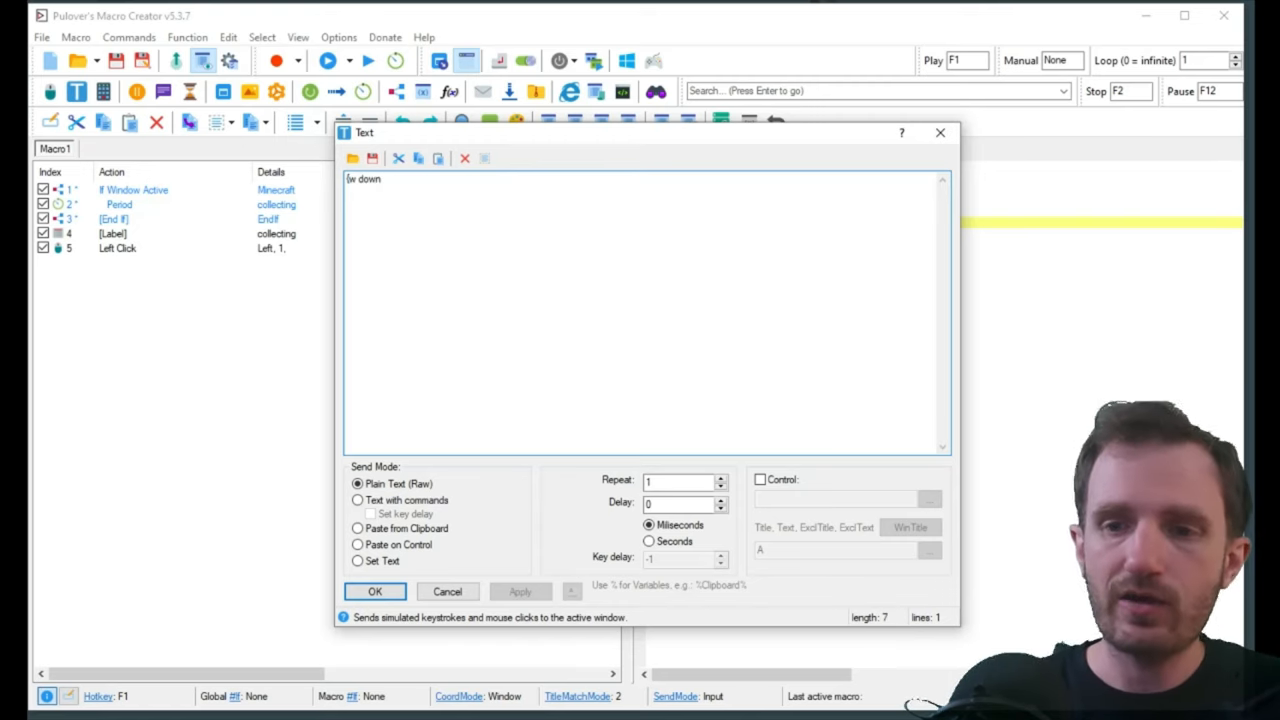
{"action": "type", "text": "}"}
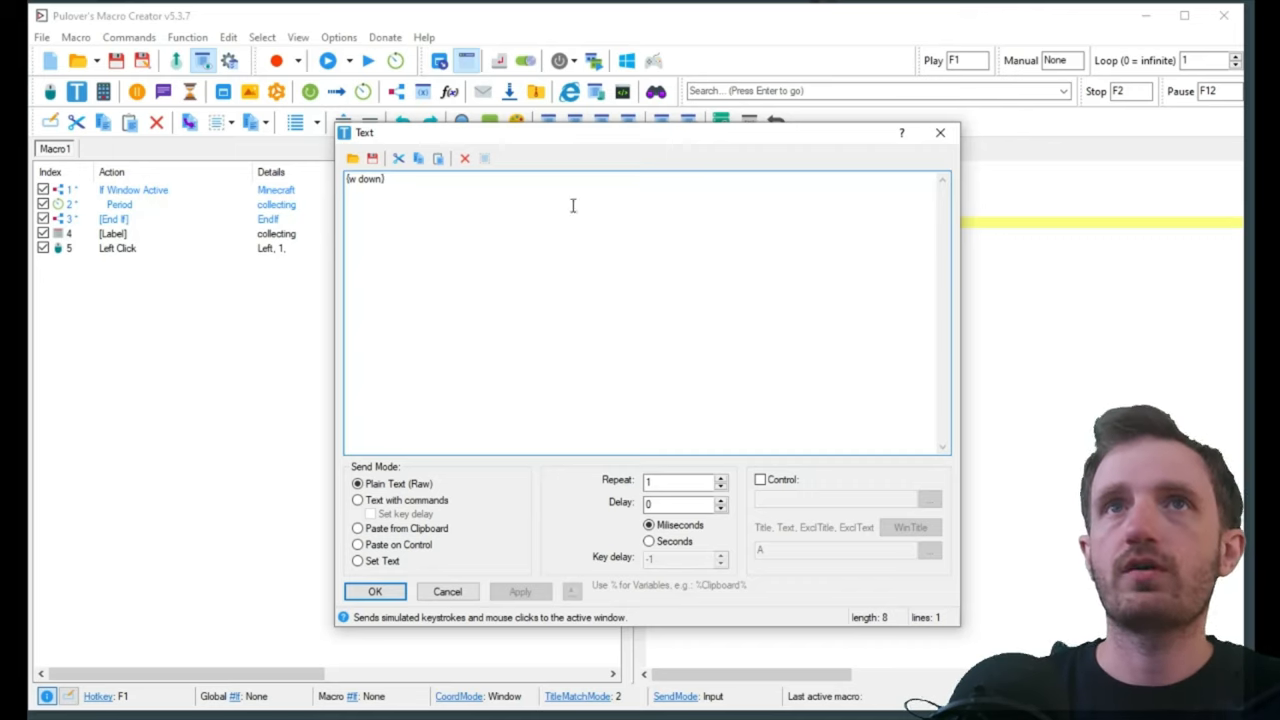
{"action": "mouse_move", "coordinate": [628, 192]}
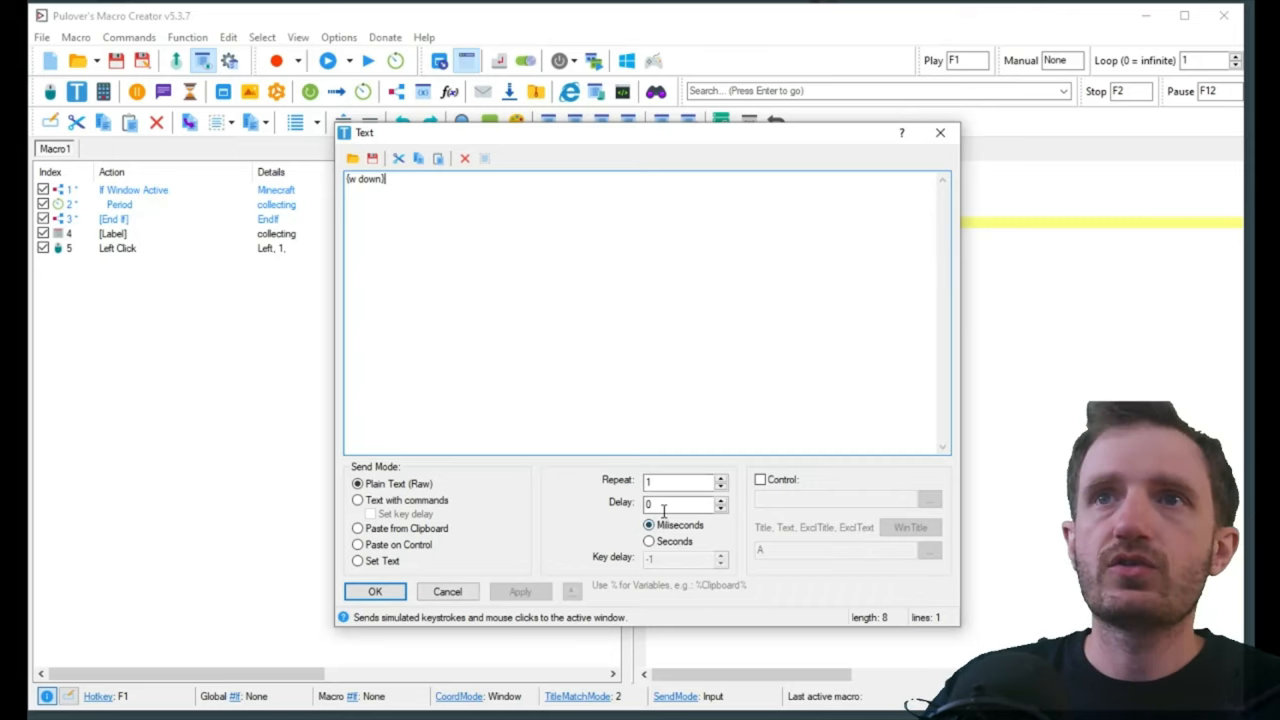
{"action": "left_click", "coordinate": [680, 504]}
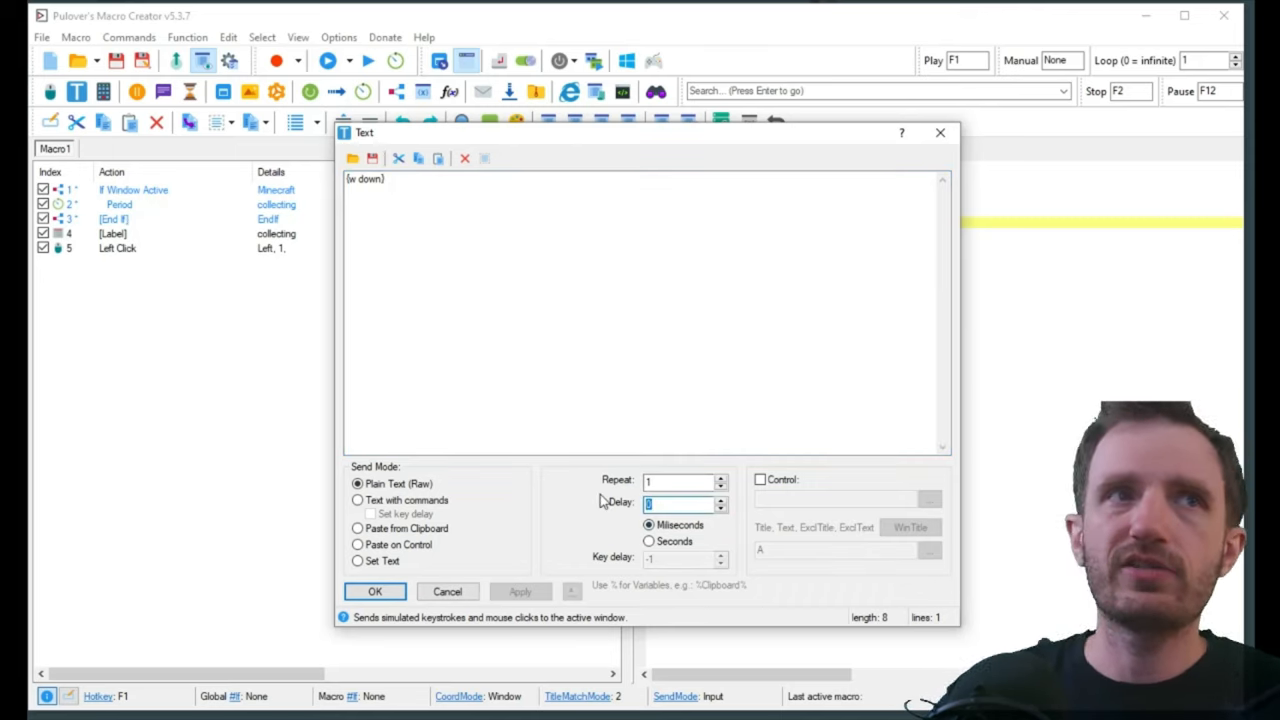
{"action": "type", "text": "1000"}
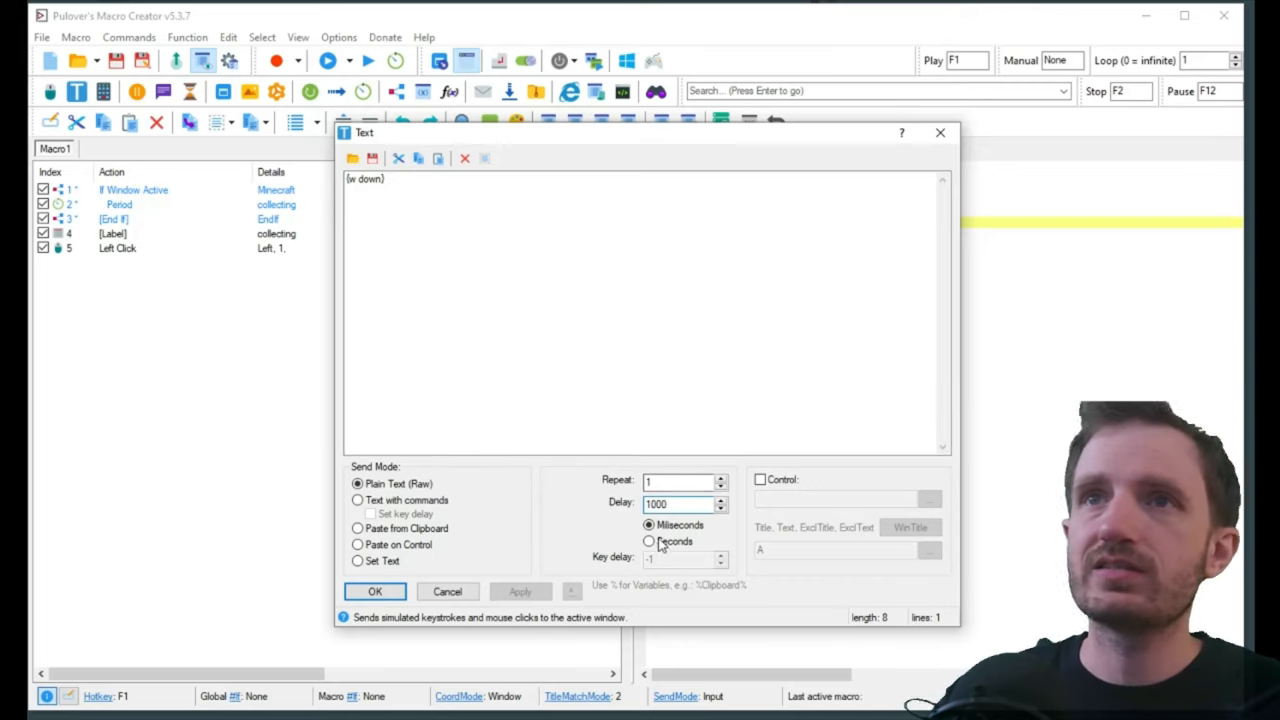
{"action": "mouse_move", "coordinate": [356, 528]}
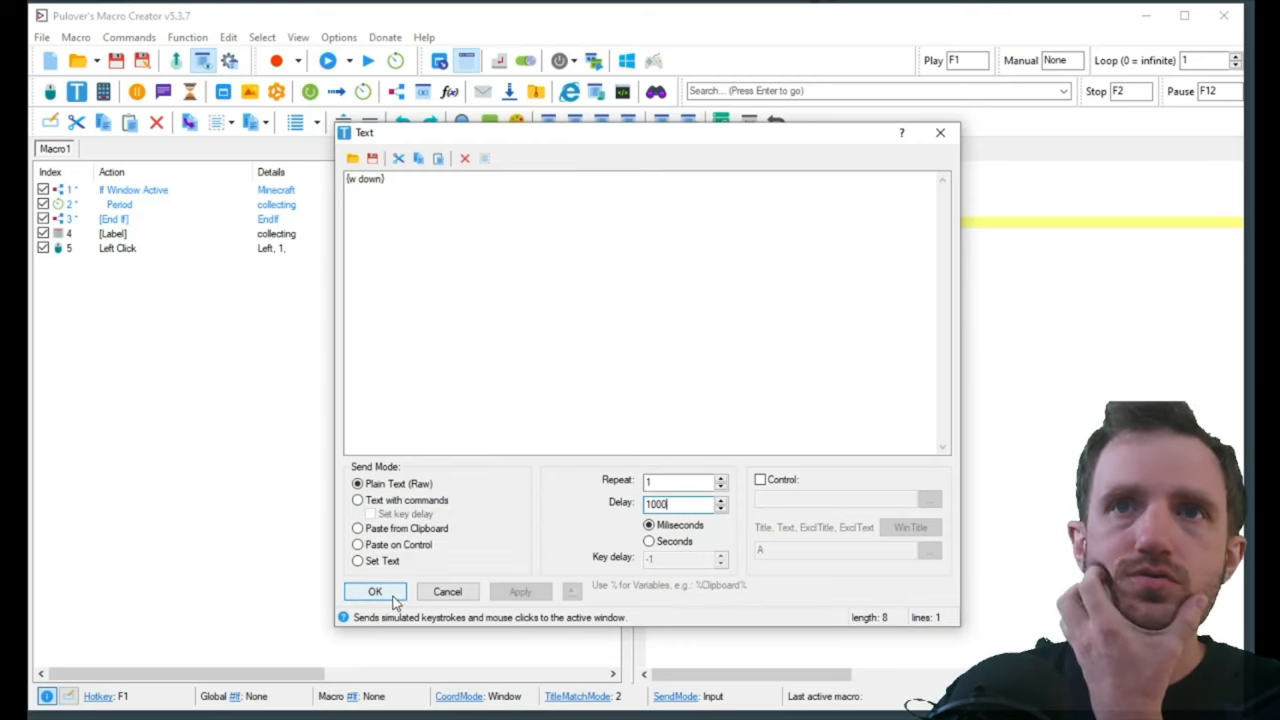
Step: Confirm the {w down} action and switch it to 'Text with commands', then verify it unchanged
{"action": "left_click", "coordinate": [376, 592]}
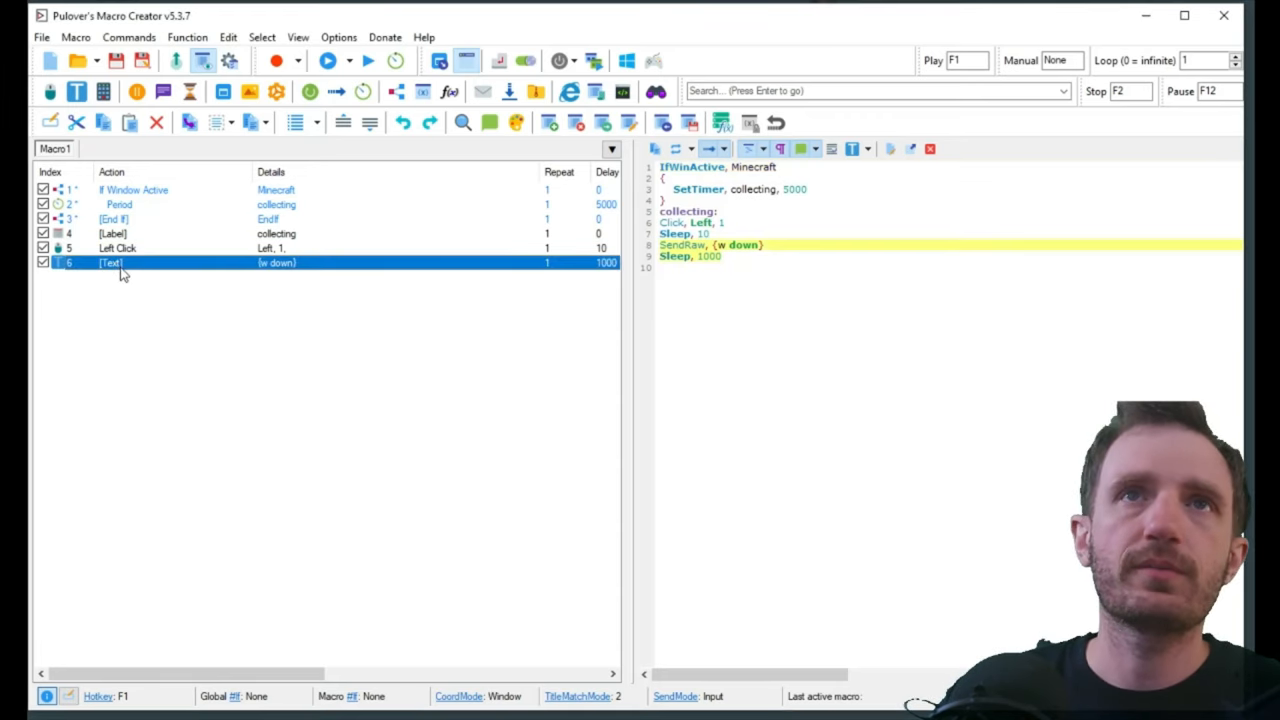
{"action": "double_click", "coordinate": [110, 262]}
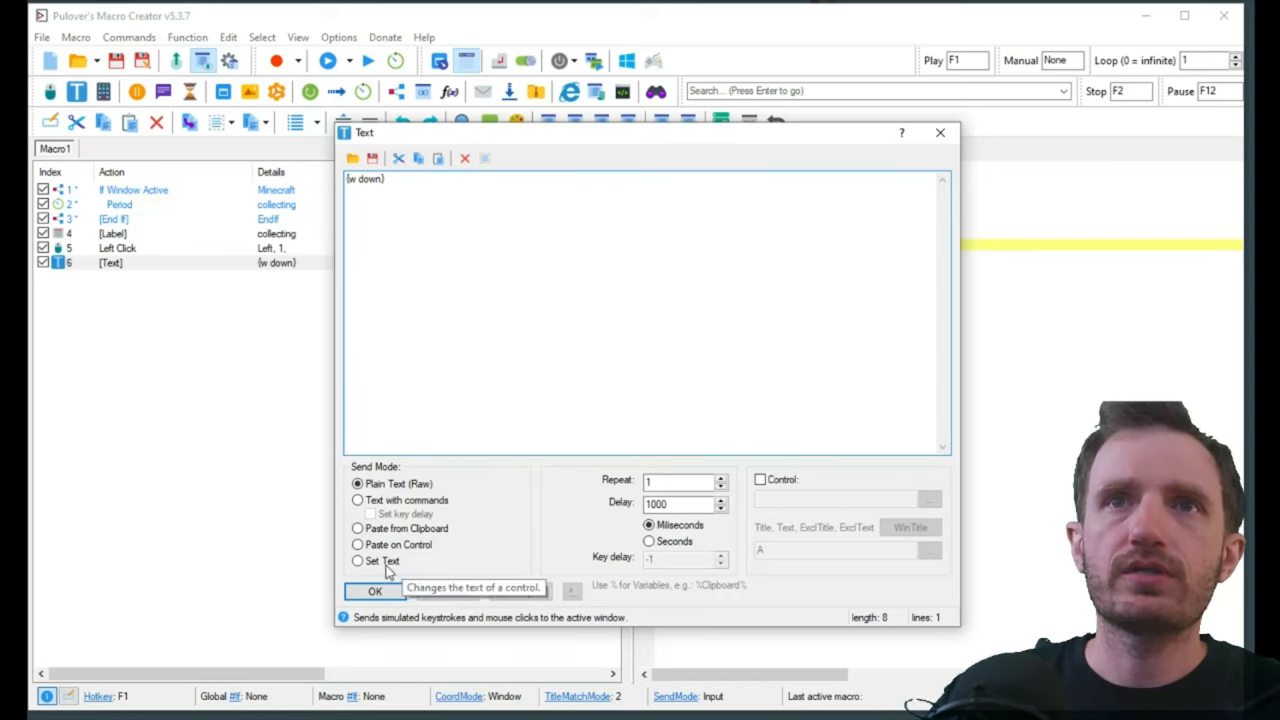
{"action": "left_click", "coordinate": [358, 500]}
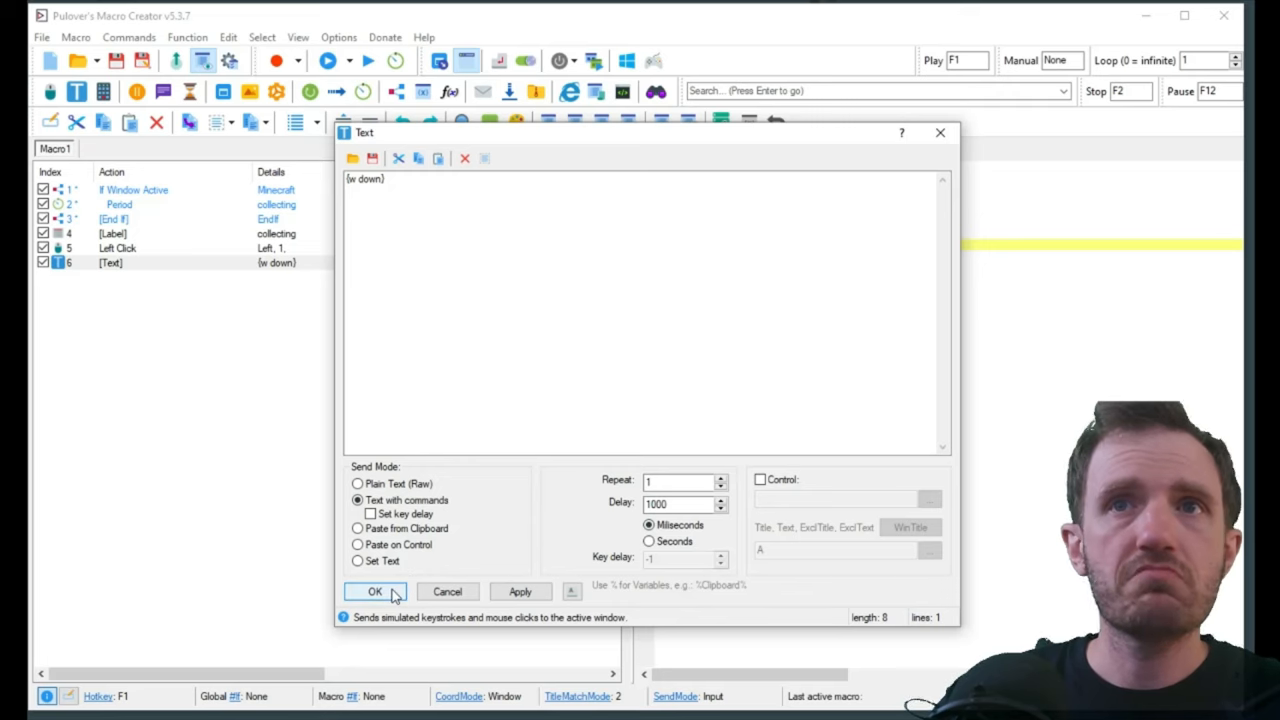
{"action": "left_click", "coordinate": [374, 592]}
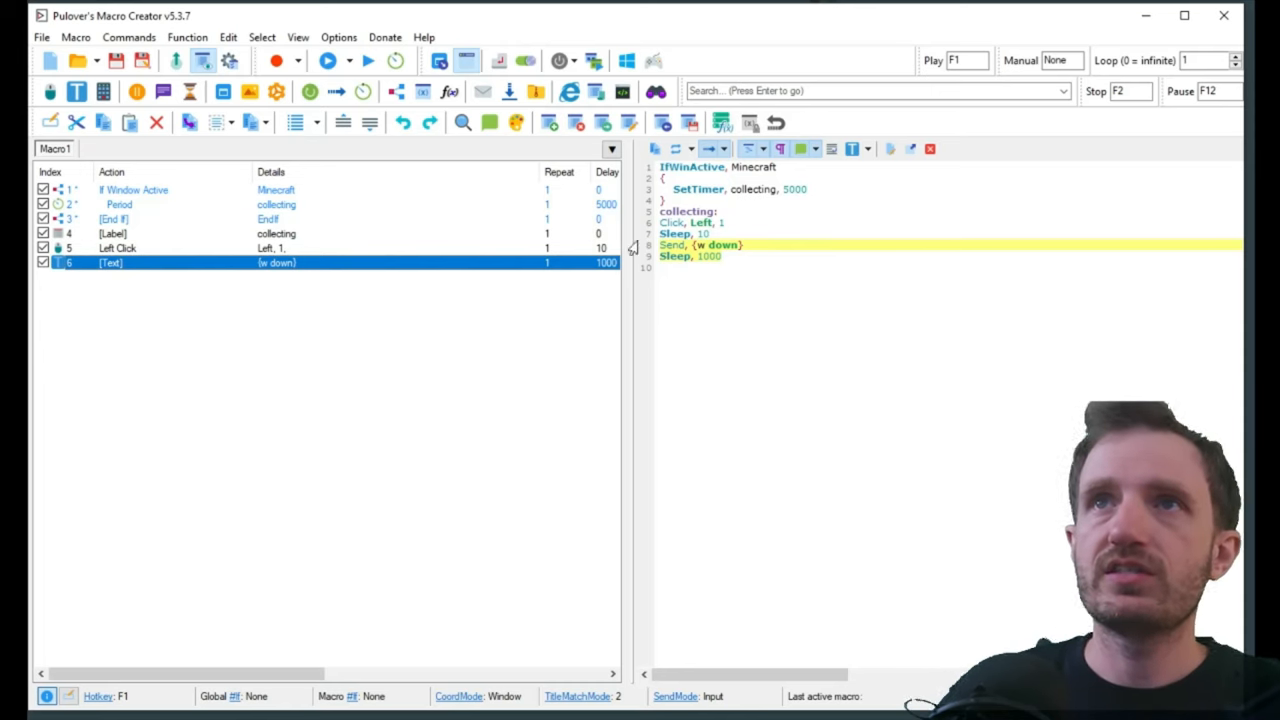
{"action": "double_click", "coordinate": [112, 262]}
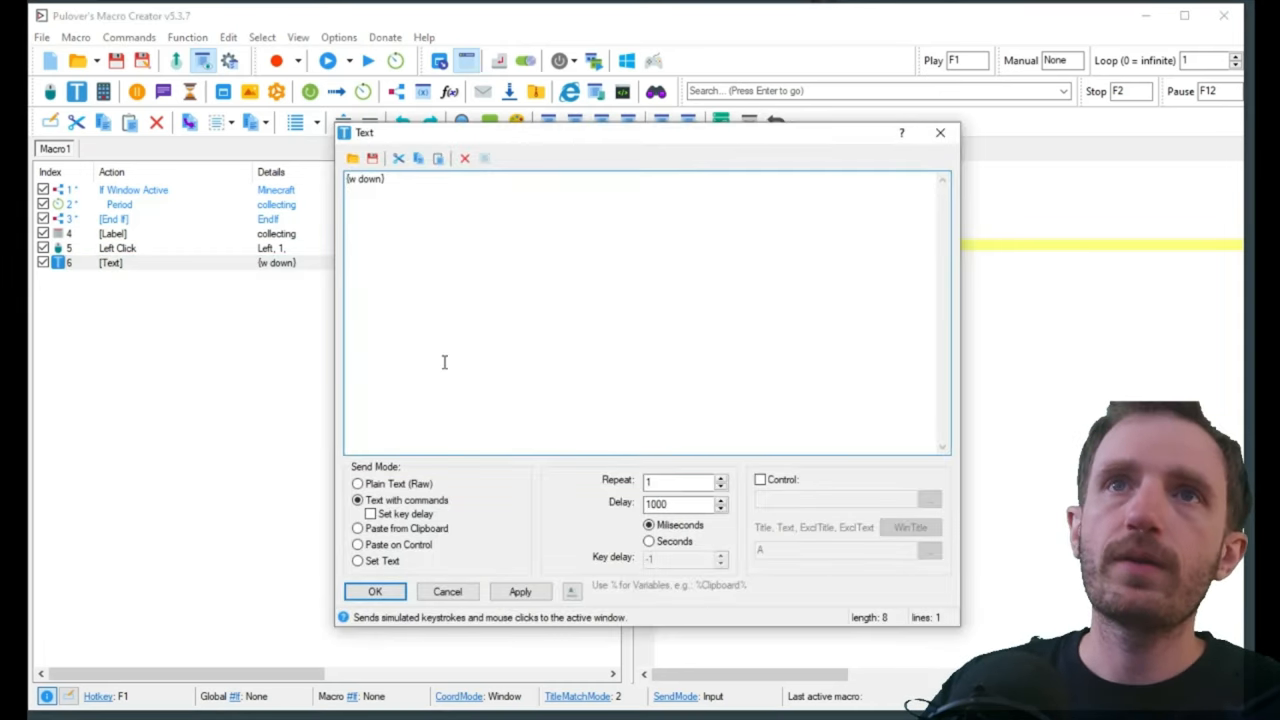
{"action": "mouse_move", "coordinate": [358, 500]}
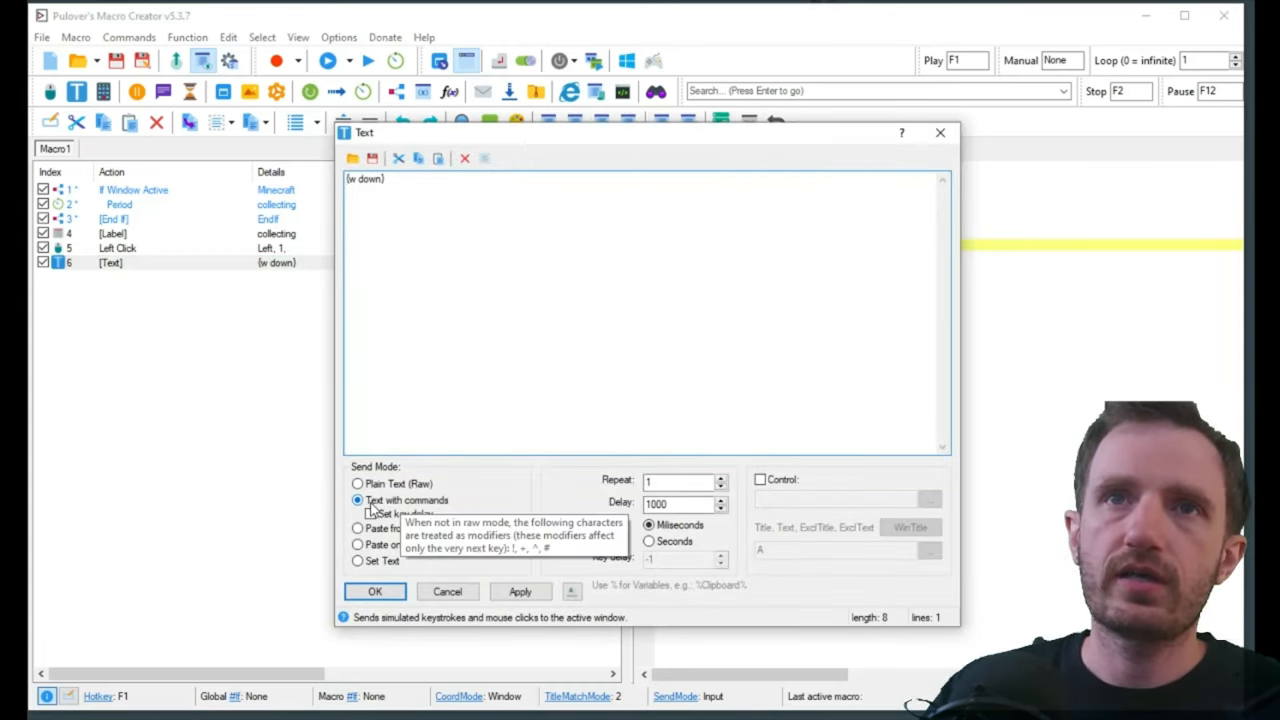
{"action": "mouse_move", "coordinate": [490, 604]}
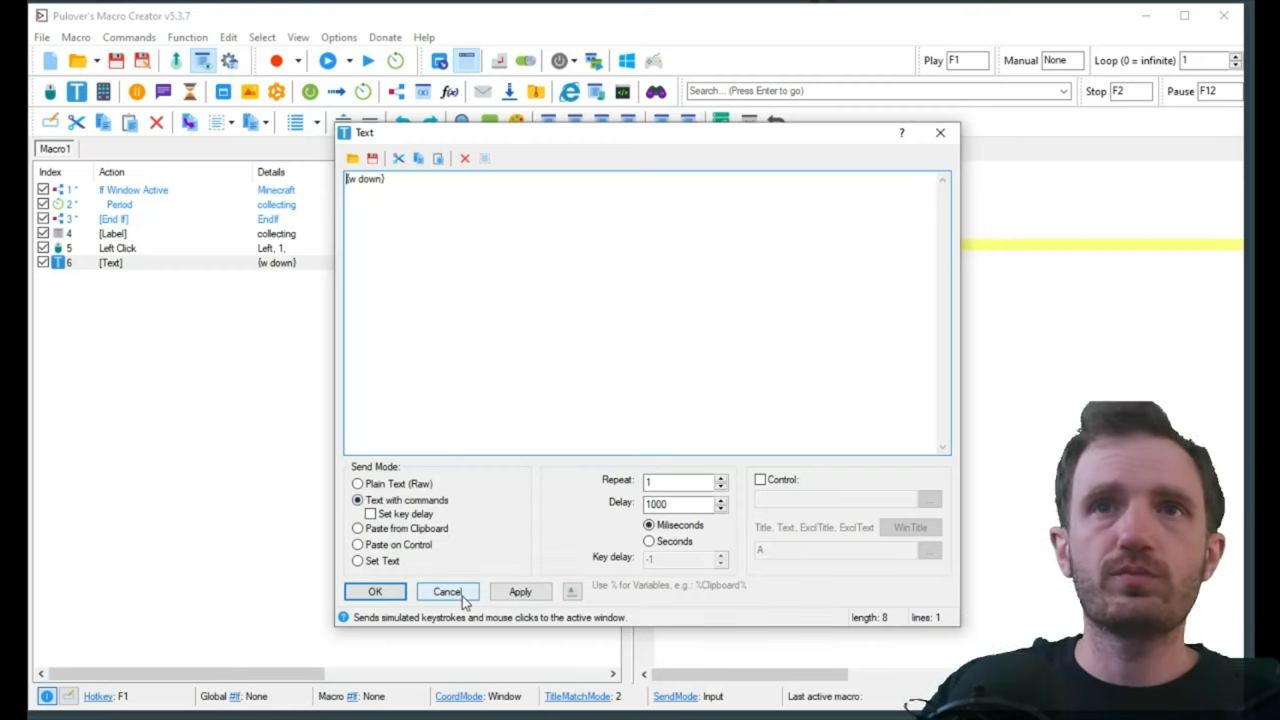
{"action": "left_click", "coordinate": [374, 592]}
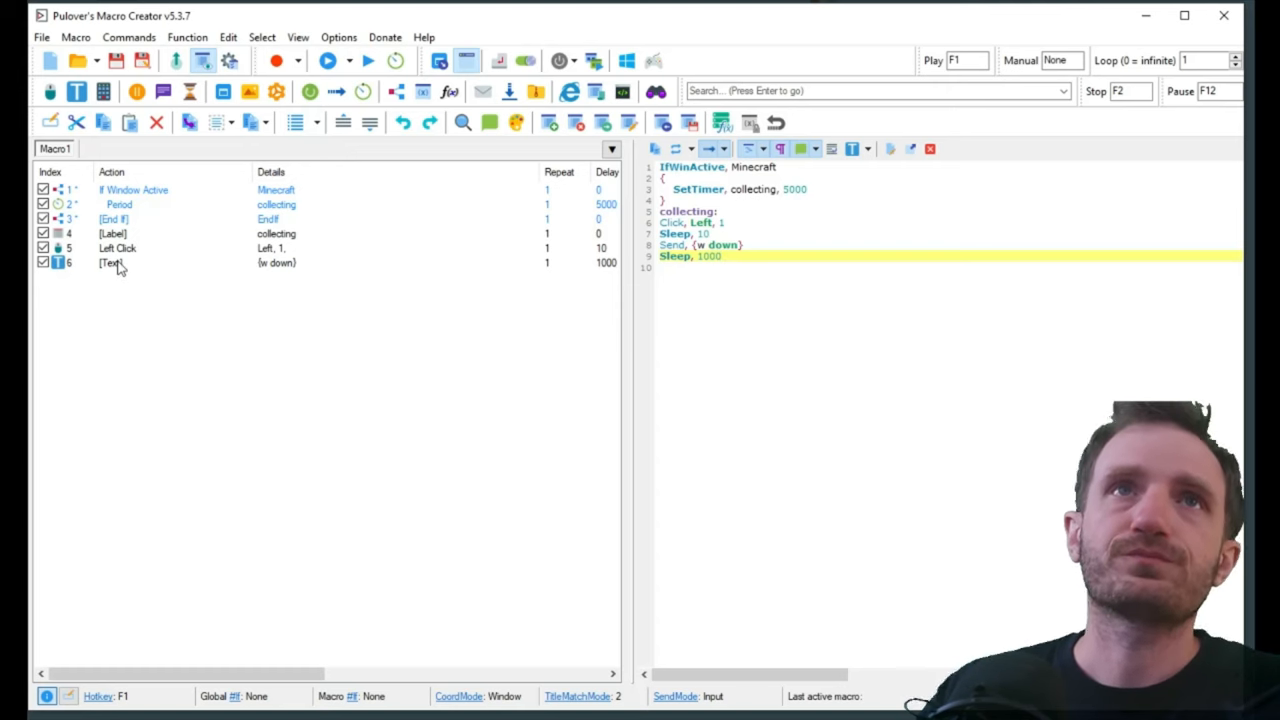
Step: Add a {w up} Text action sent as 'Text with commands' at the end of the macro
{"action": "double_click", "coordinate": [112, 262]}
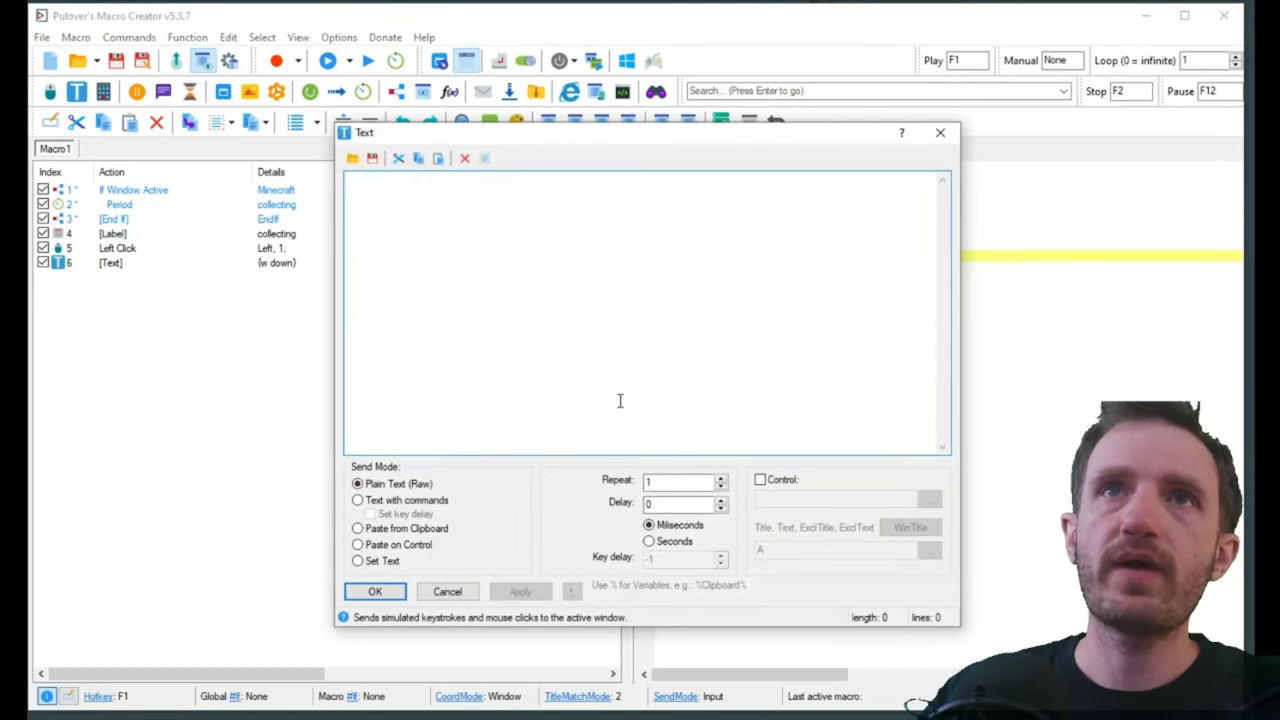
{"action": "type", "text": "{w up"}
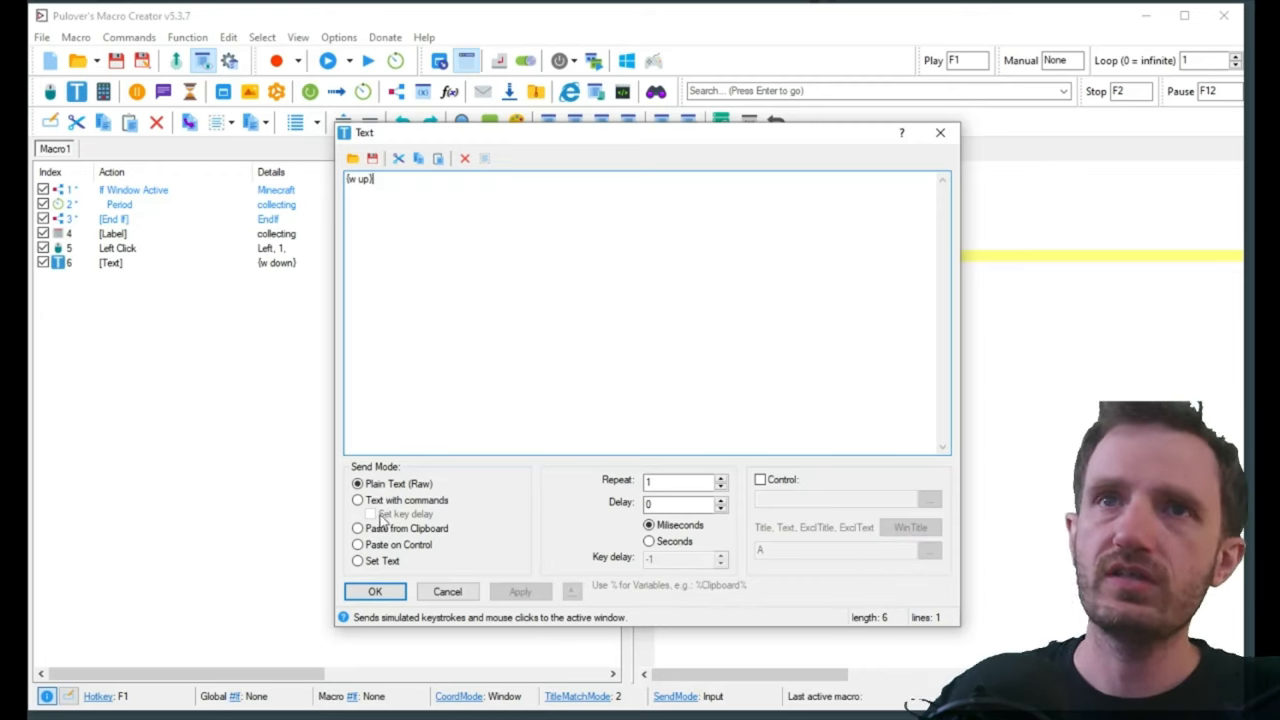
{"action": "left_click", "coordinate": [356, 500]}
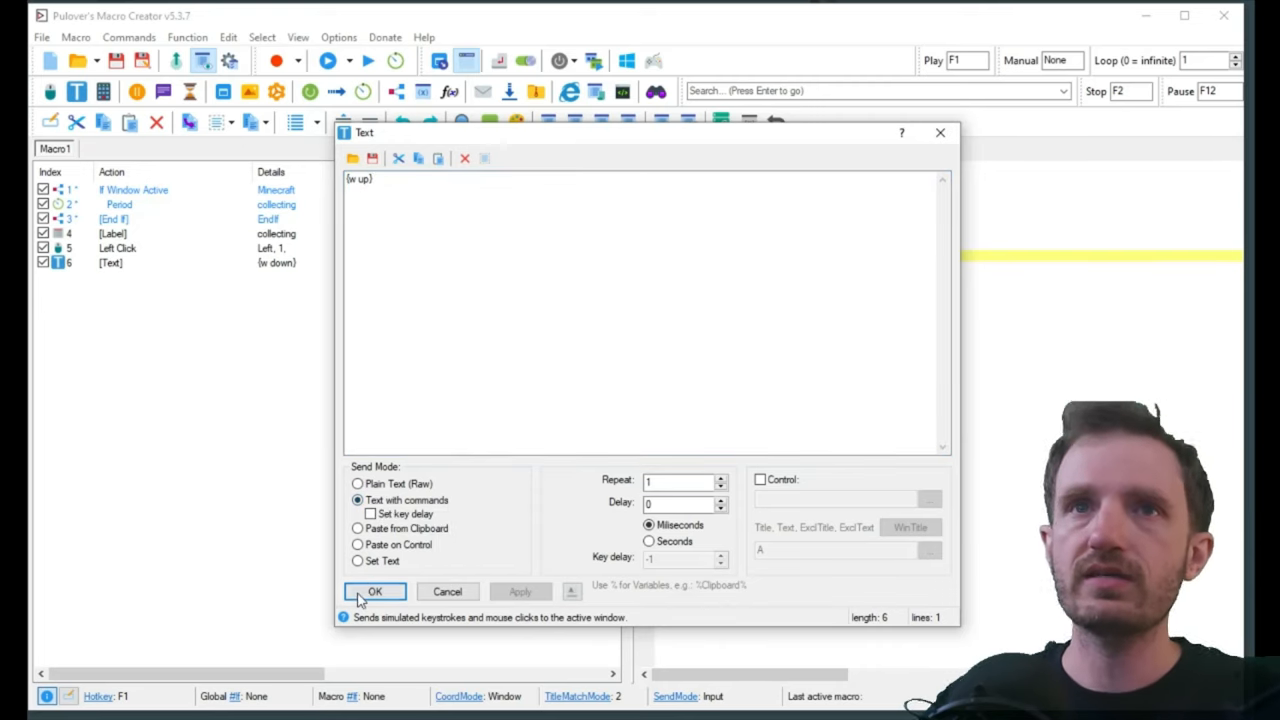
{"action": "left_click", "coordinate": [374, 592]}
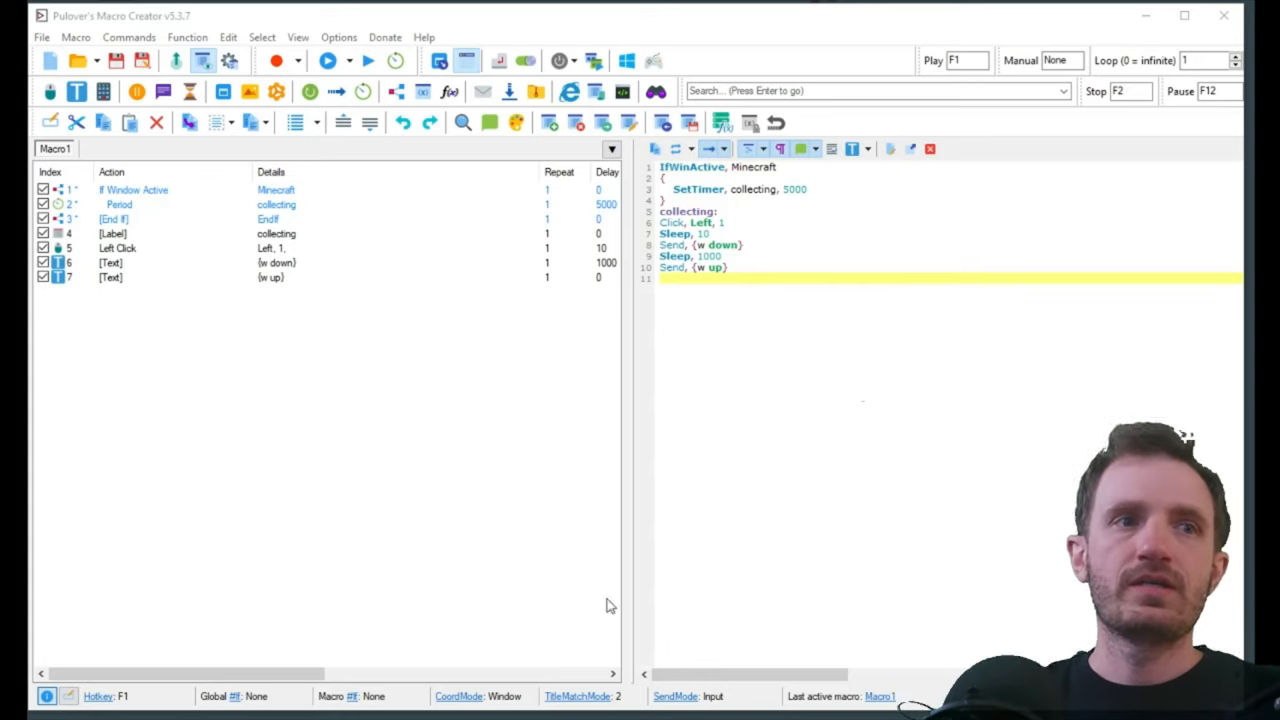
{"action": "mouse_move", "coordinate": [824, 504]}
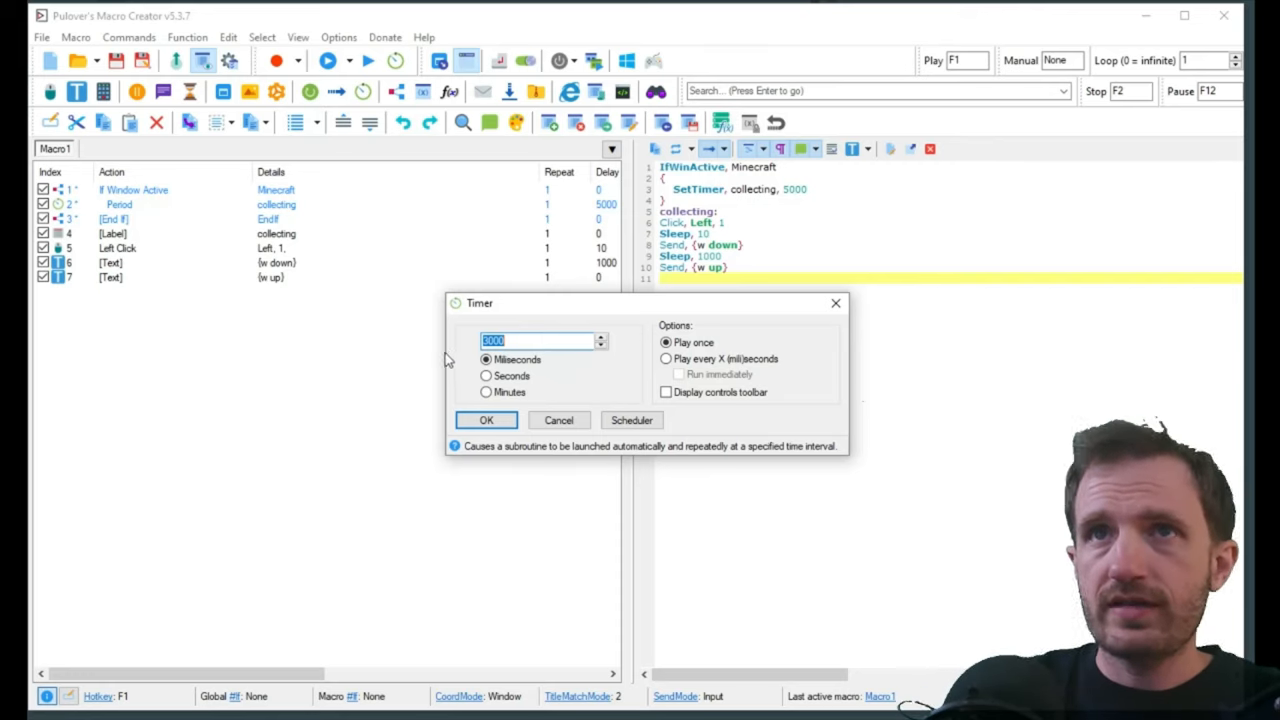
{"action": "mouse_move", "coordinate": [570, 370]}
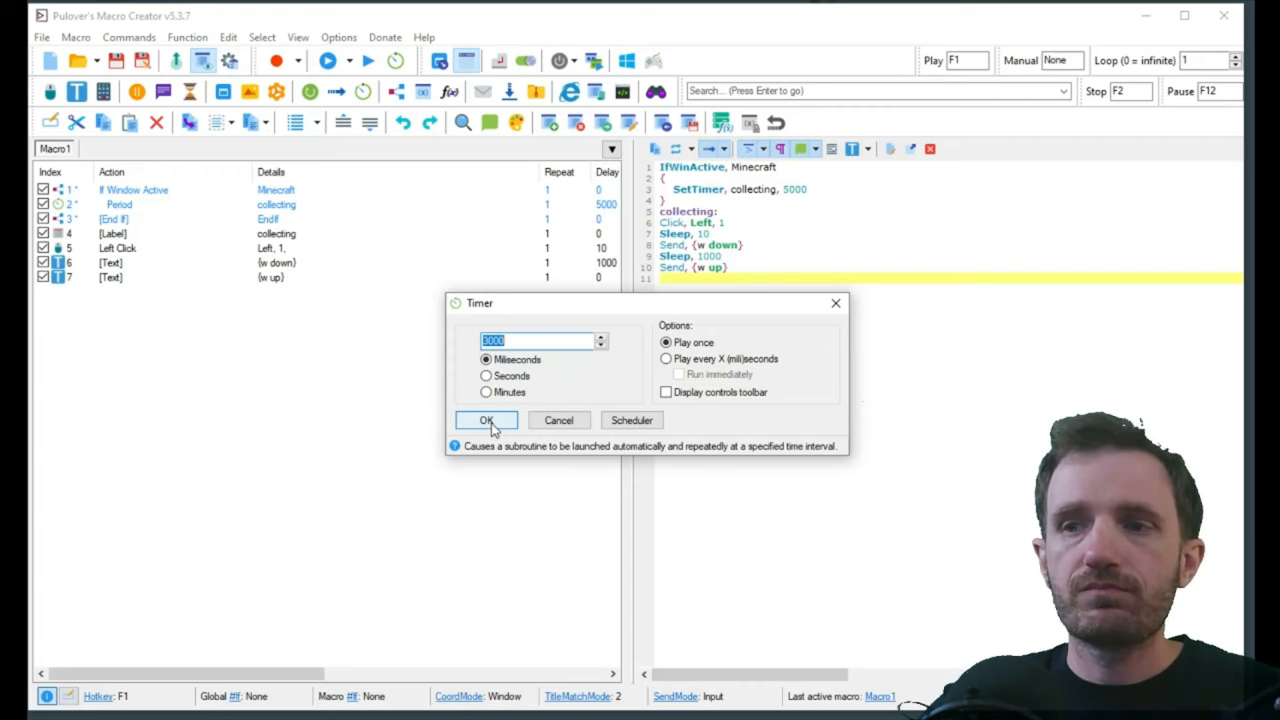
Step: Launch the macro on a 5000 ms timer so Minecraft comes to the front
{"action": "type", "text": "5000"}
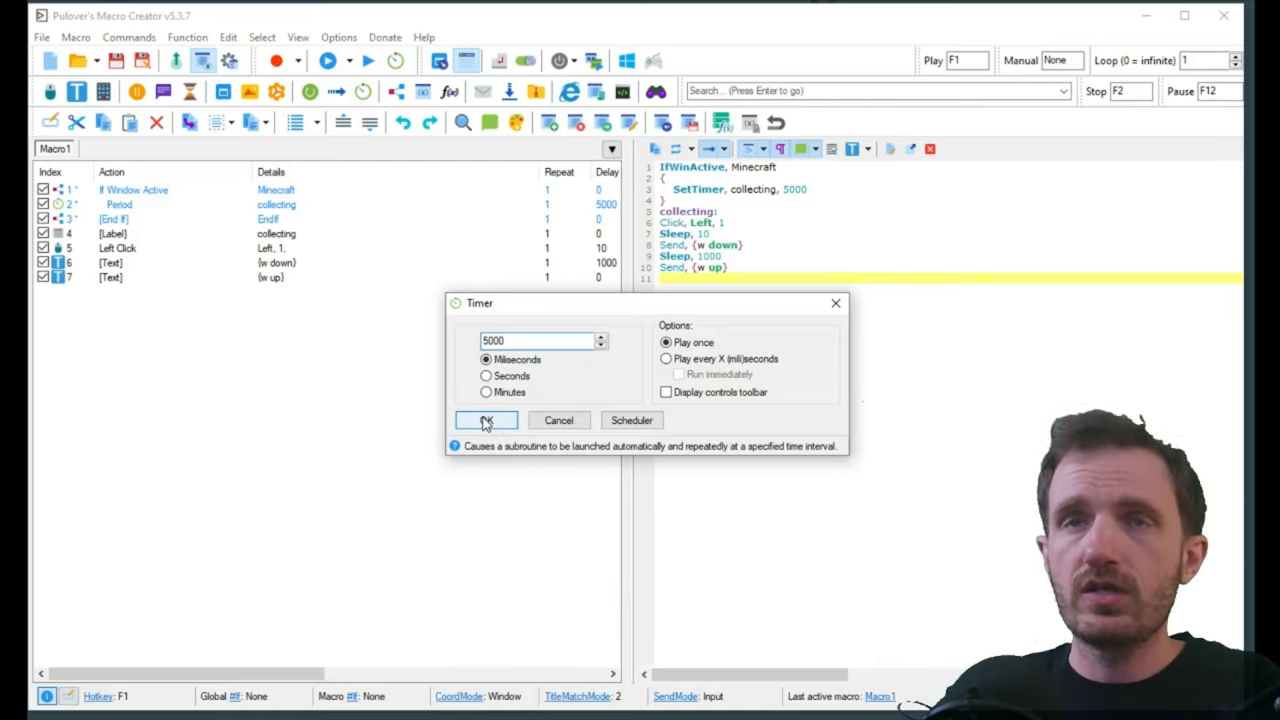
{"action": "left_click", "coordinate": [484, 420]}
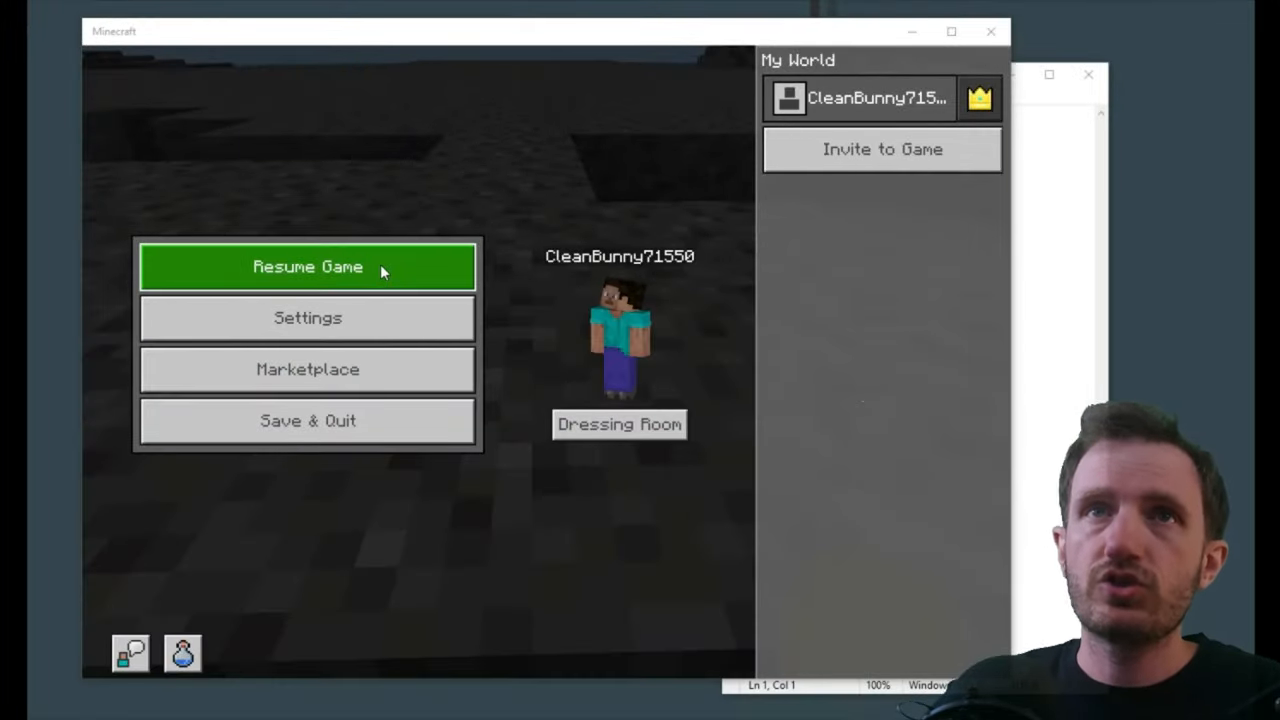
Step: Resume the game, let the macro mine stone, then pause with Escape and close Minecraft
{"action": "left_click", "coordinate": [308, 266]}
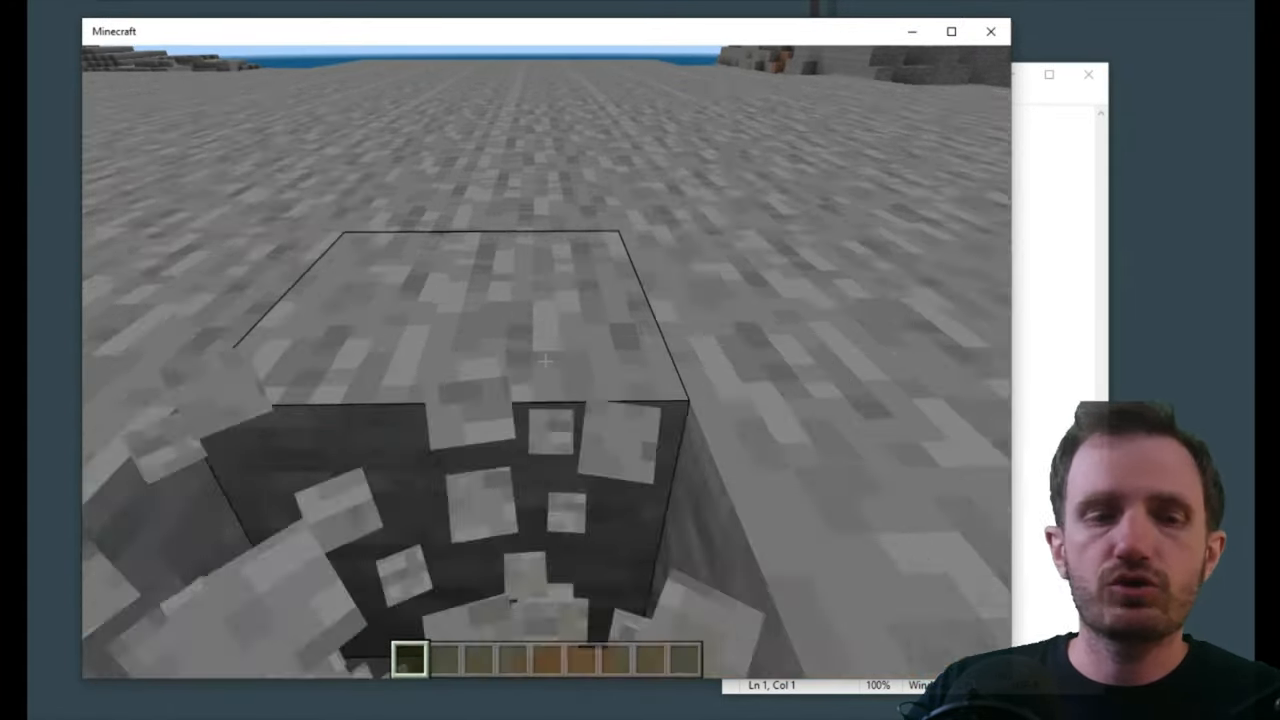
{"action": "key", "text": "Escape"}
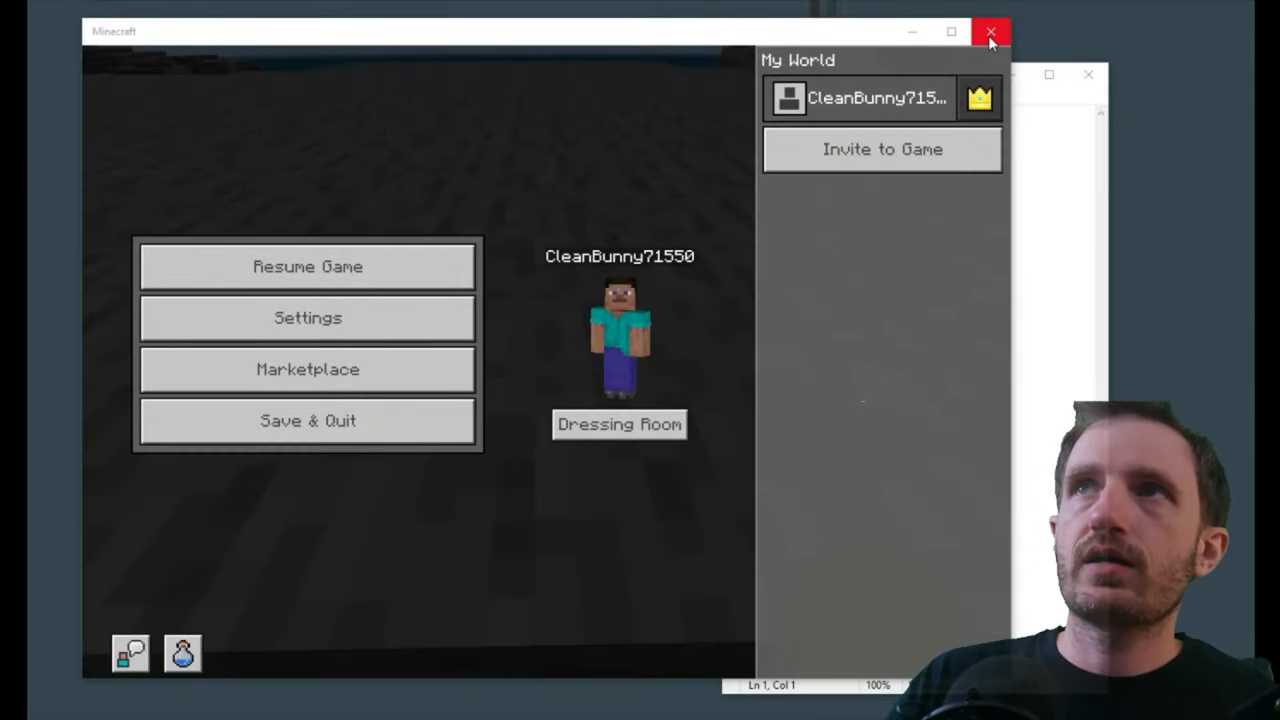
{"action": "left_click", "coordinate": [990, 32]}
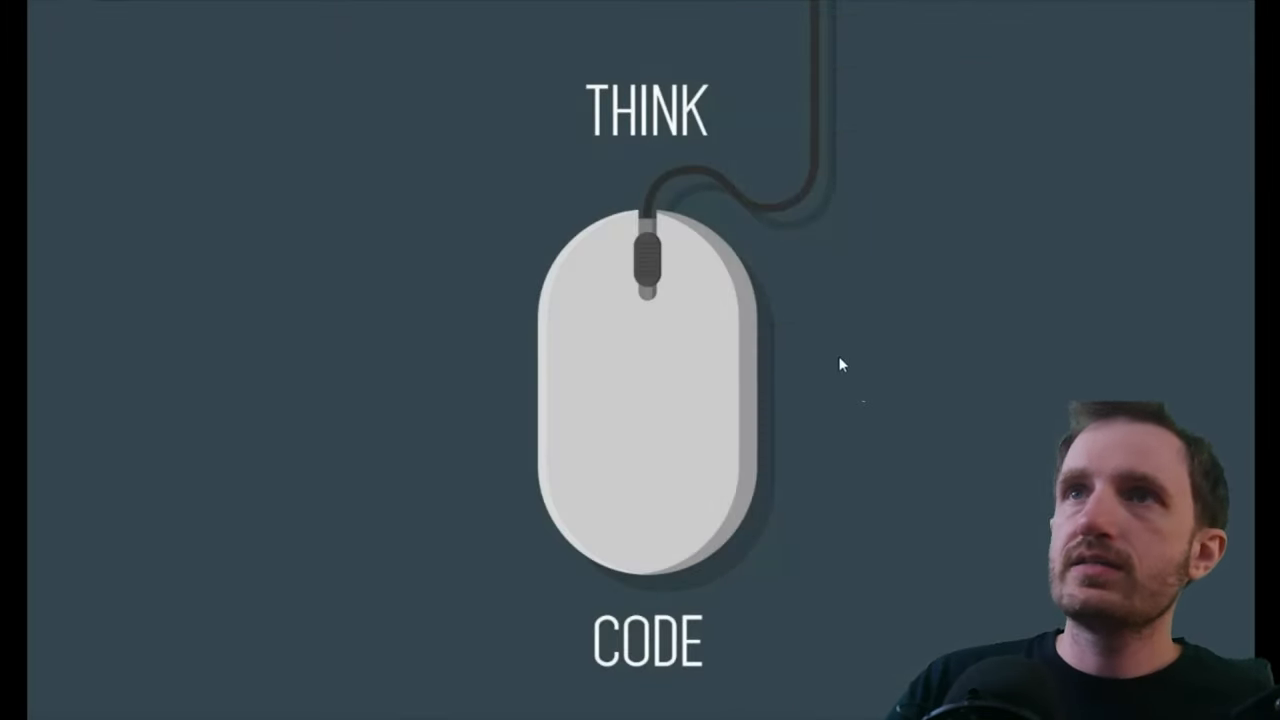